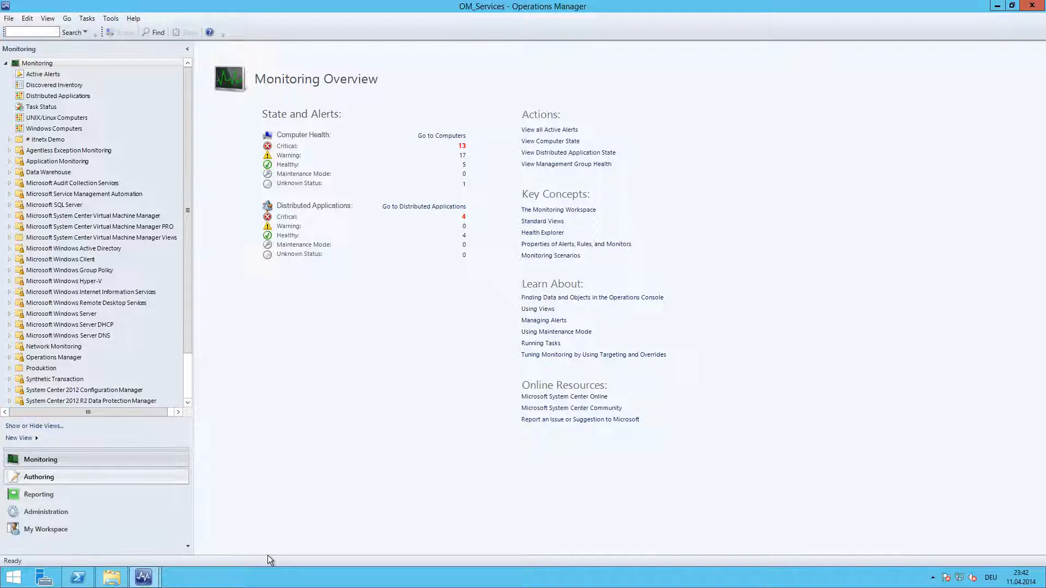
{"action": "mouse_move", "coordinate": [141, 481]}
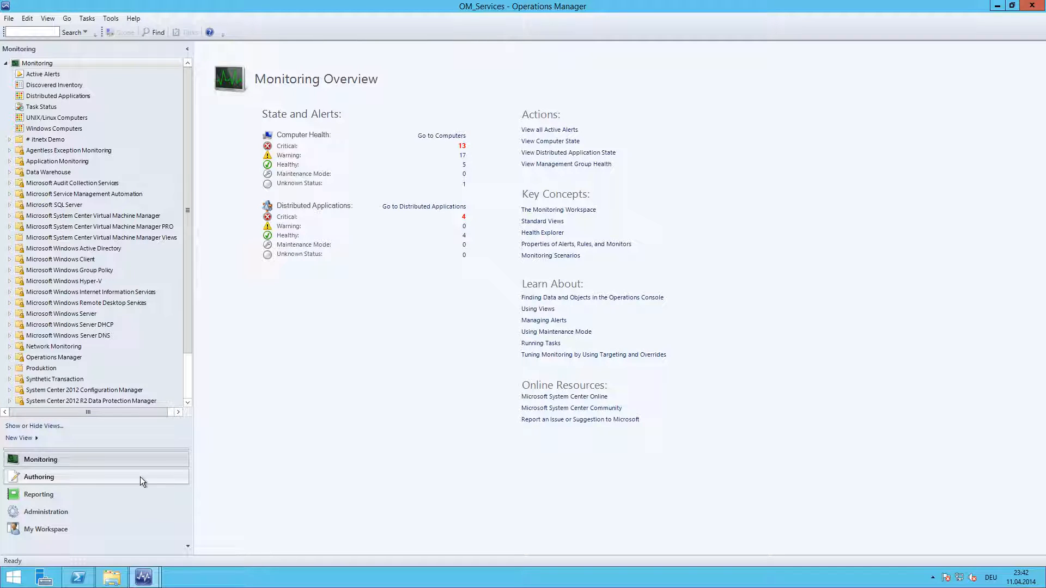
{"action": "mouse_move", "coordinate": [134, 478]}
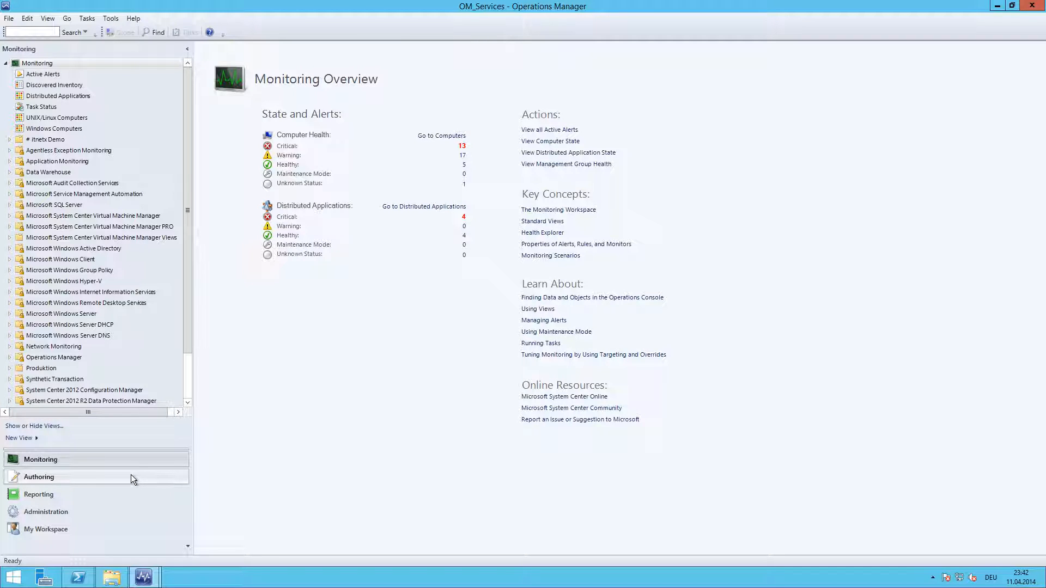
From Authoring > Rules, start a new rule of type Generic Text Log (Alert).
{"action": "left_click", "coordinate": [40, 478]}
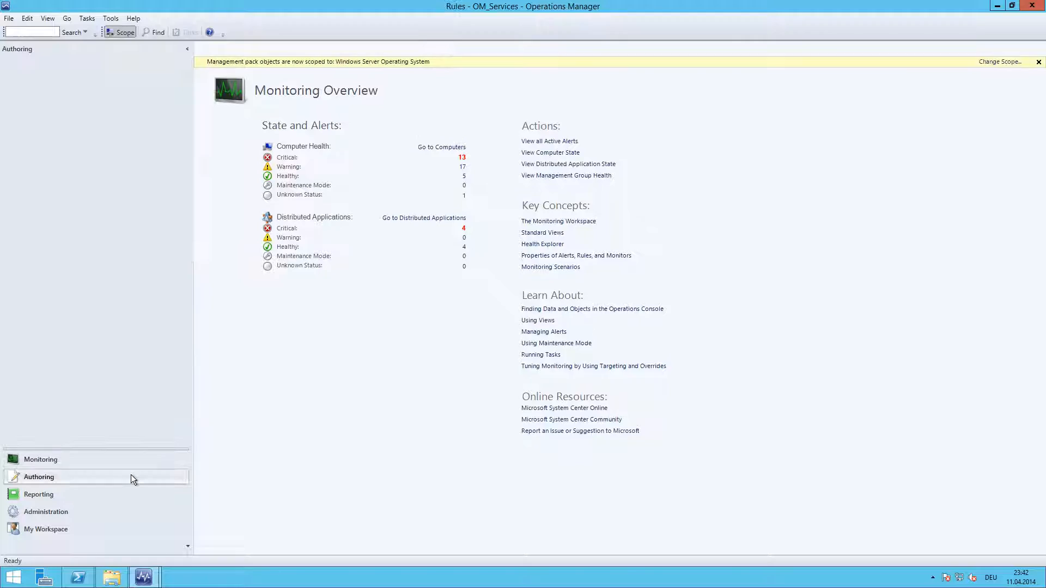
{"action": "left_click", "coordinate": [37, 161]}
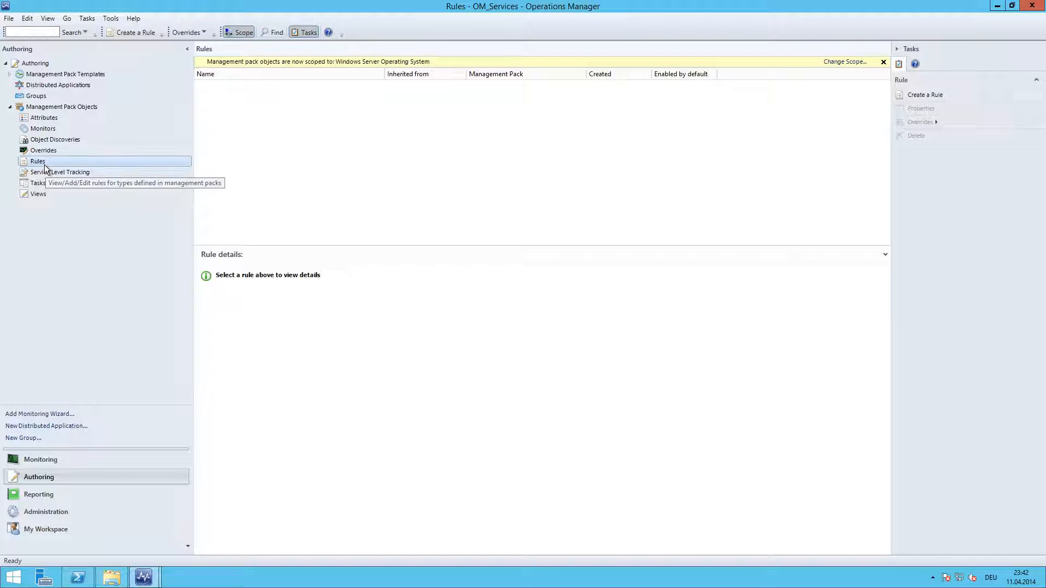
{"action": "right_click", "coordinate": [37, 161]}
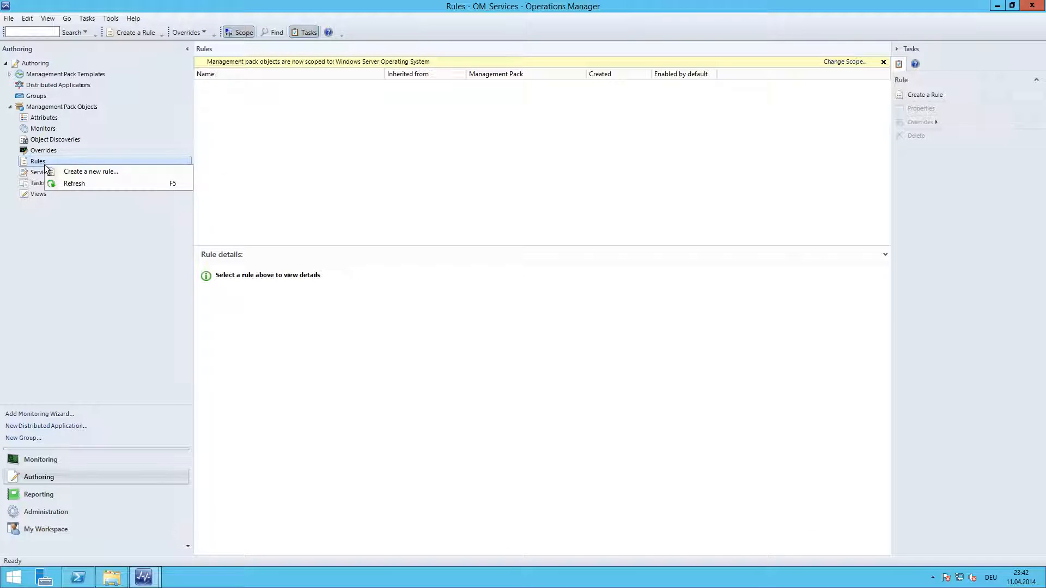
{"action": "left_click", "coordinate": [75, 183]}
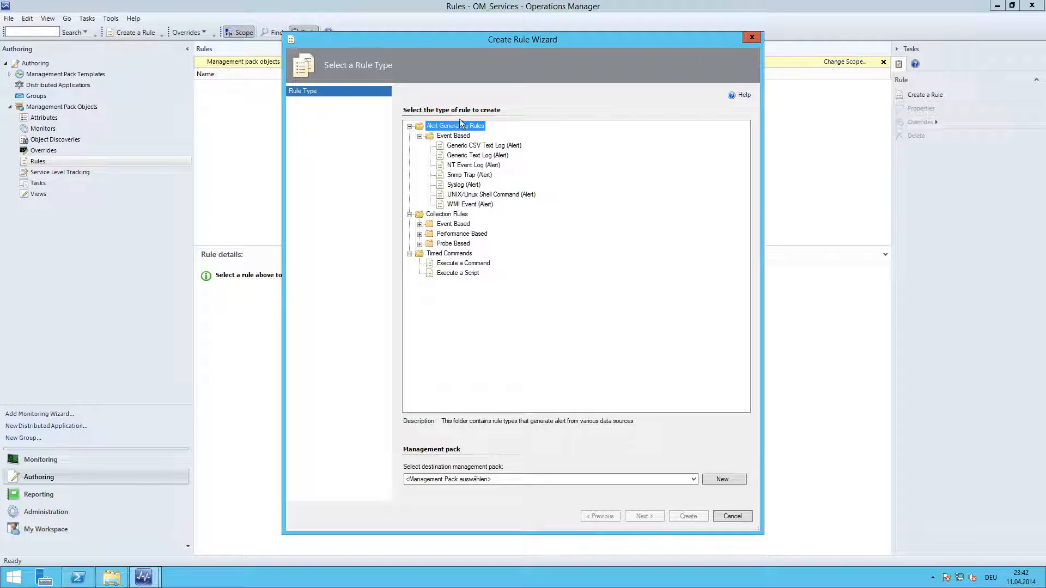
{"action": "left_click", "coordinate": [477, 155]}
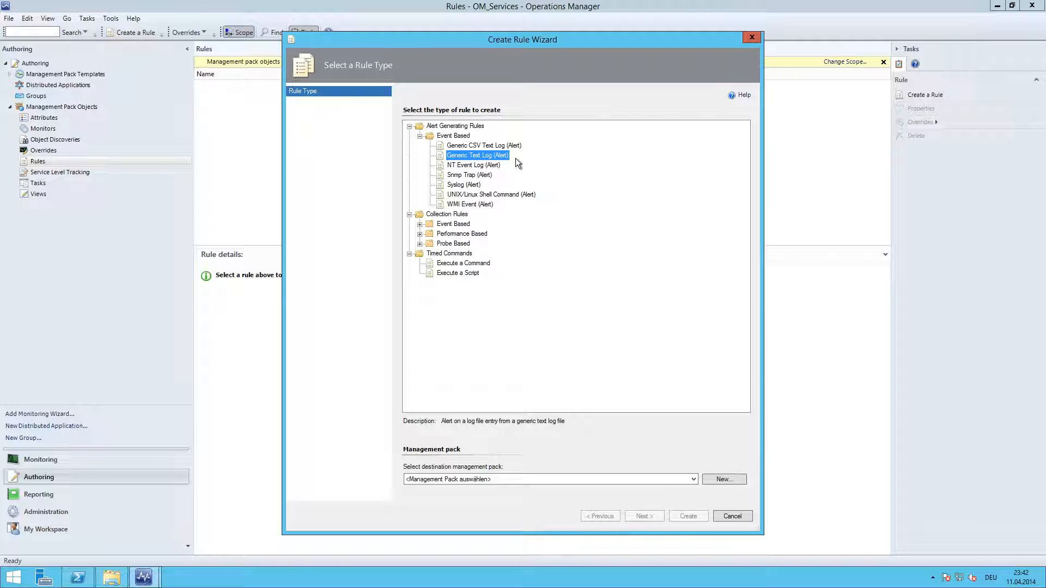
Name a new management pack 'friday rules' with description 'MP for storing friday rules'.
{"action": "left_click", "coordinate": [724, 480]}
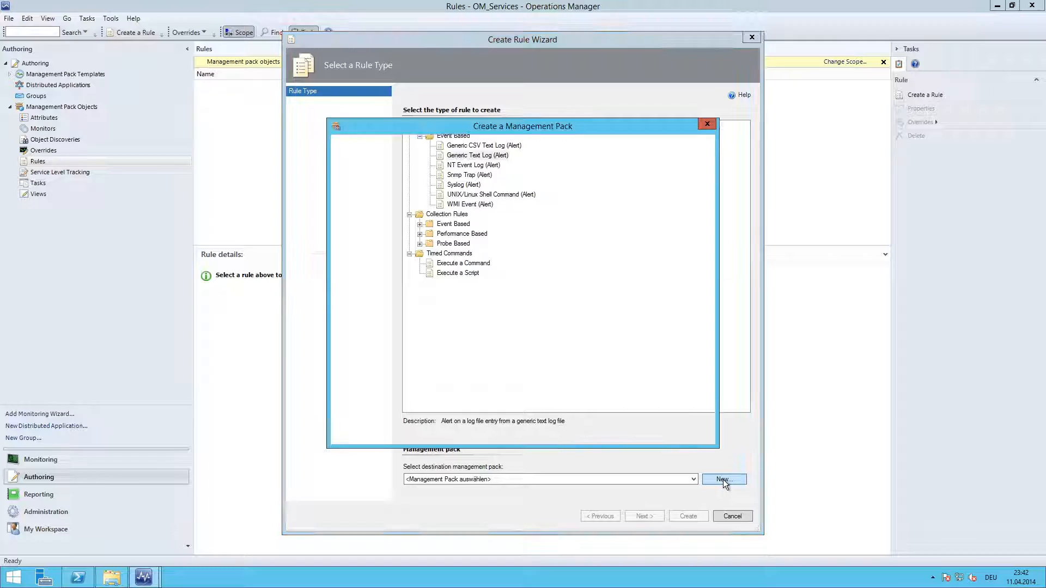
{"action": "left_click", "coordinate": [724, 479]}
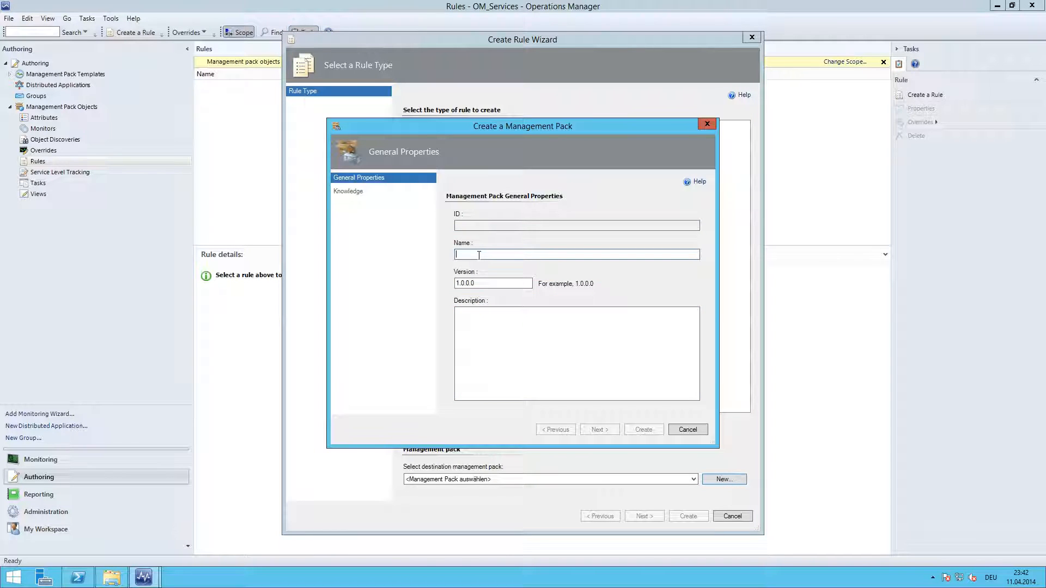
{"action": "type", "text": "friday."}
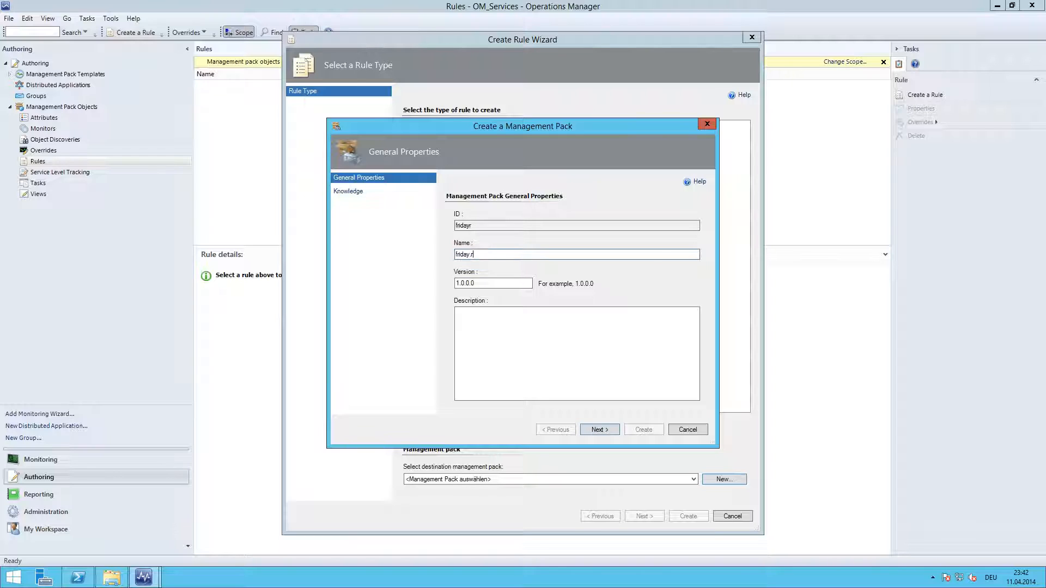
{"action": "type", "text": "rules"}
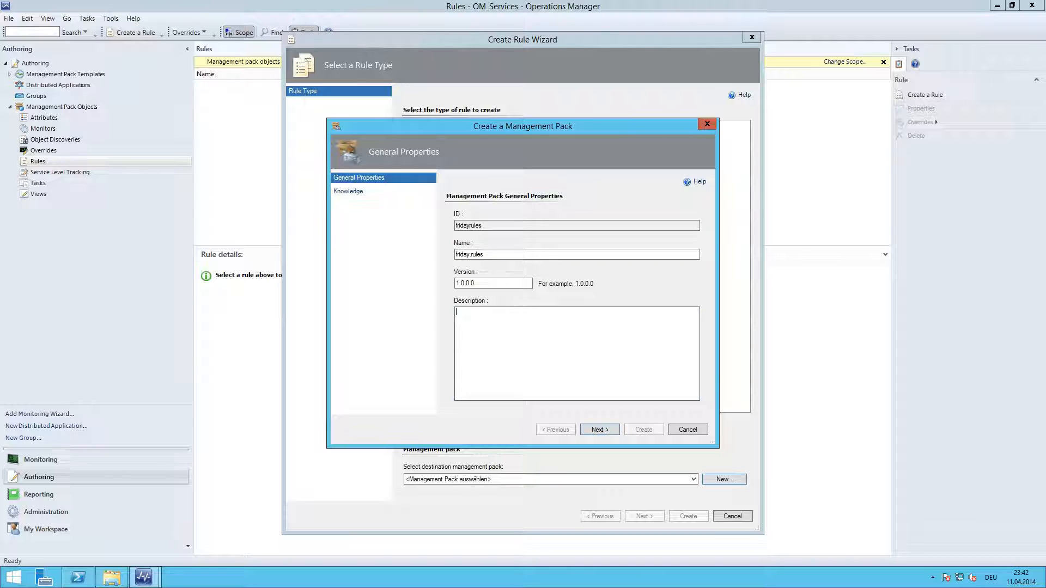
{"action": "type", "text": "MP"}
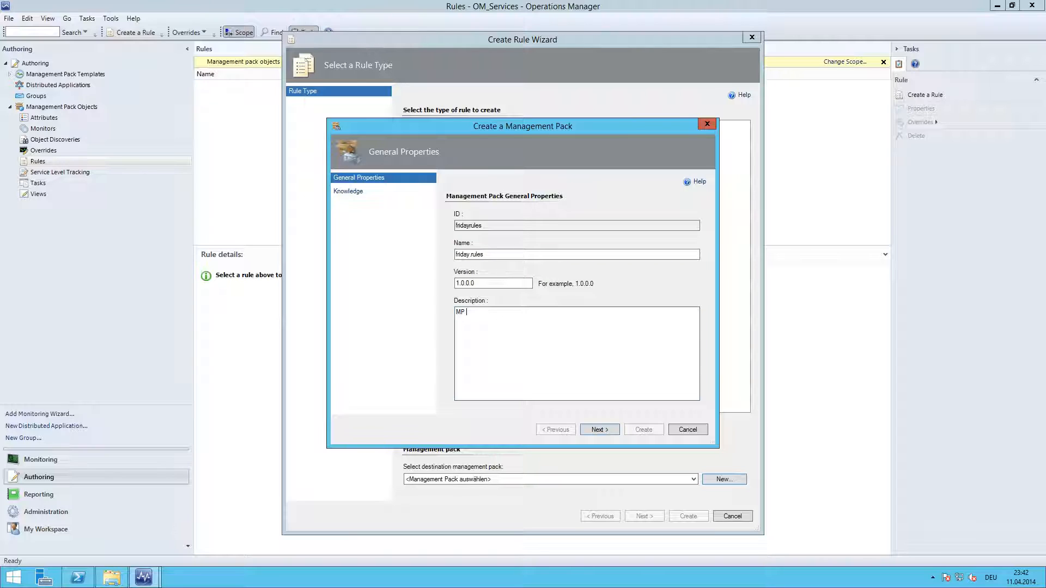
{"action": "type", "text": "for stro"}
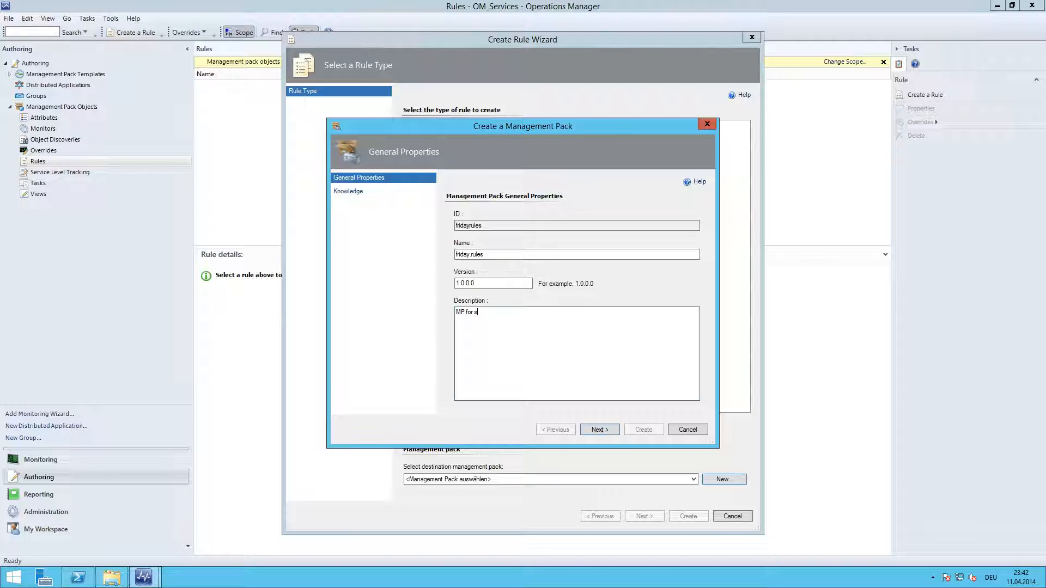
{"action": "type", "text": "toring"}
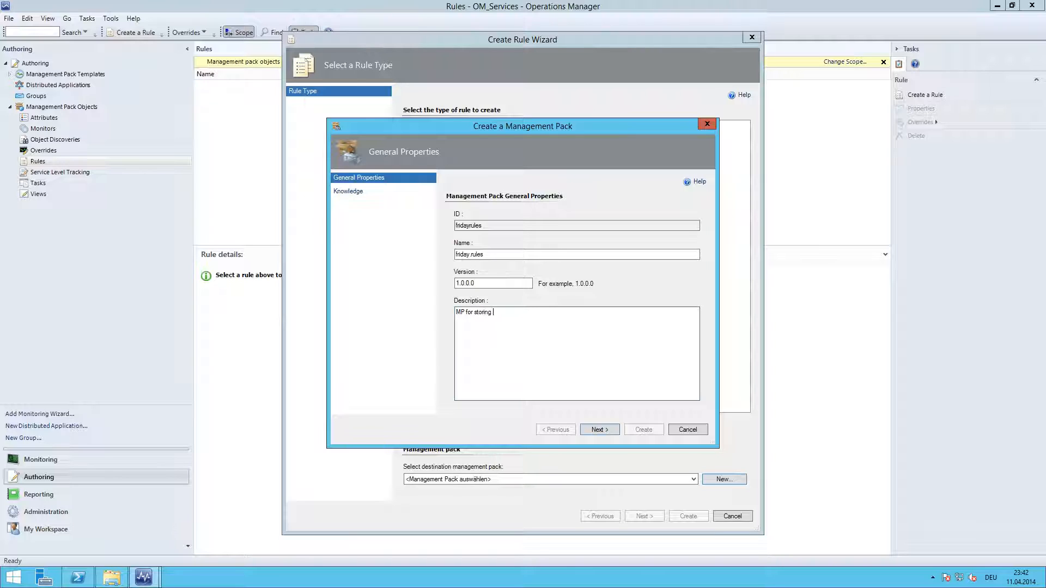
{"action": "type", "text": "r"}
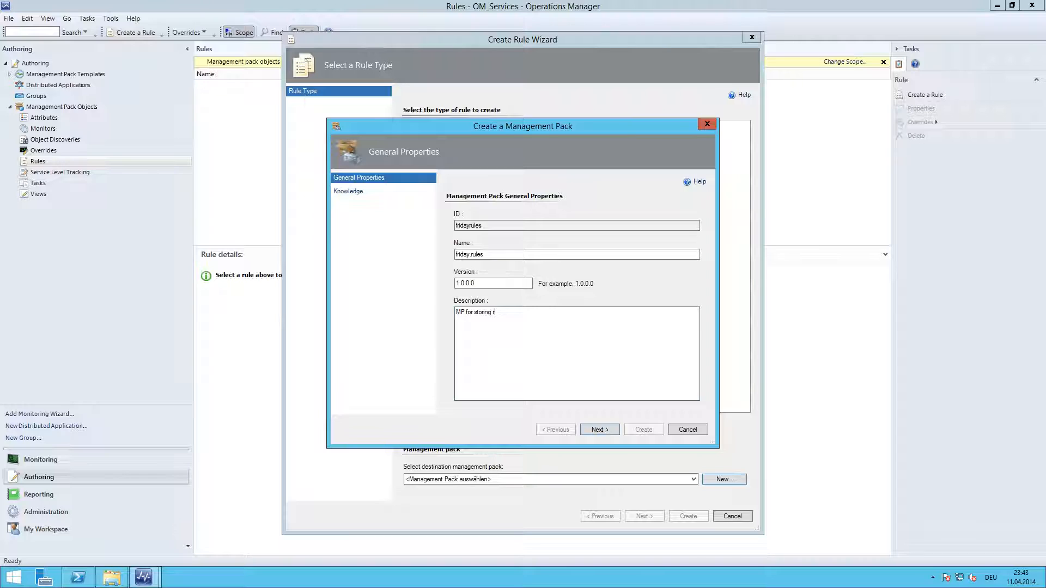
{"action": "type", "text": "iday"}
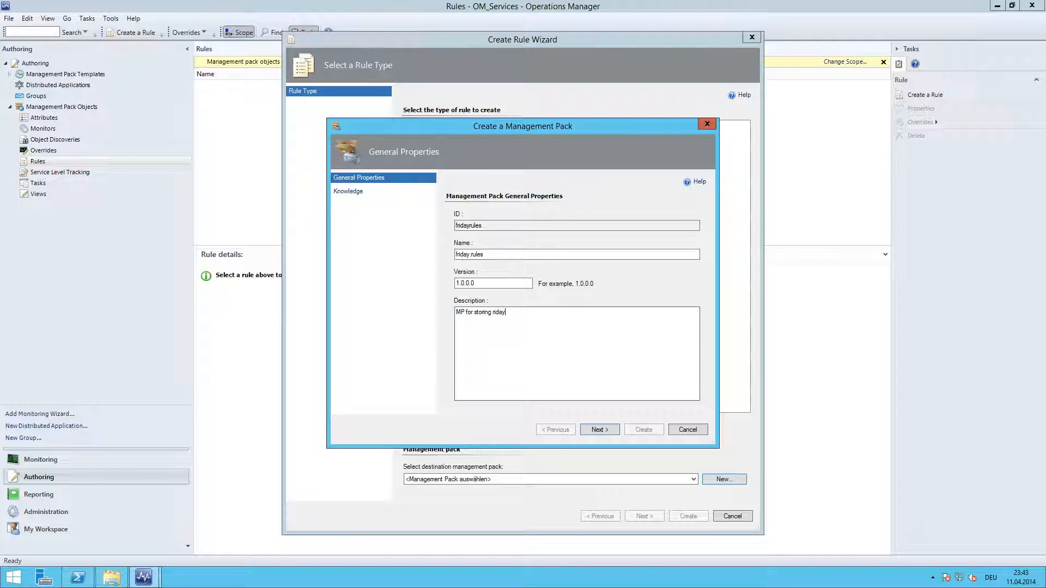
{"action": "type", "text": "rules"}
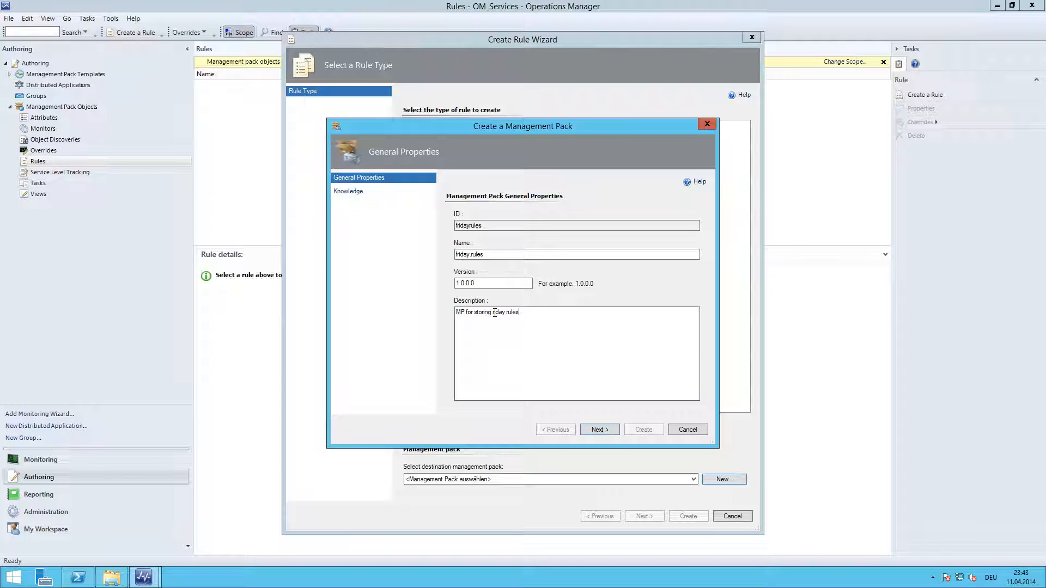
{"action": "mouse_move", "coordinate": [523, 348]}
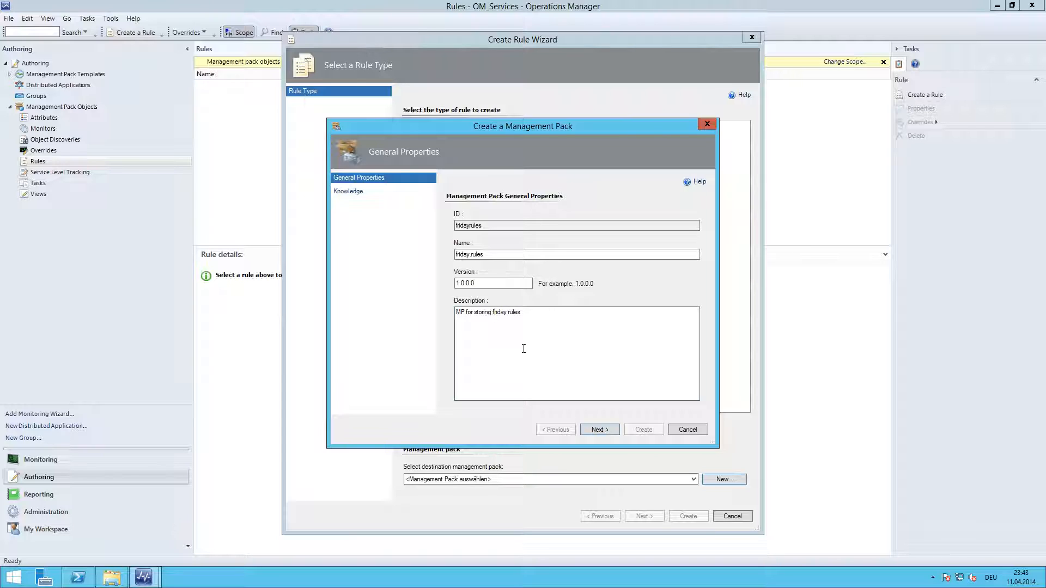
Finish creating the friday rules management pack as the rule's destination.
{"action": "left_click", "coordinate": [600, 430]}
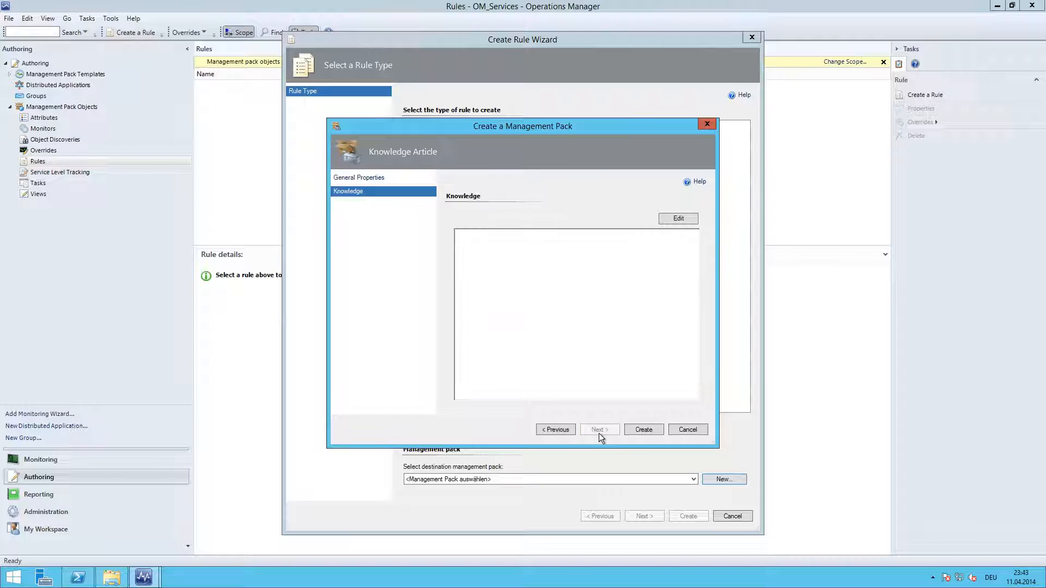
{"action": "left_click", "coordinate": [643, 429]}
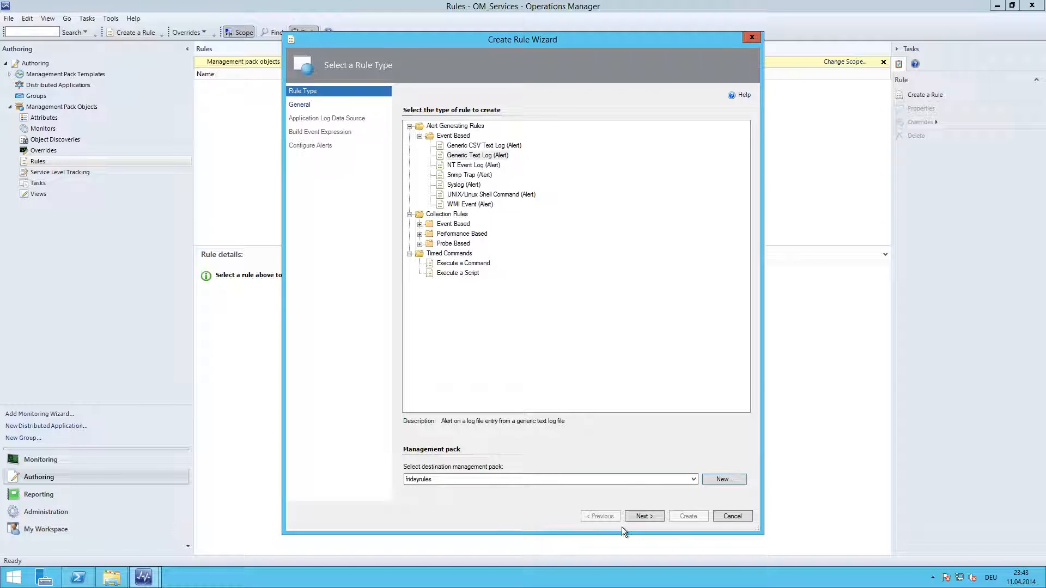
Name the rule 'Friday Generic Alert Rule'.
{"action": "left_click", "coordinate": [646, 517]}
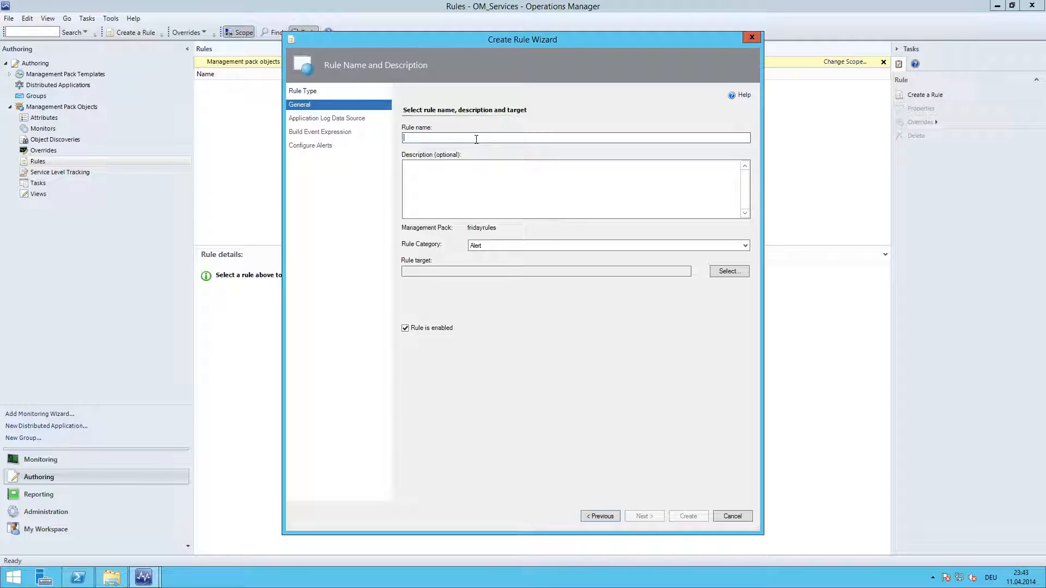
{"action": "type", "text": "Fri"}
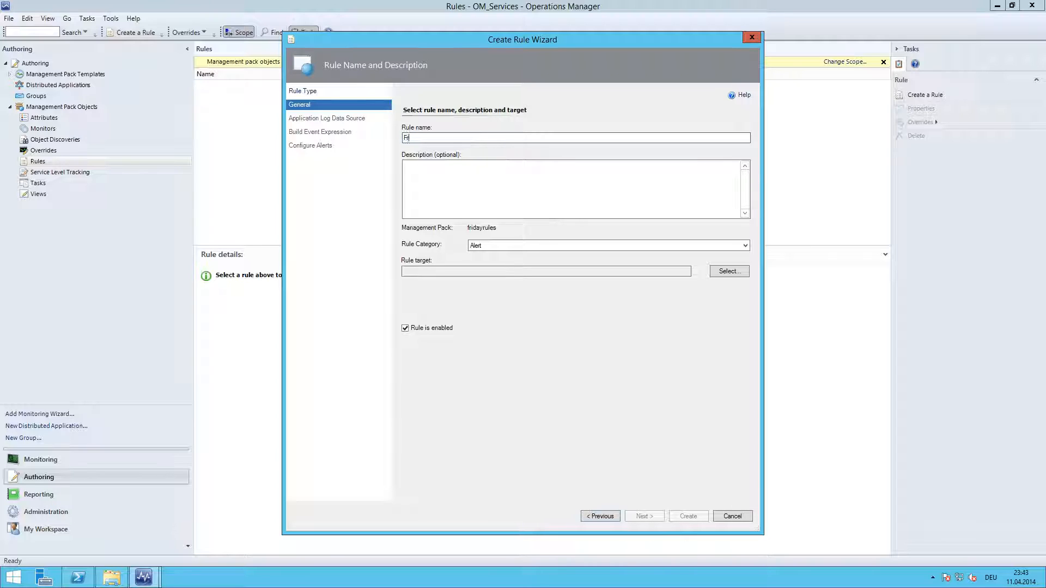
{"action": "type", "text": "riday Generic Alert R"}
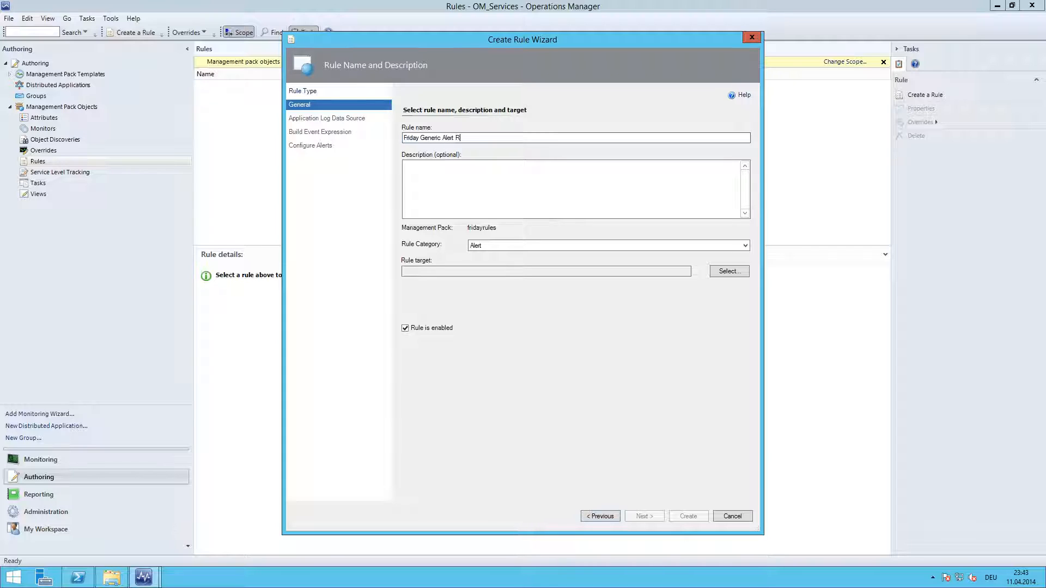
{"action": "type", "text": "ule"}
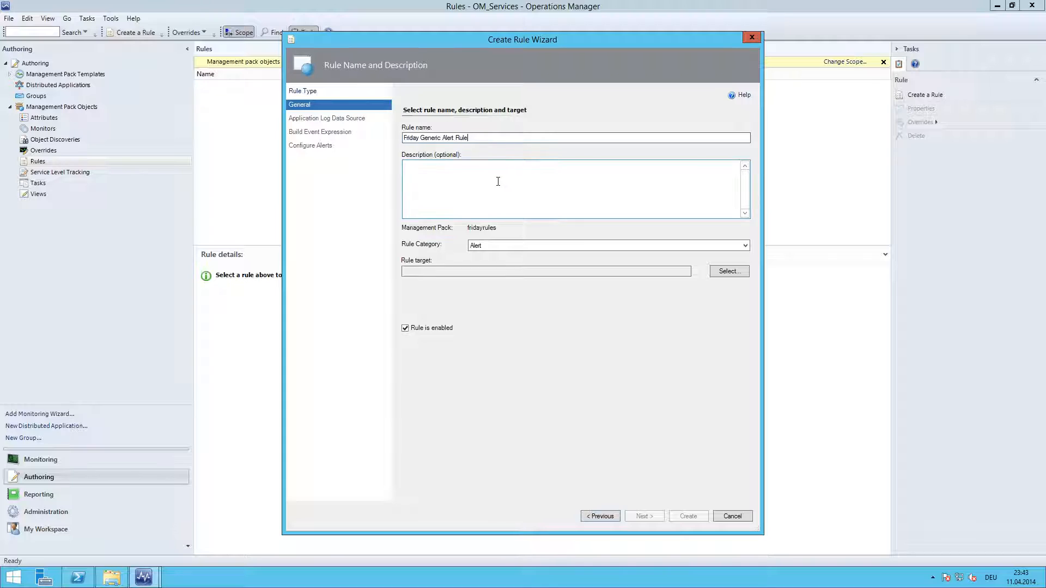
Describe the rule as 'Rule will generate alert on errors in *.log files' and begin target selection.
{"action": "left_click", "coordinate": [498, 181]}
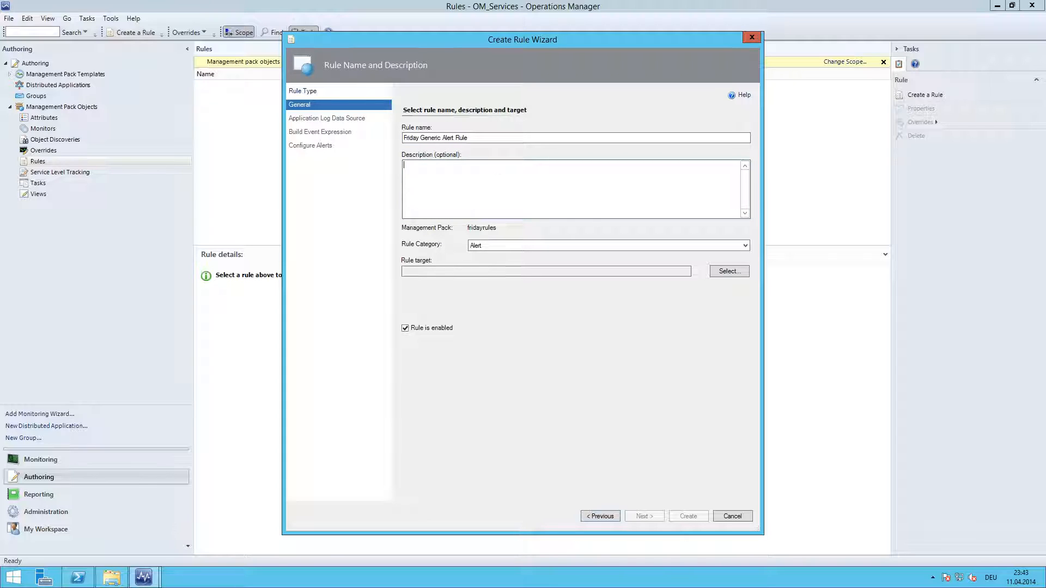
{"action": "type", "text": "Rule"}
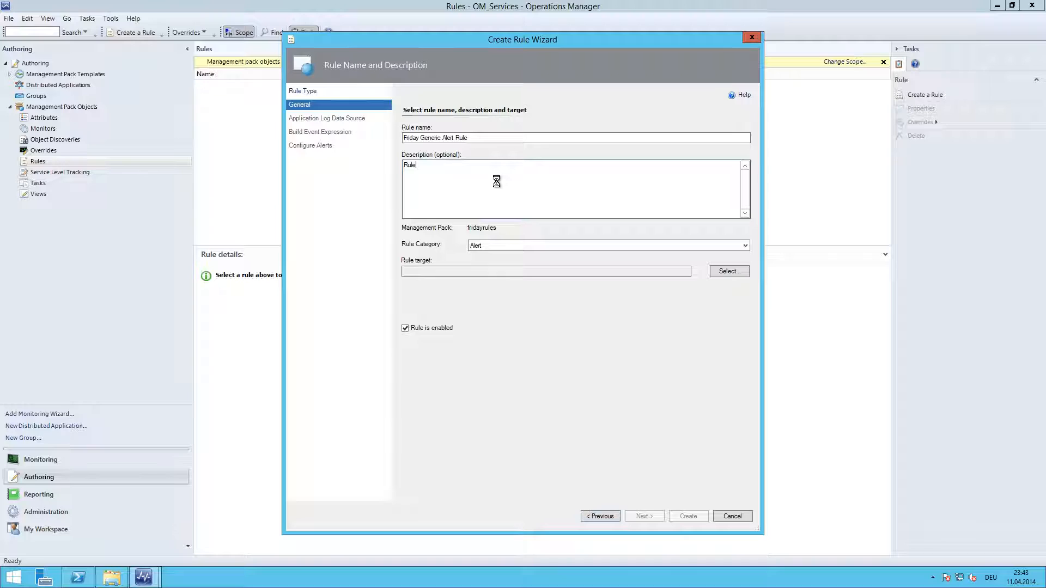
{"action": "type", "text": "will genere"}
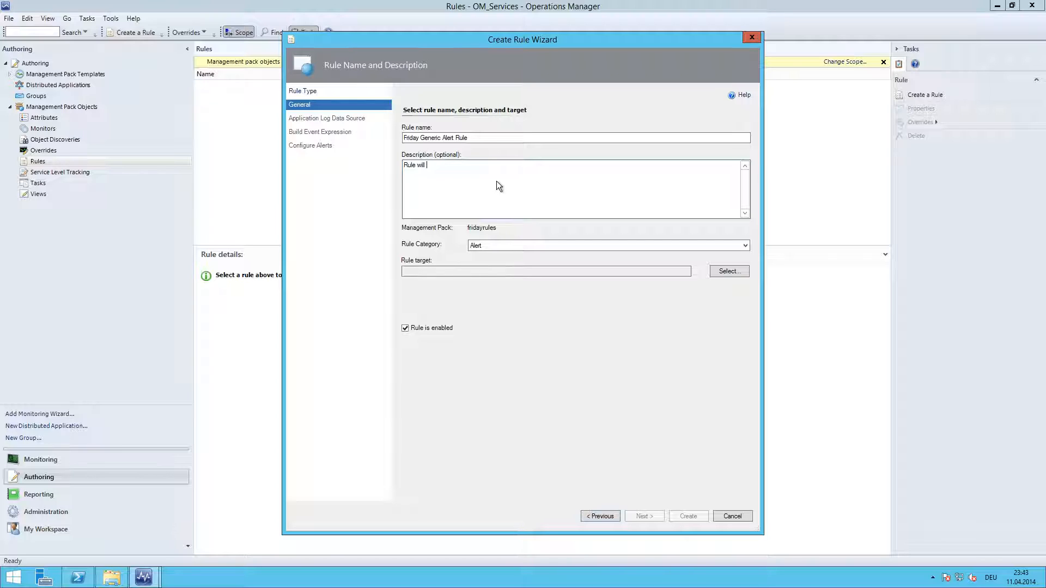
{"action": "type", "text": "alert on errors"}
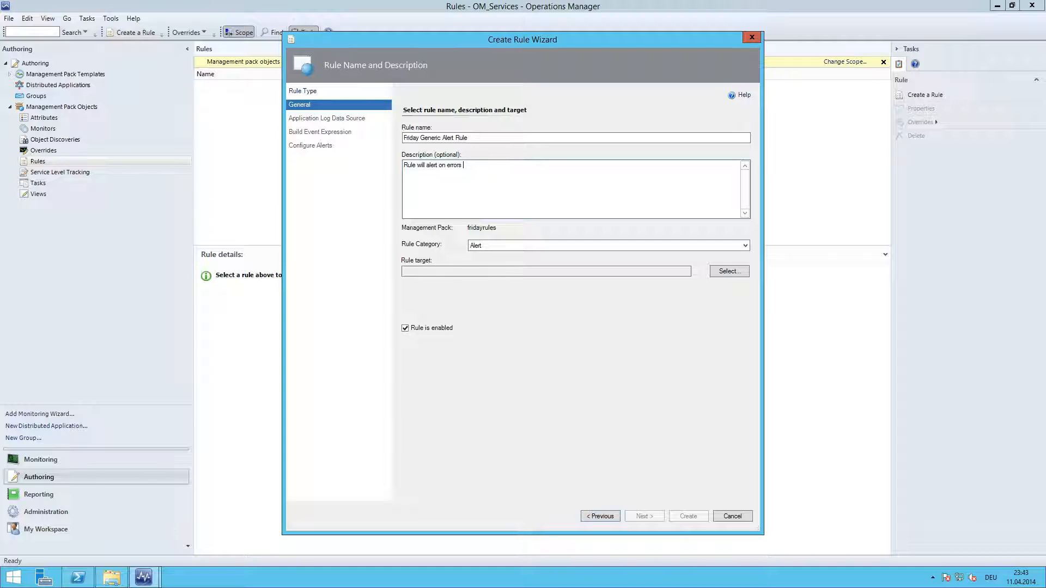
{"action": "type", "text": "in"}
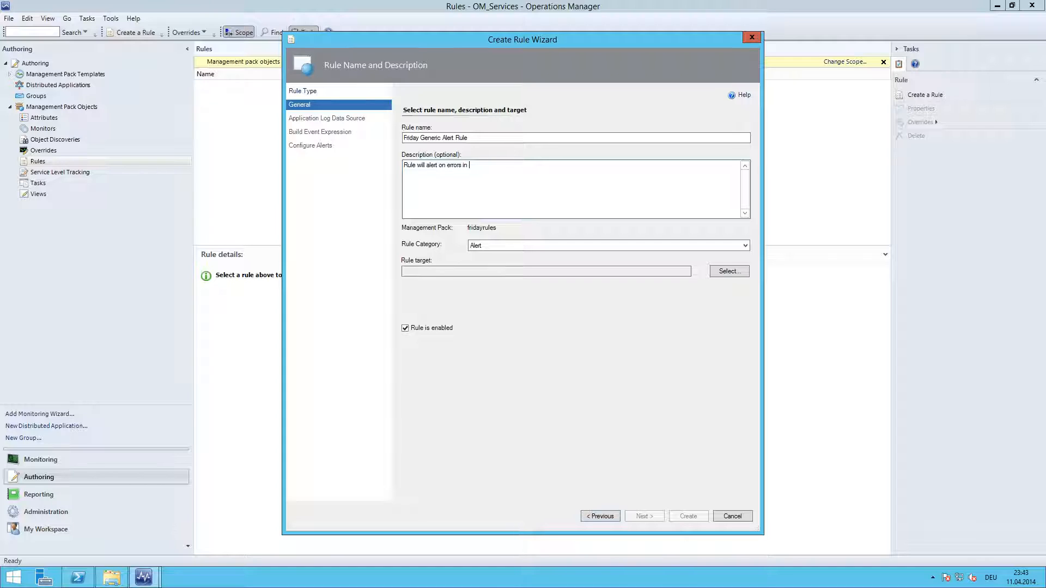
{"action": "type", "text": "\""}
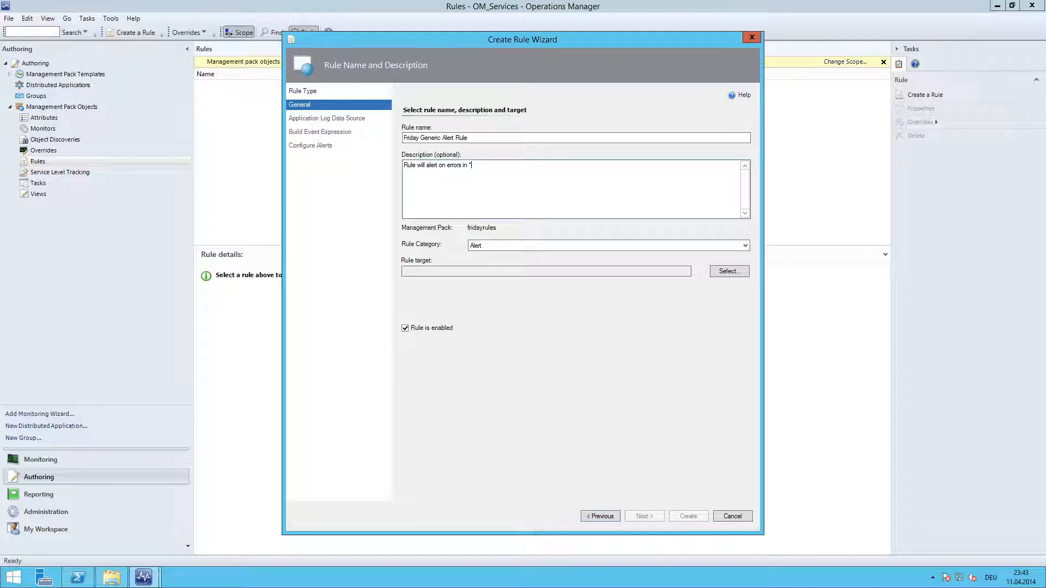
{"action": "type", "text": "log files"}
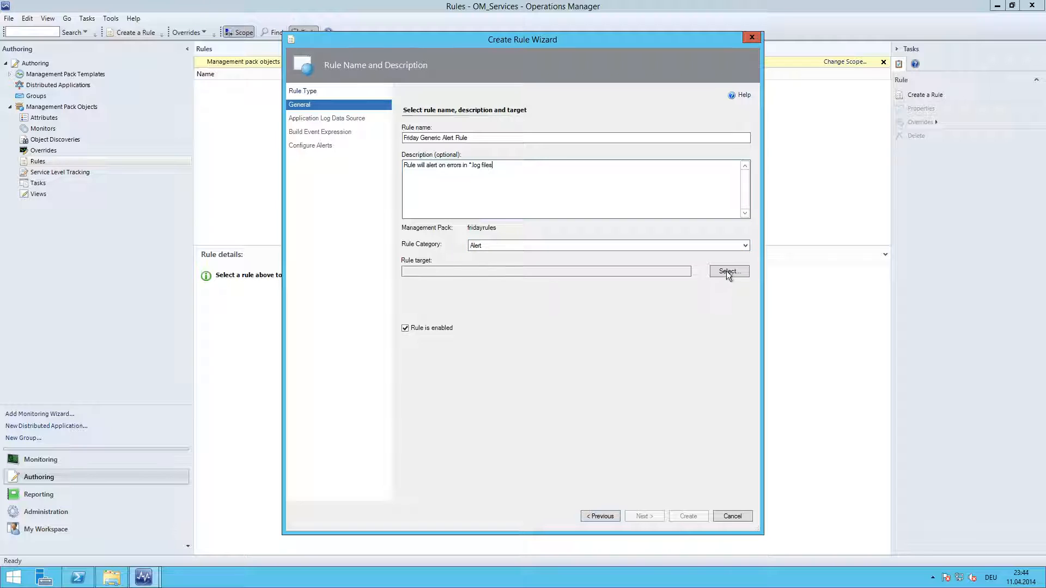
{"action": "left_click", "coordinate": [730, 271]}
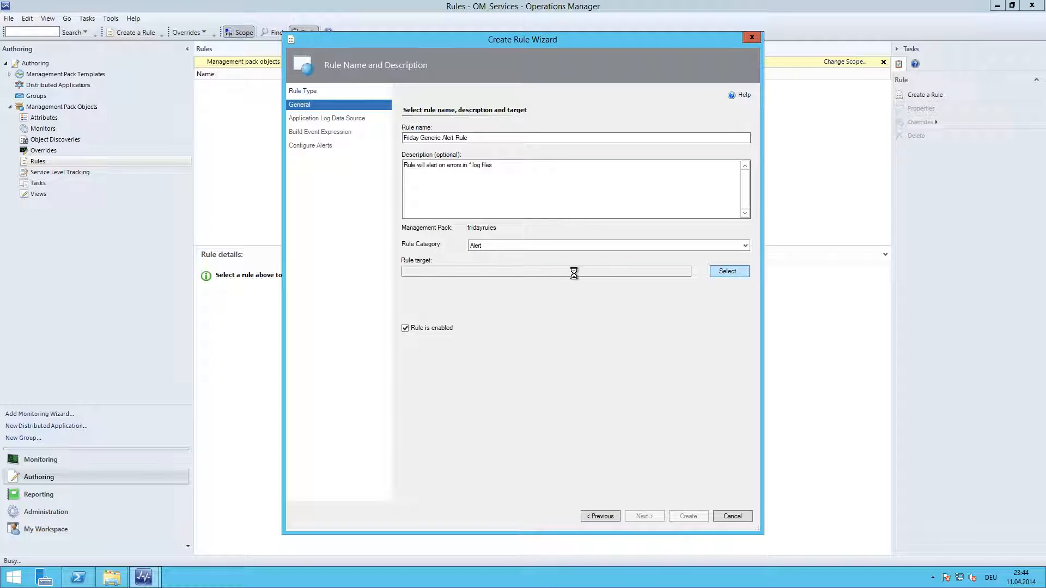
Filter the target list by 'Win' to find Windows Server Operating System.
{"action": "left_click", "coordinate": [729, 270]}
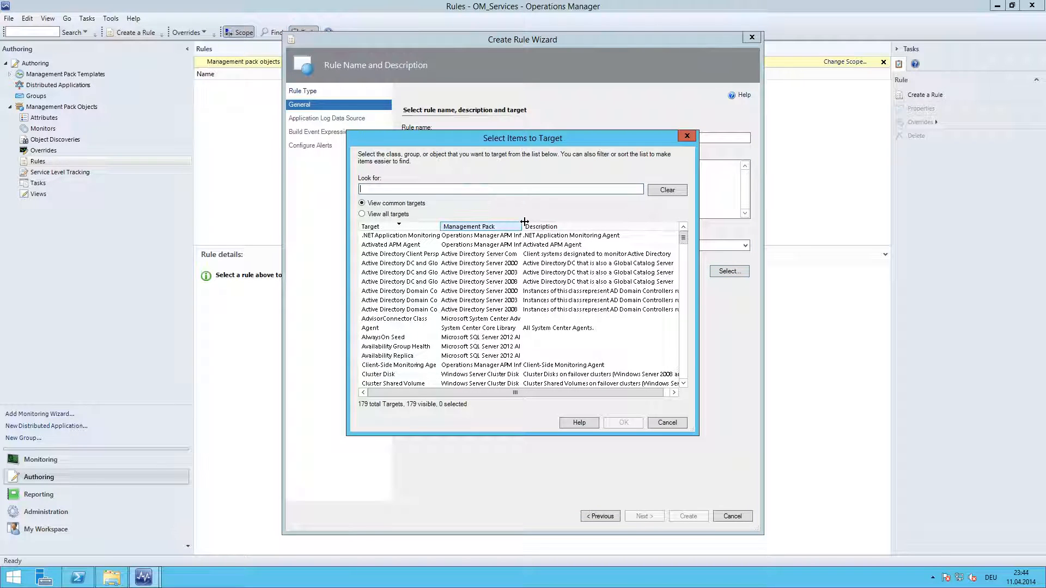
{"action": "type", "text": "Win"}
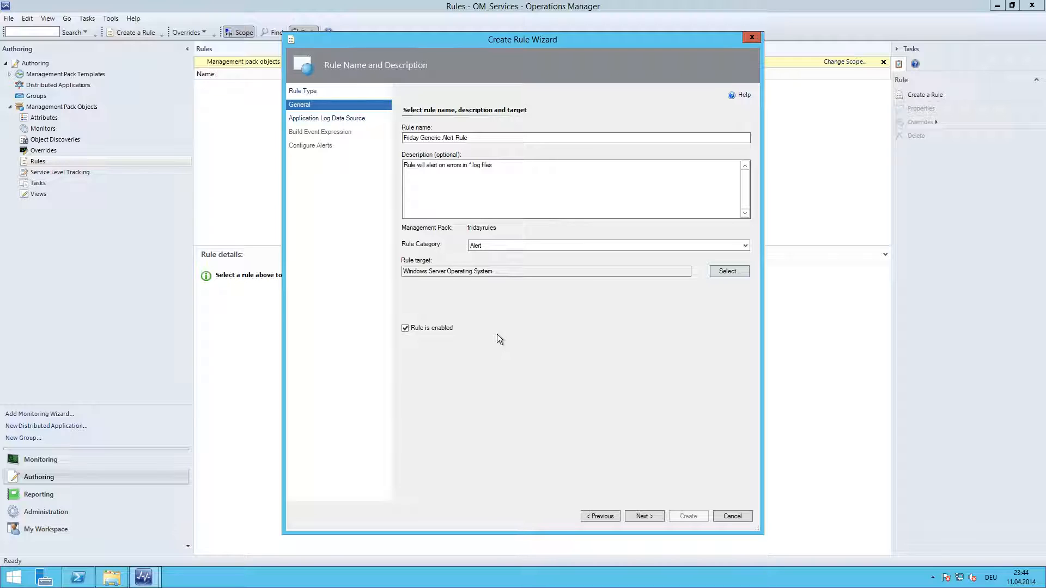
{"action": "mouse_move", "coordinate": [482, 348]}
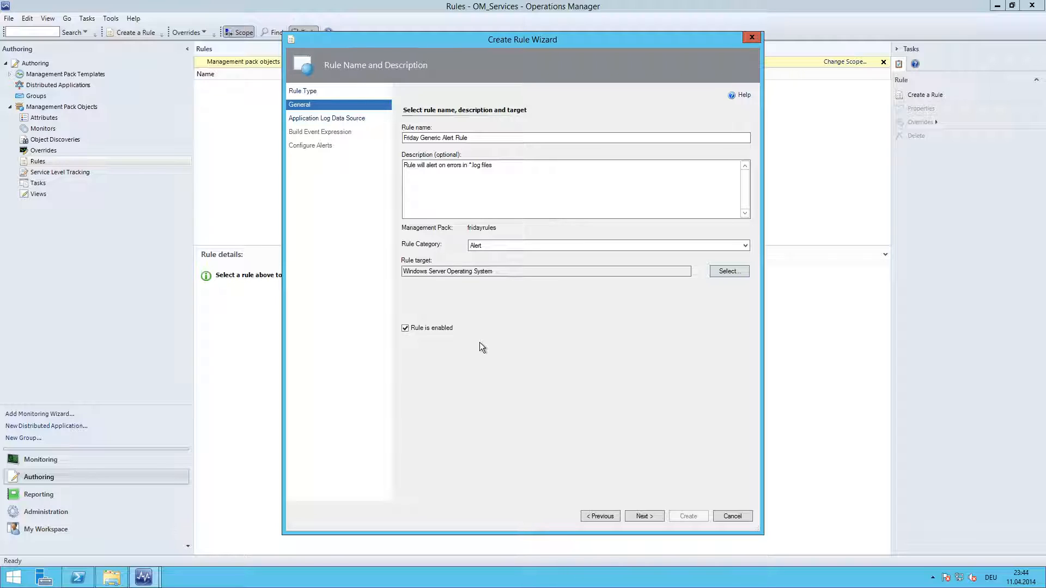
{"action": "mouse_move", "coordinate": [624, 512]}
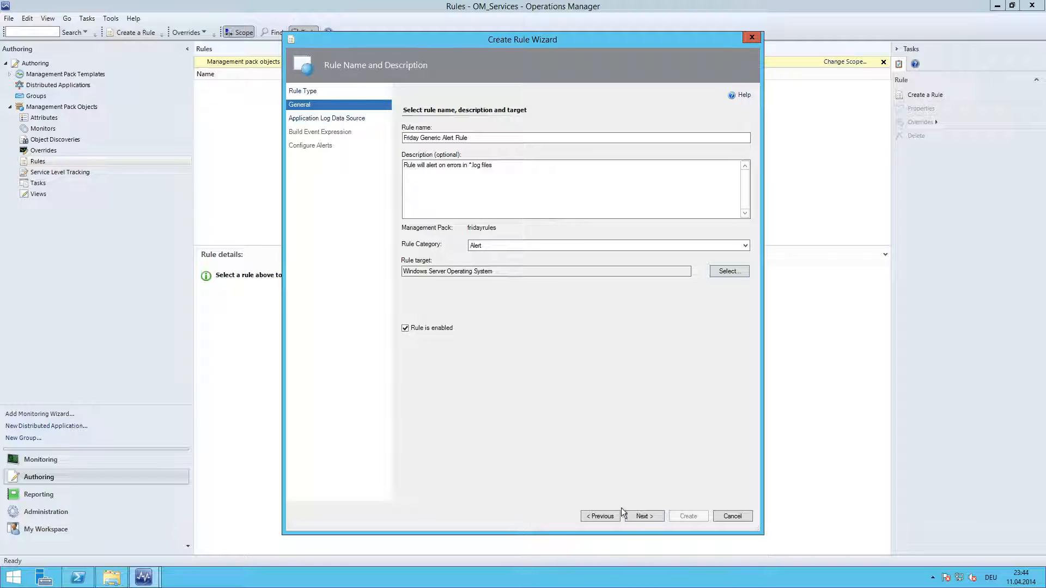
Set the log data source directory to C:\Logs with file pattern *.log.
{"action": "left_click", "coordinate": [644, 517]}
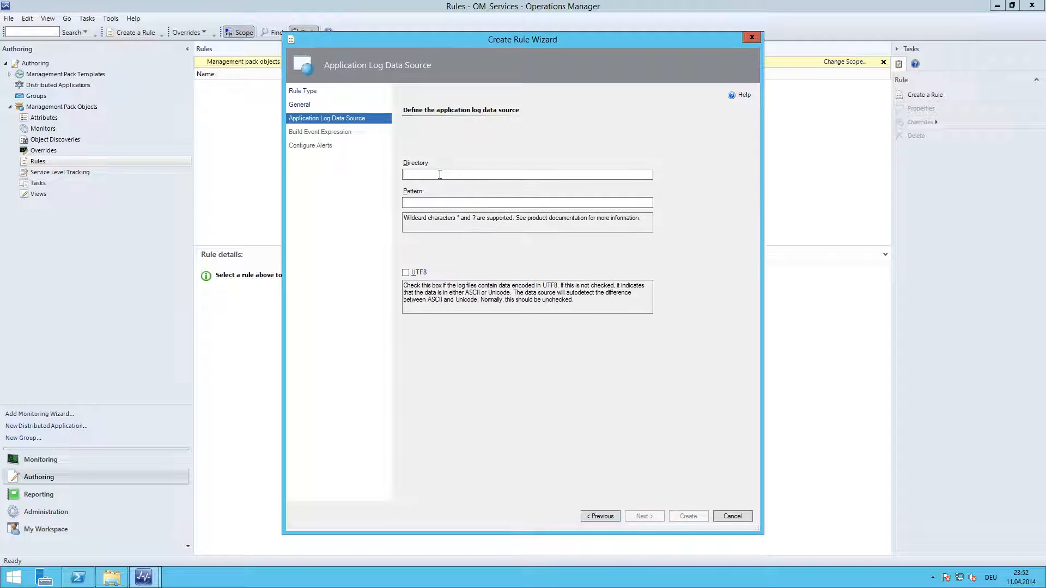
{"action": "type", "text": "C"}
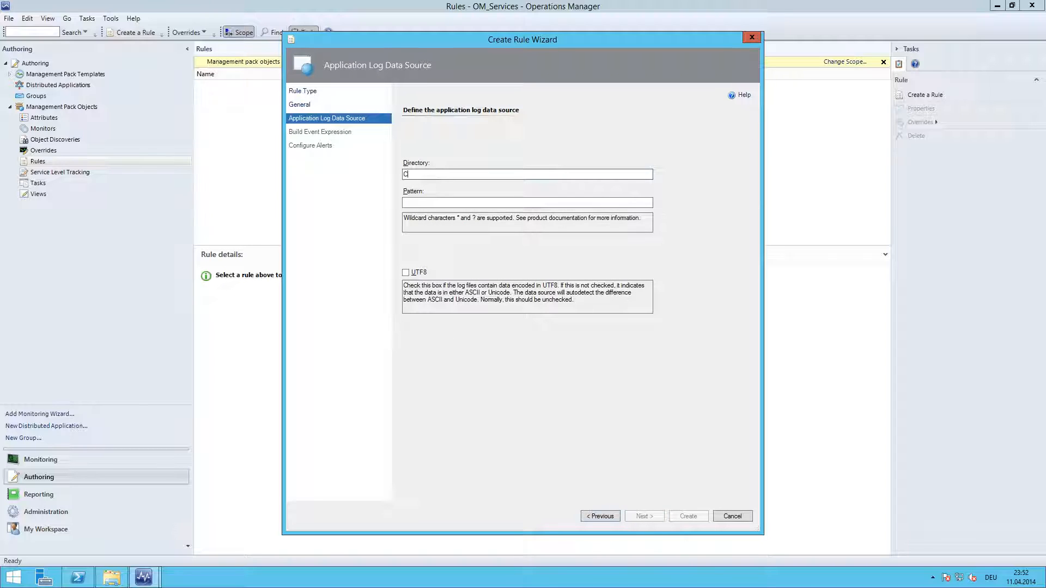
{"action": "type", "text": ":\\Logs"}
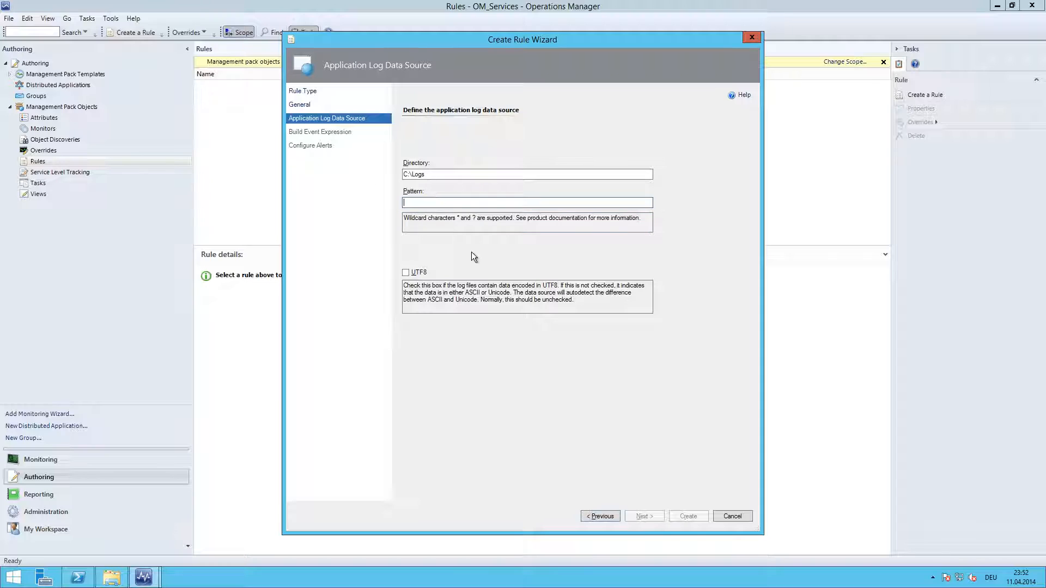
{"action": "mouse_move", "coordinate": [475, 238]}
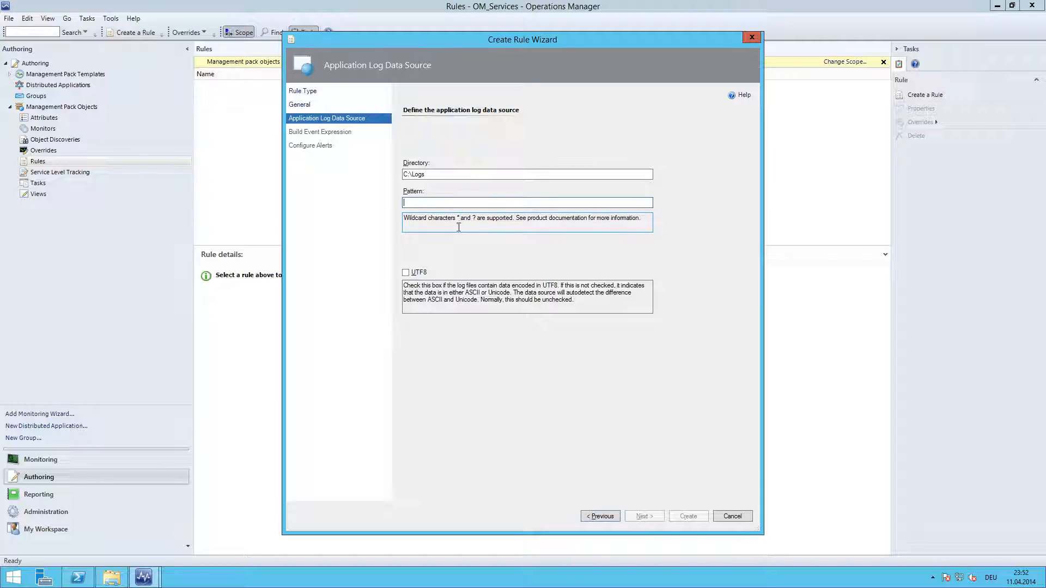
{"action": "mouse_move", "coordinate": [480, 219]}
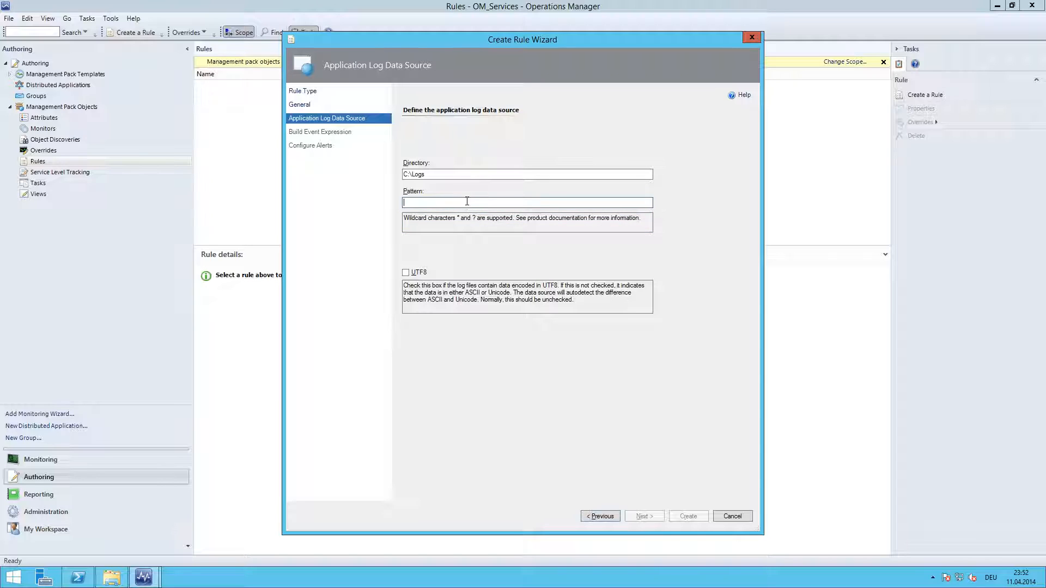
{"action": "type", "text": "1"}
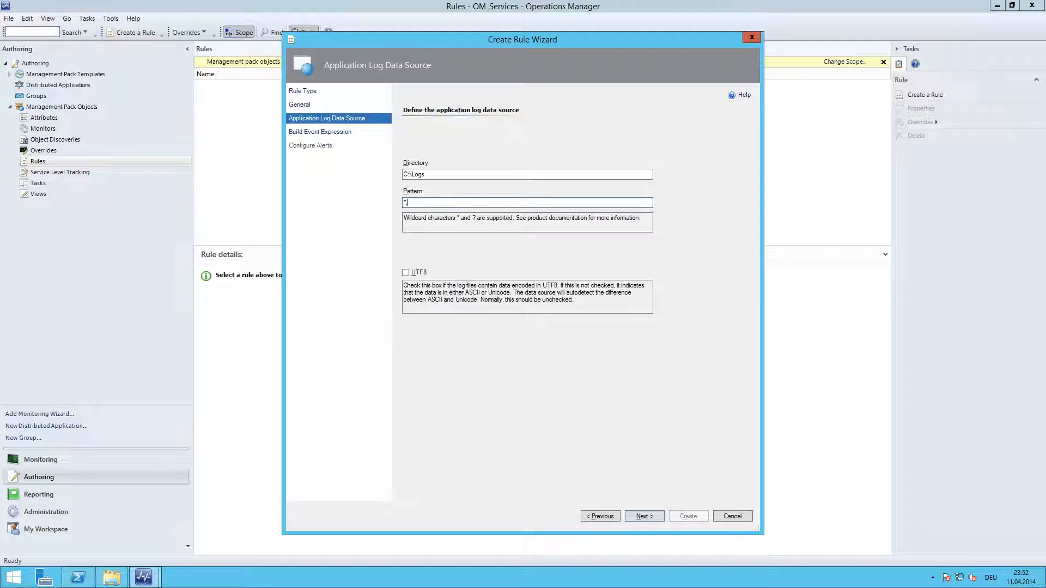
{"action": "type", "text": ".log"}
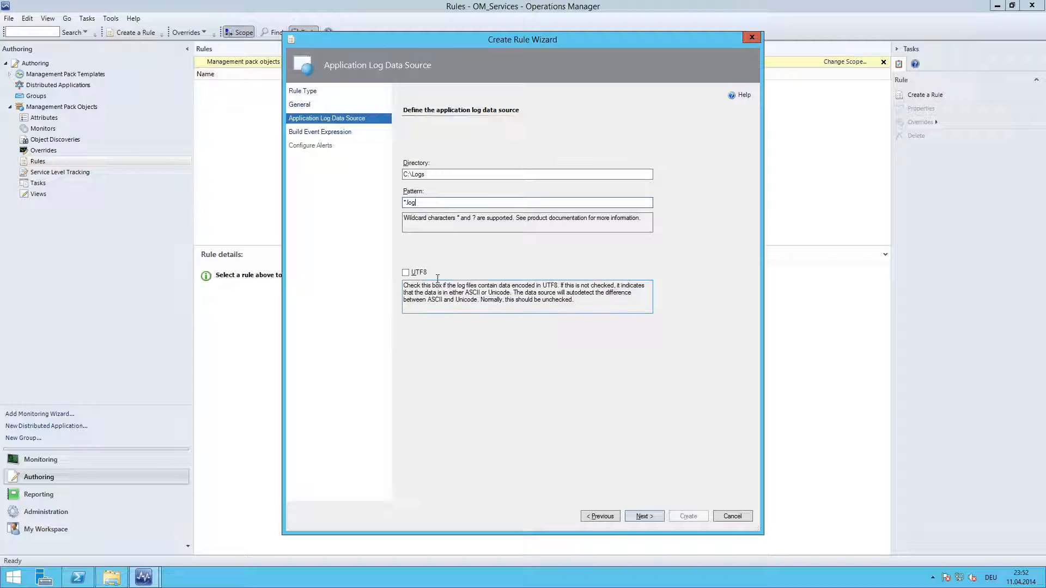
{"action": "mouse_move", "coordinate": [417, 284]}
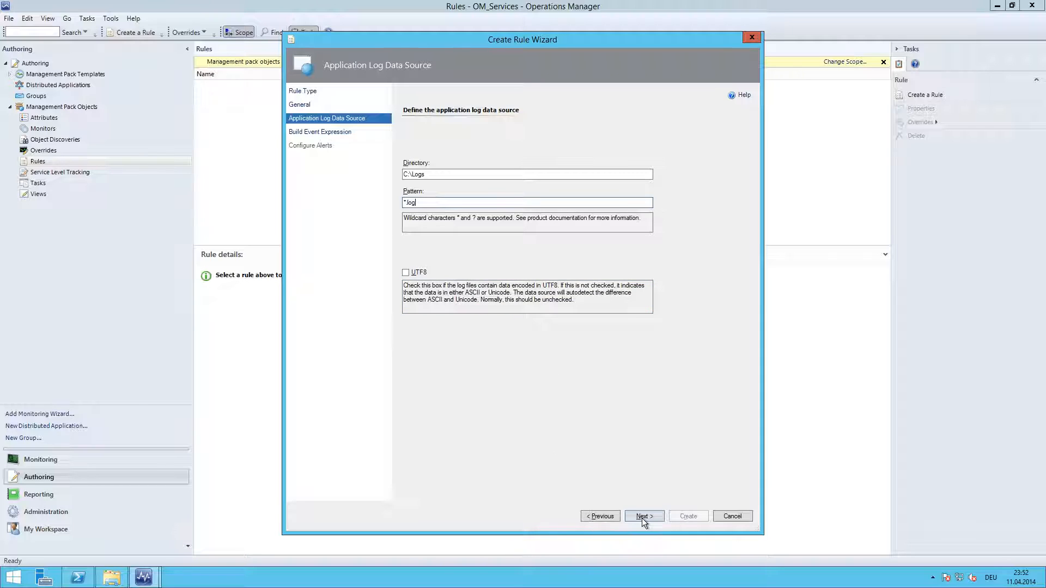
Add an event filter row with parameter name Params/Param[1].
{"action": "left_click", "coordinate": [644, 517]}
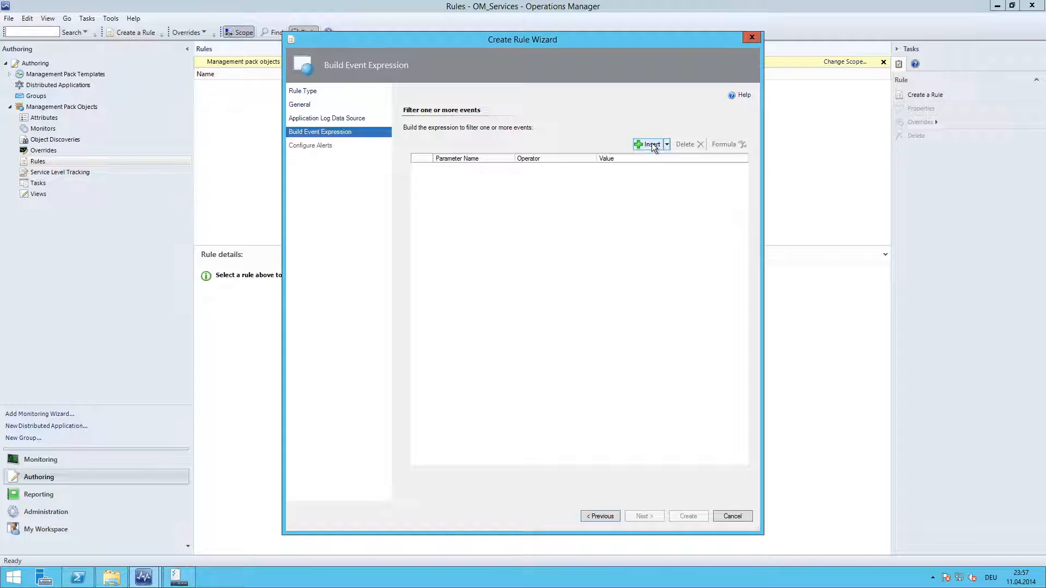
{"action": "left_click", "coordinate": [650, 144]}
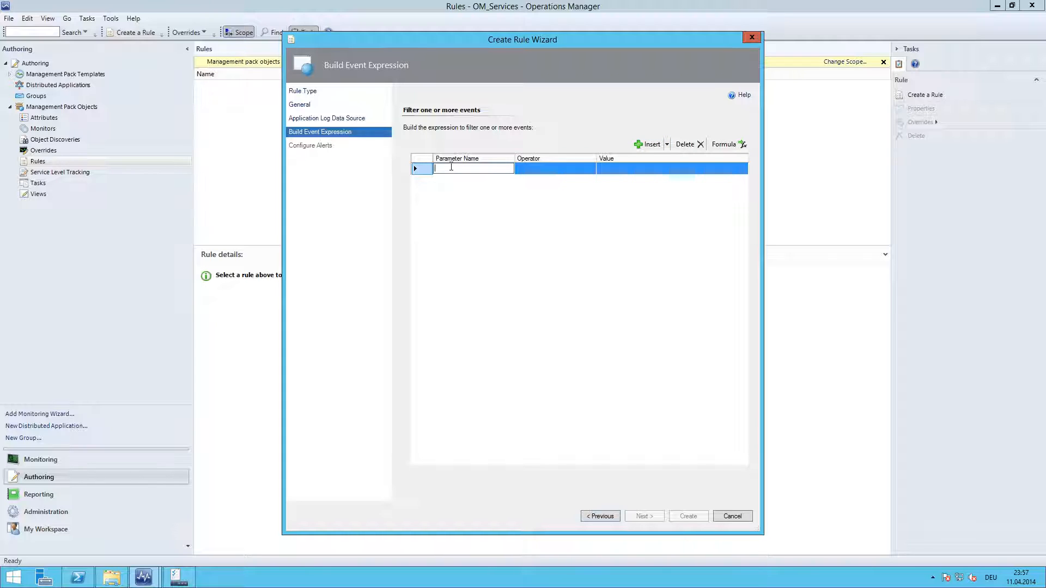
{"action": "type", "text": "Param"}
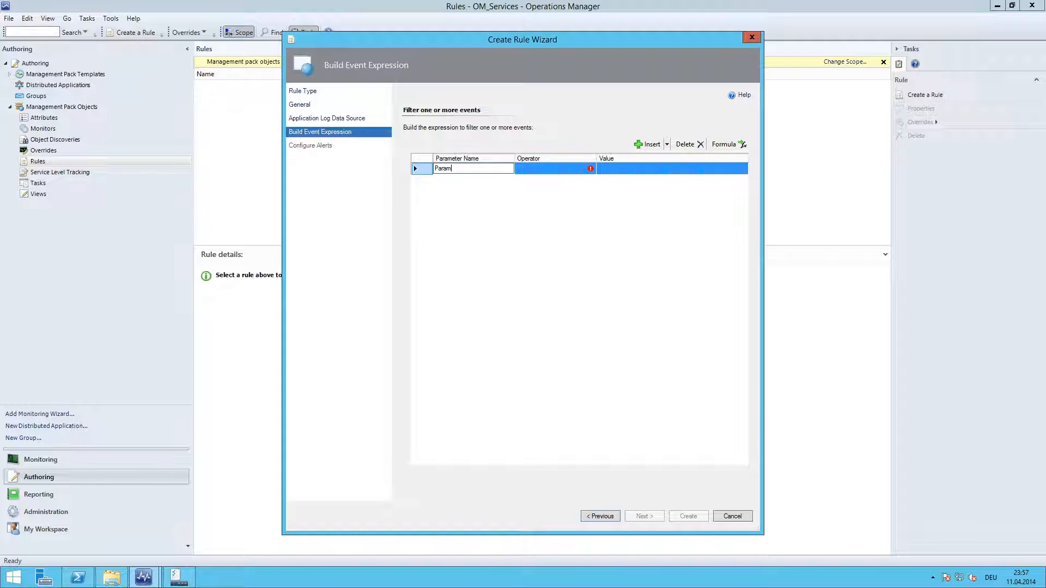
{"action": "type", "text": "s/"}
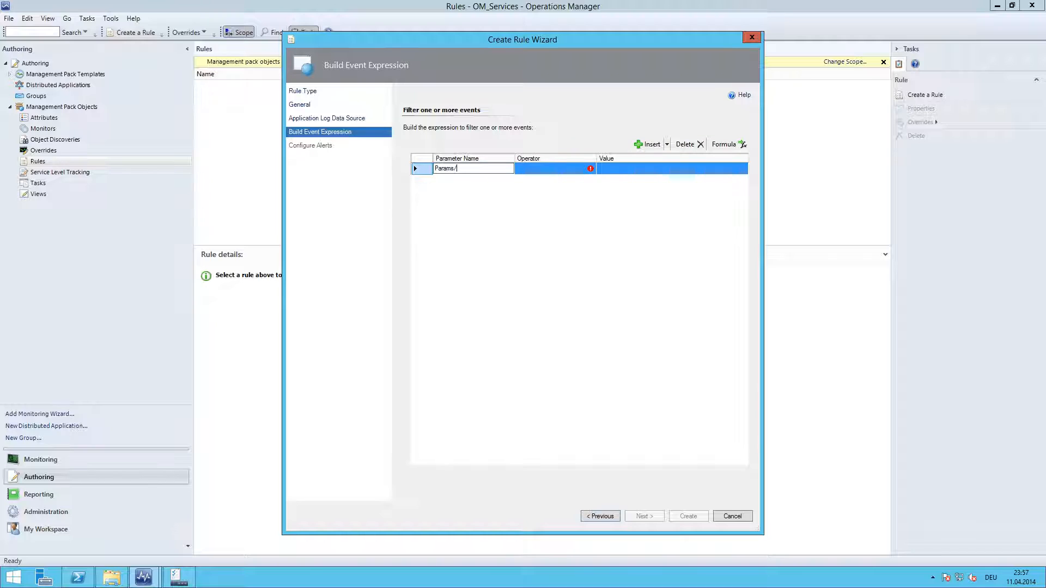
{"action": "type", "text": "Param"}
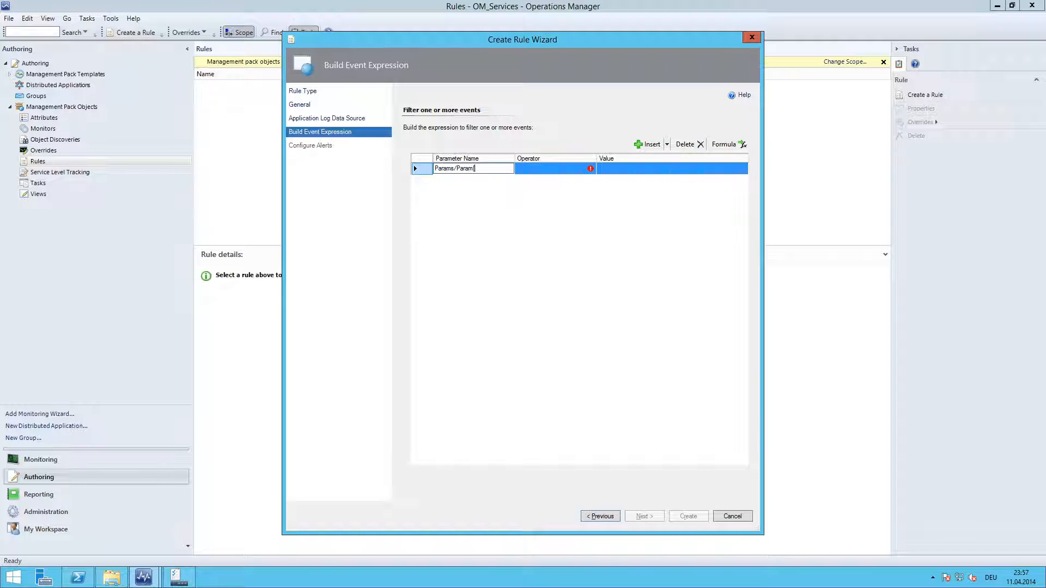
{"action": "left_click", "coordinate": [553, 168]}
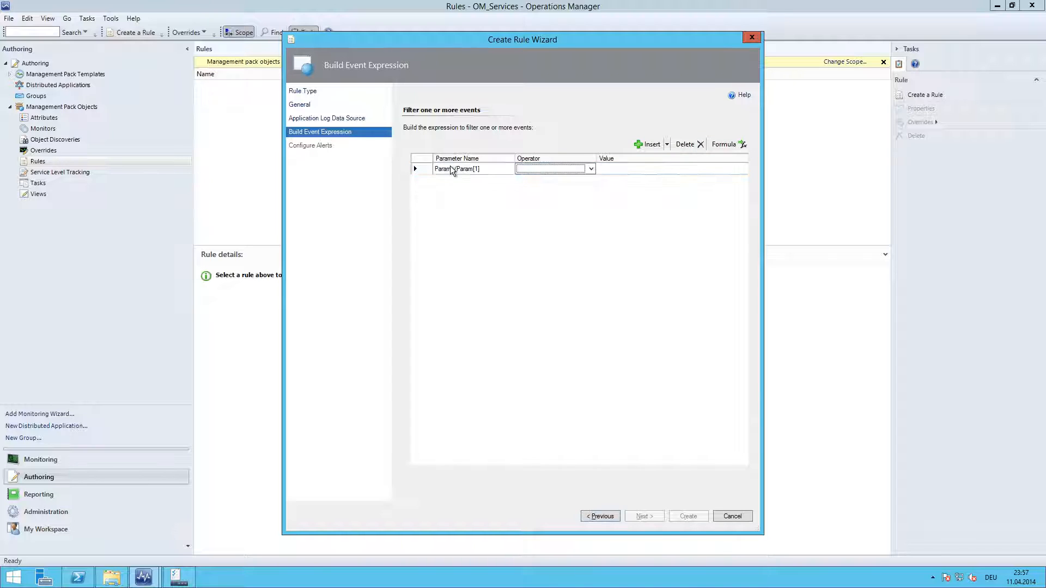
Set the condition operator to Contains with value Error.
{"action": "left_click", "coordinate": [591, 167]}
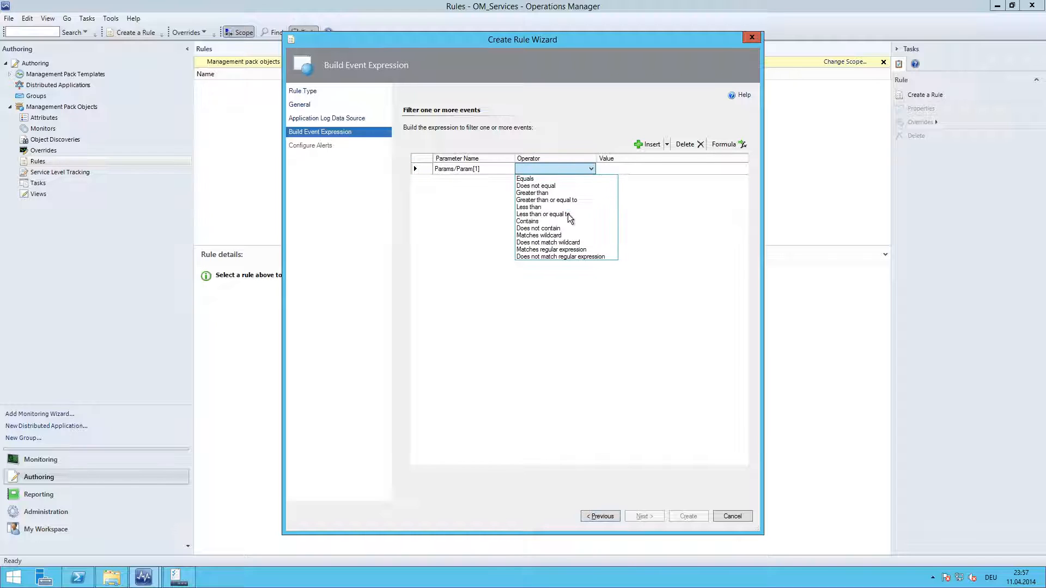
{"action": "left_click", "coordinate": [539, 229]}
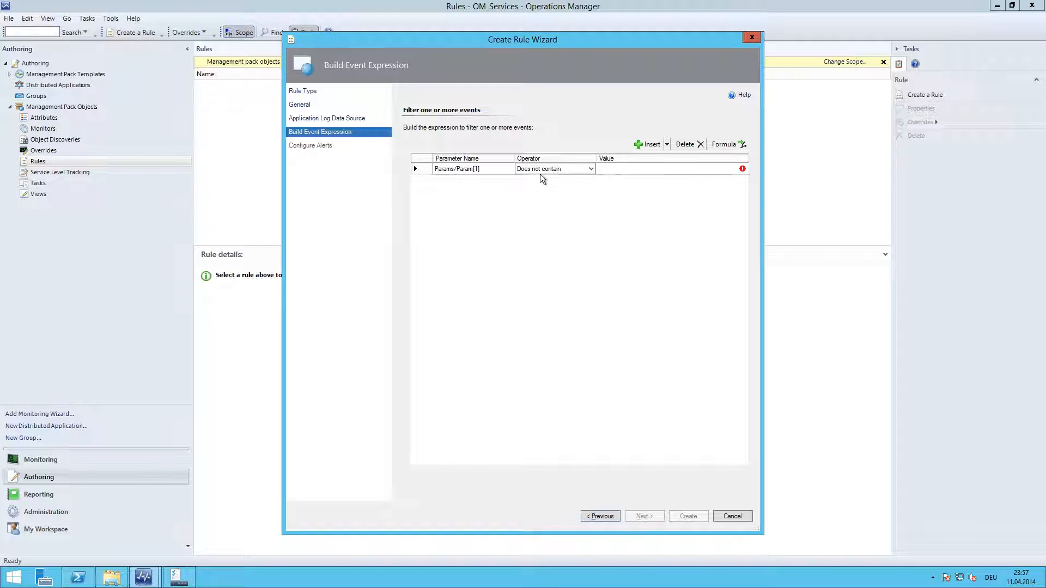
{"action": "left_click", "coordinate": [591, 168]}
{"action": "type", "text": "Error"}
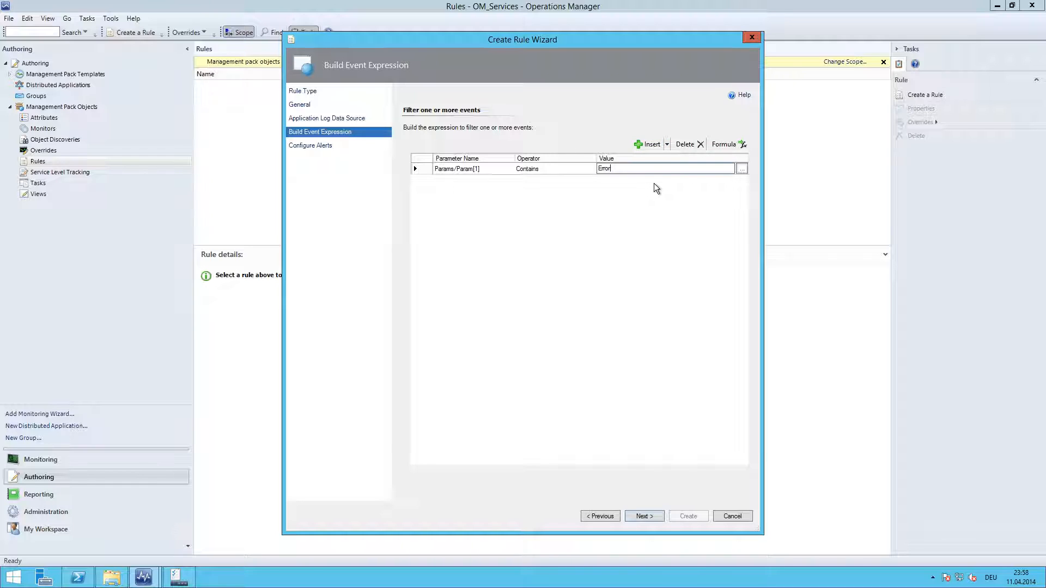
{"action": "mouse_move", "coordinate": [694, 227]}
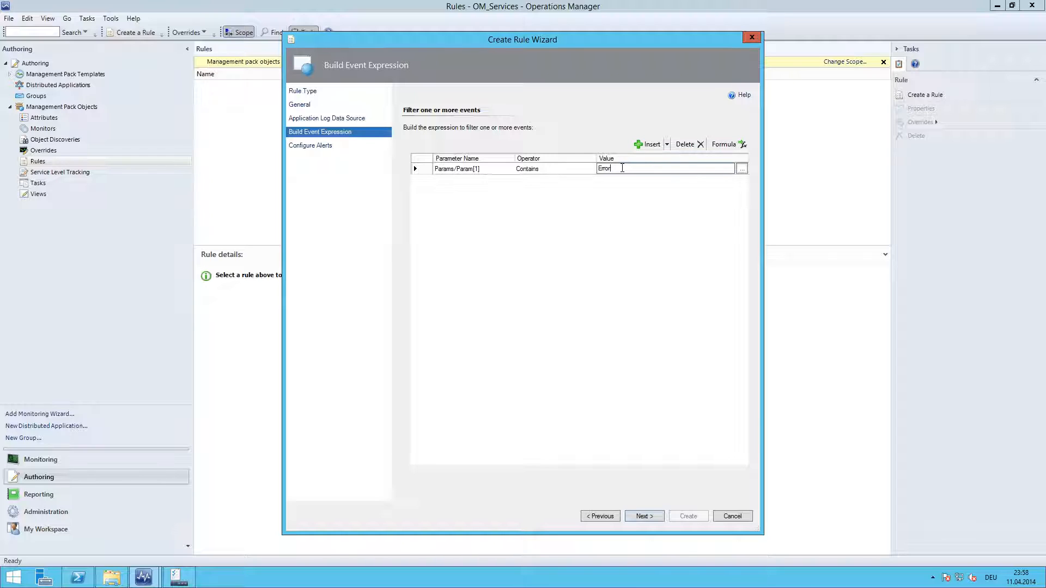
{"action": "double_click", "coordinate": [605, 168]}
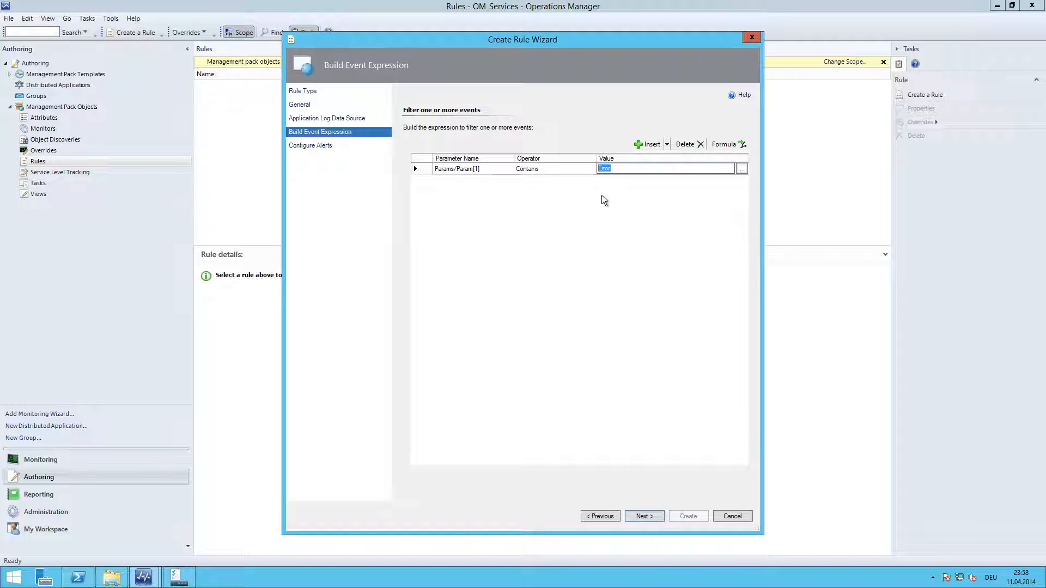
{"action": "mouse_move", "coordinate": [635, 244]}
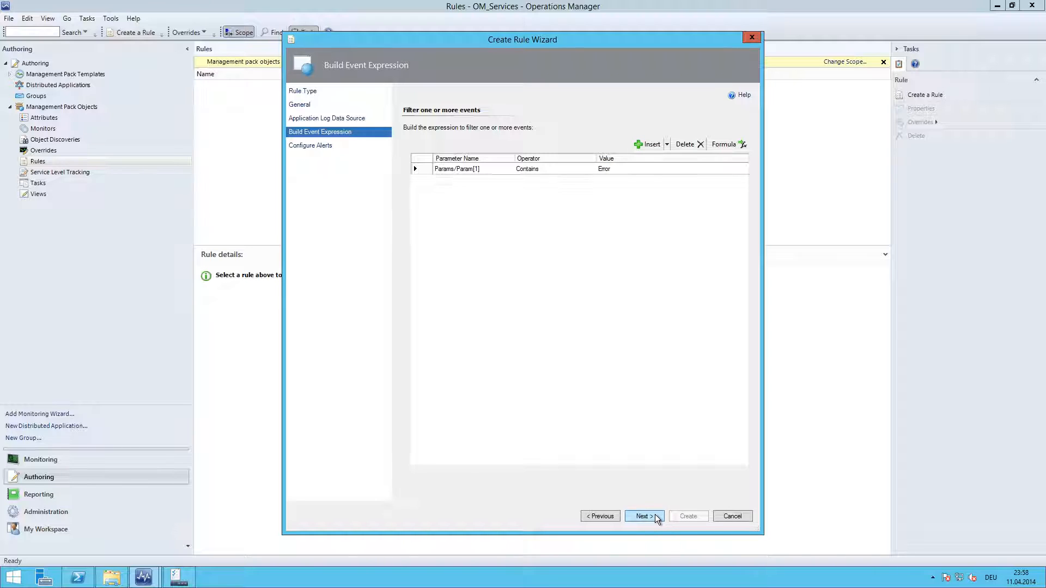
On the Configure Alerts page, clear the default alert description text.
{"action": "left_click", "coordinate": [645, 517]}
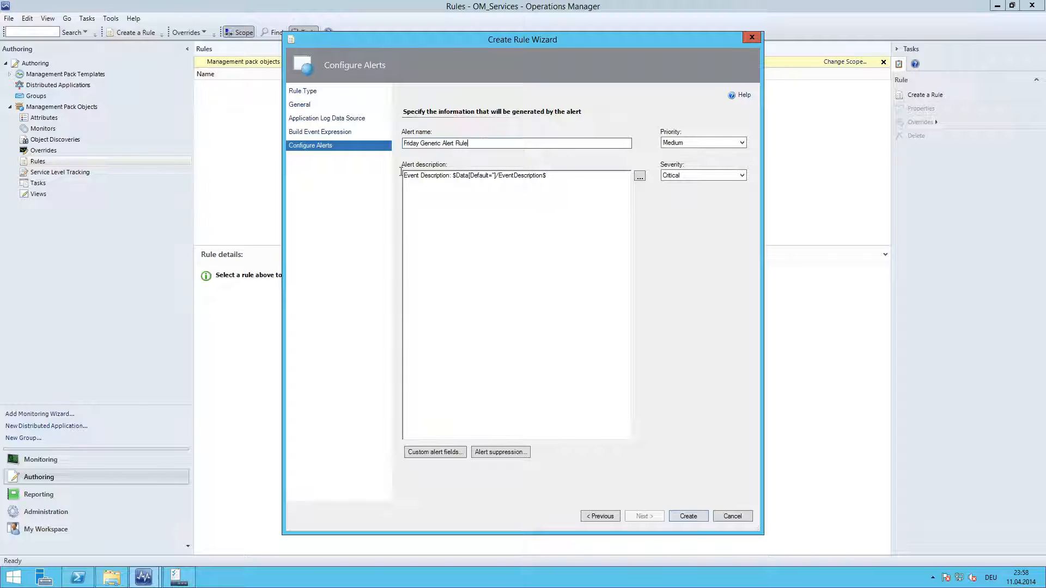
{"action": "triple_click", "coordinate": [473, 175]}
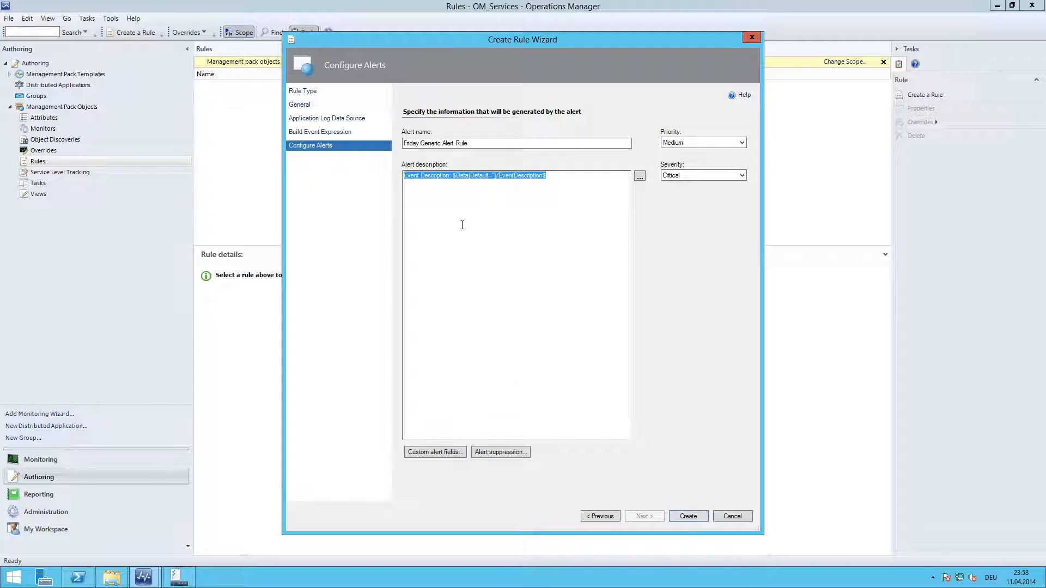
{"action": "key", "text": "Delete"}
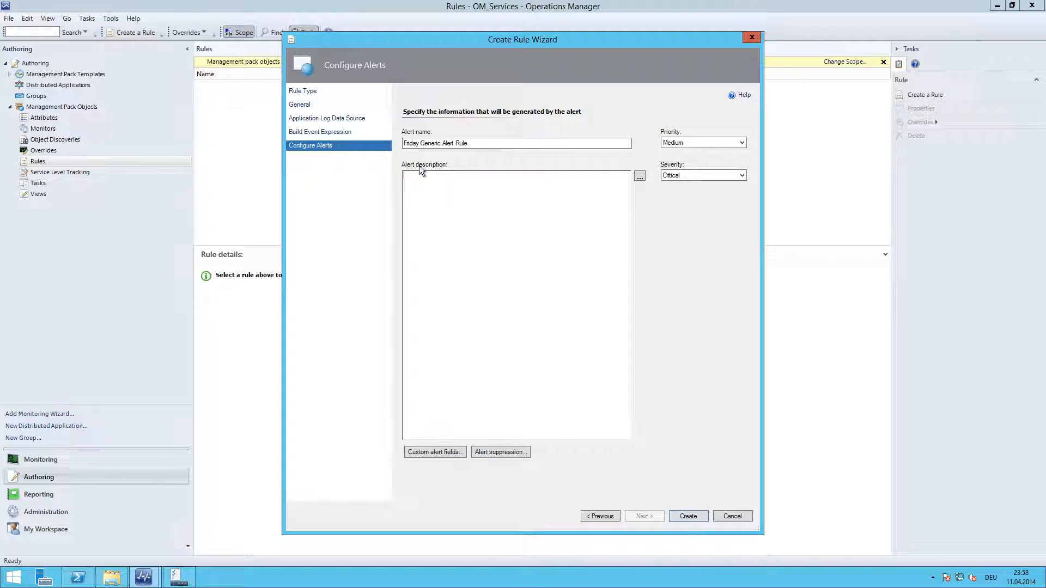
Insert the LogFileName, LogFileDirectory and Params/Param[1] event data variables into the alert description.
{"action": "left_click", "coordinate": [639, 176]}
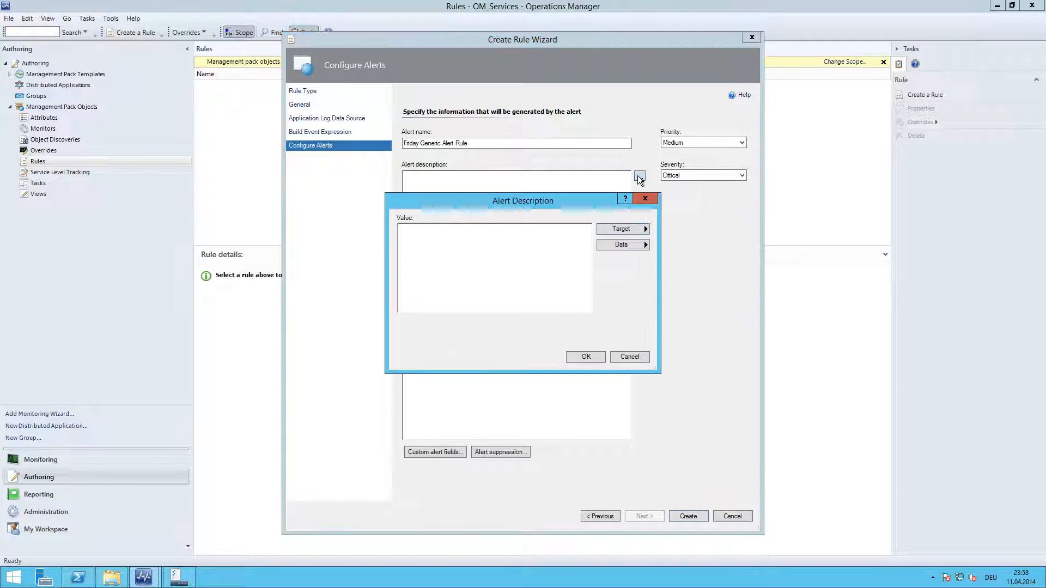
{"action": "left_click", "coordinate": [621, 244]}
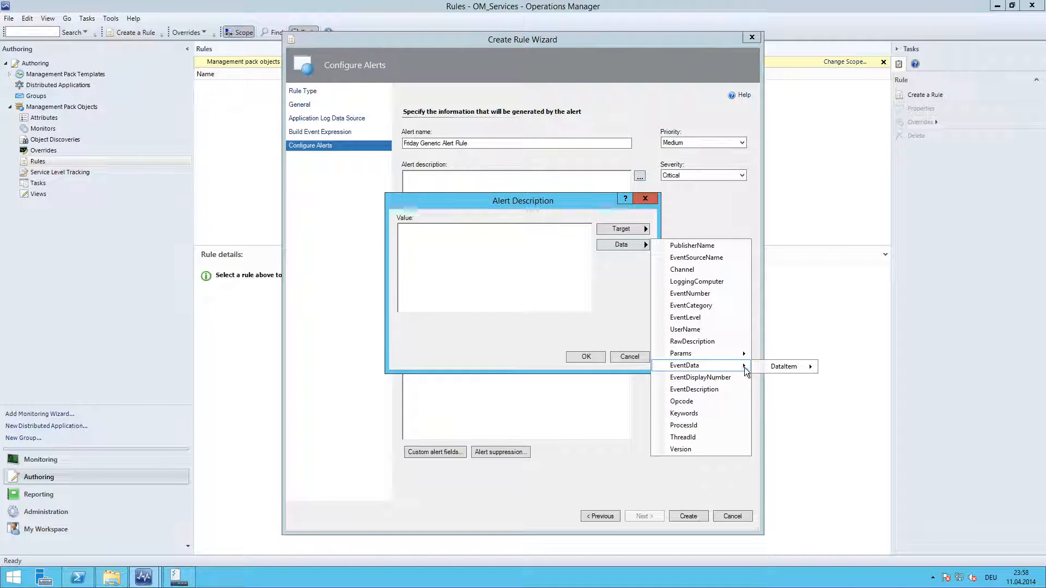
{"action": "left_click", "coordinate": [783, 366]}
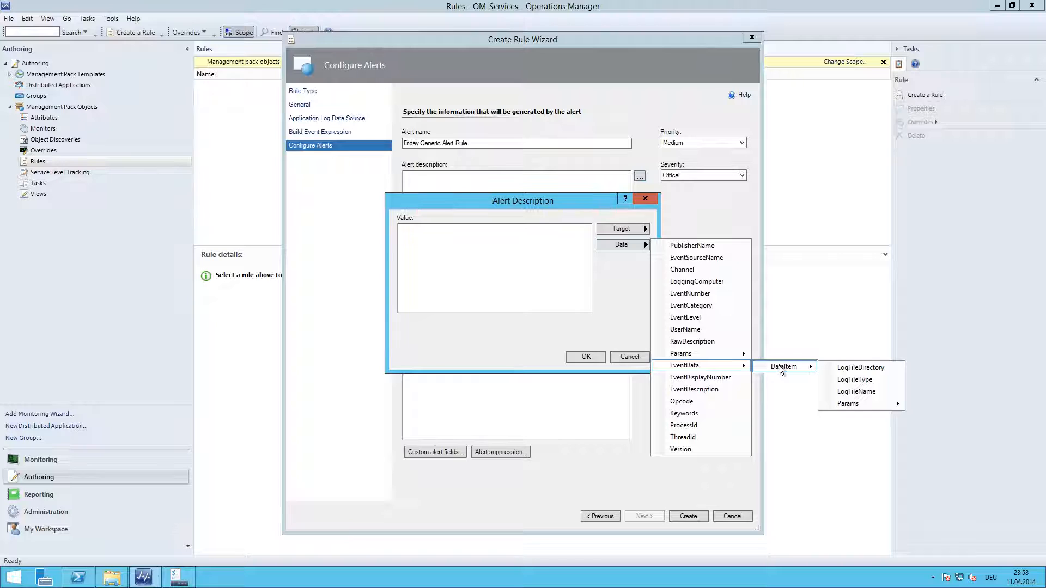
{"action": "mouse_move", "coordinate": [846, 379]}
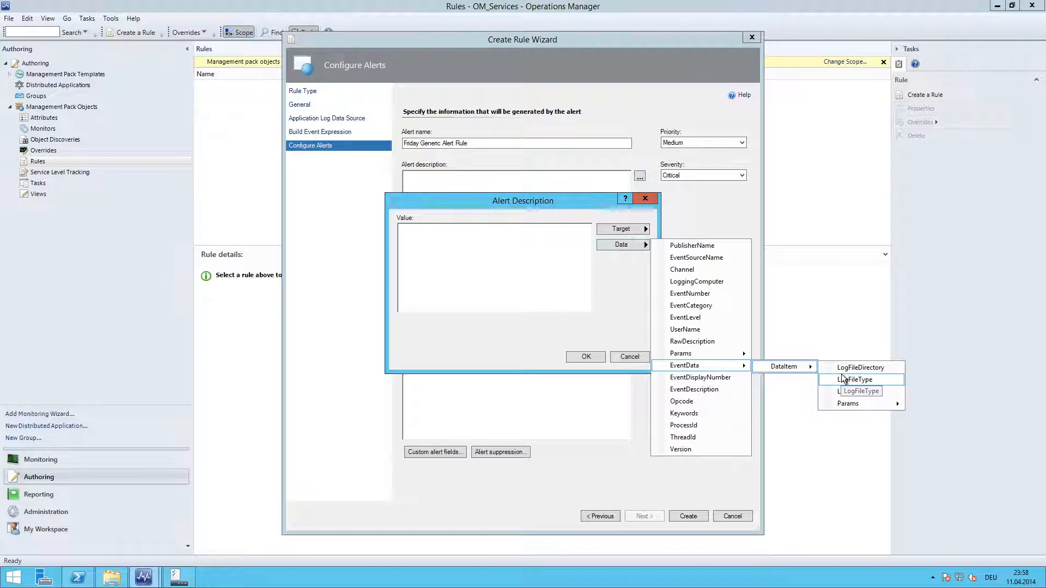
{"action": "mouse_move", "coordinate": [863, 394]}
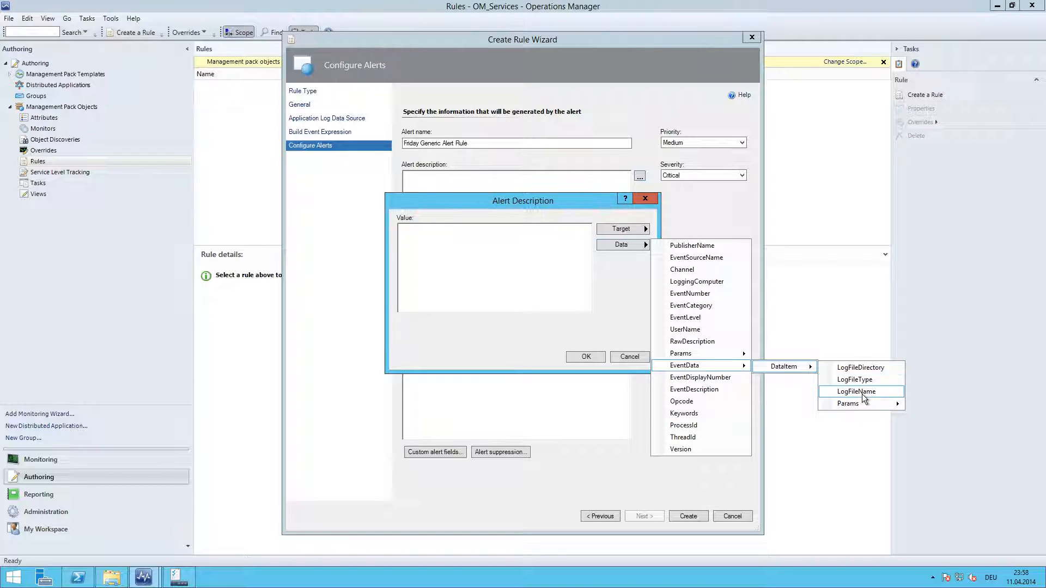
{"action": "left_click", "coordinate": [856, 391]}
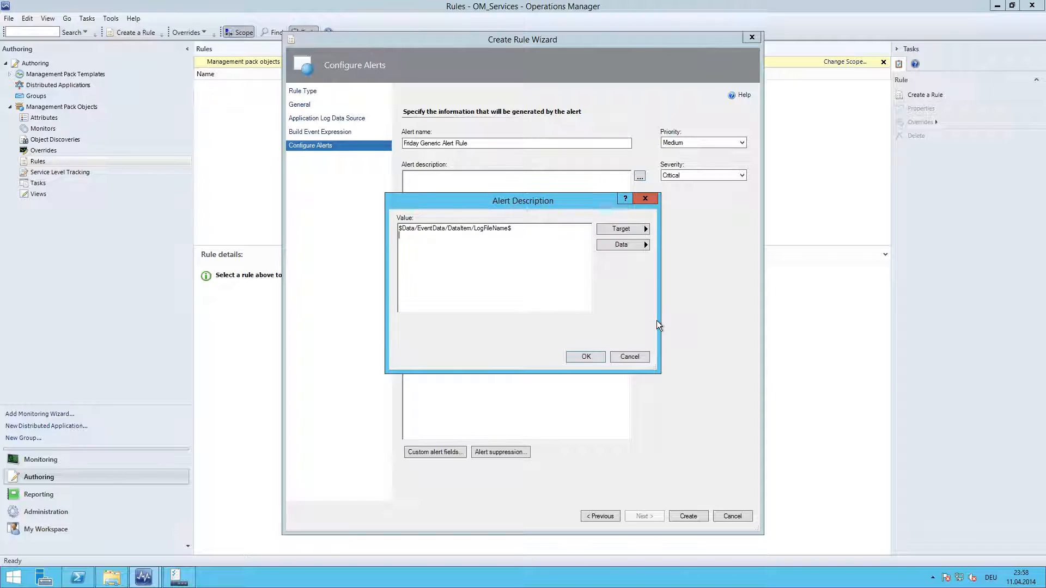
{"action": "left_click", "coordinate": [622, 245]}
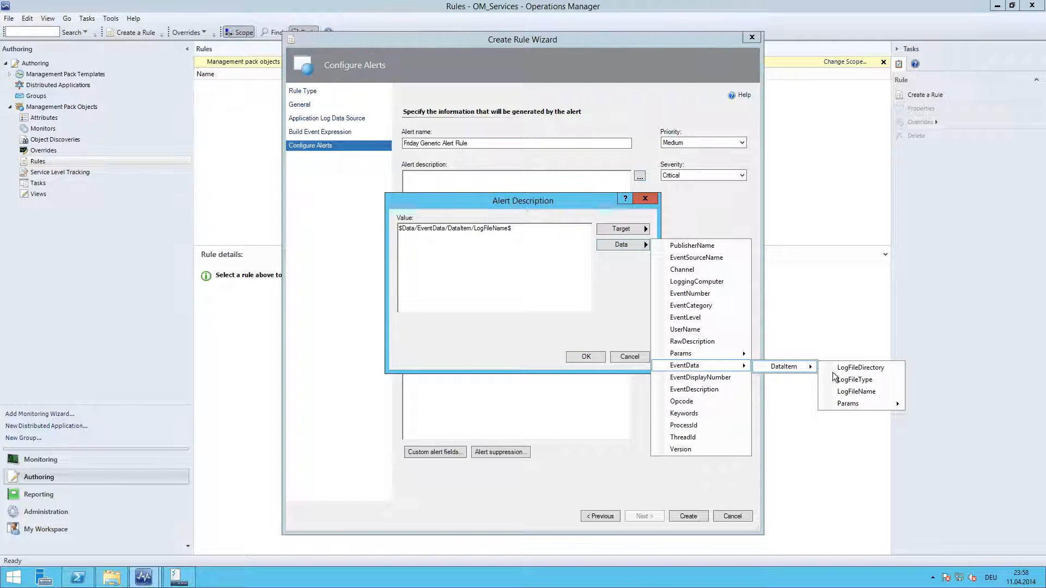
{"action": "left_click", "coordinate": [861, 368]}
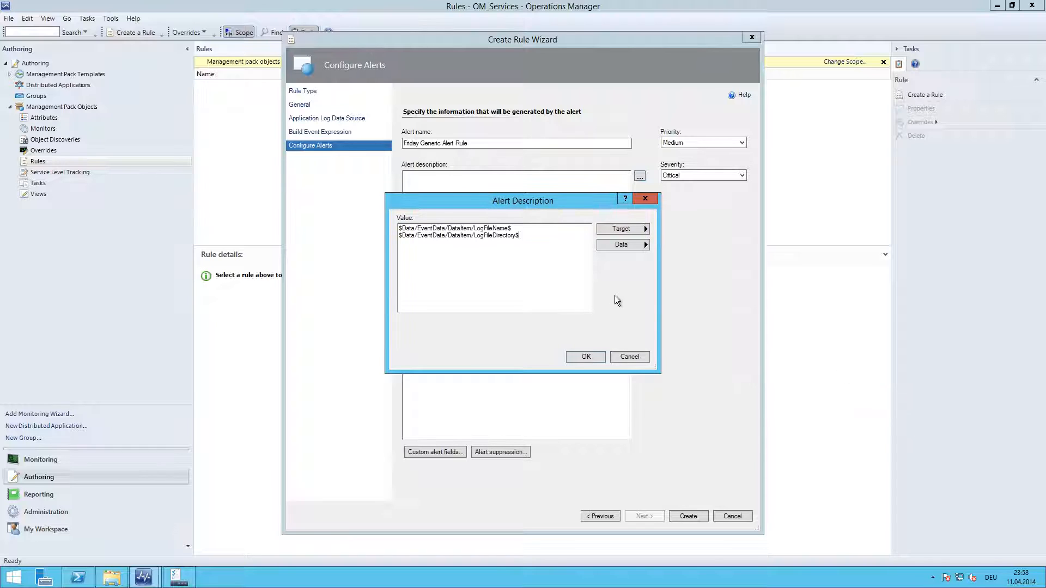
{"action": "left_click", "coordinate": [622, 244]}
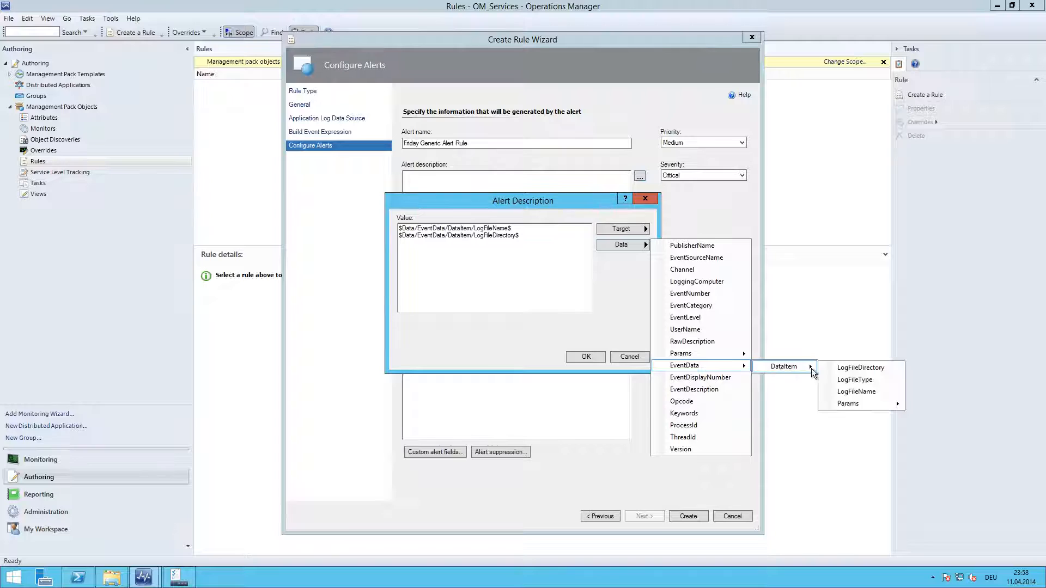
{"action": "mouse_move", "coordinate": [848, 403]}
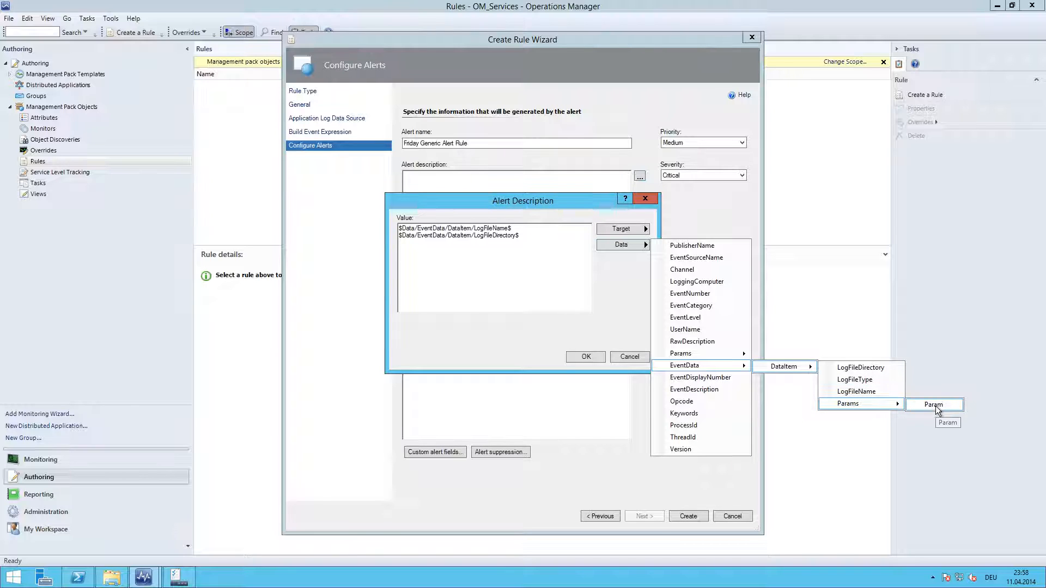
{"action": "left_click", "coordinate": [933, 404]}
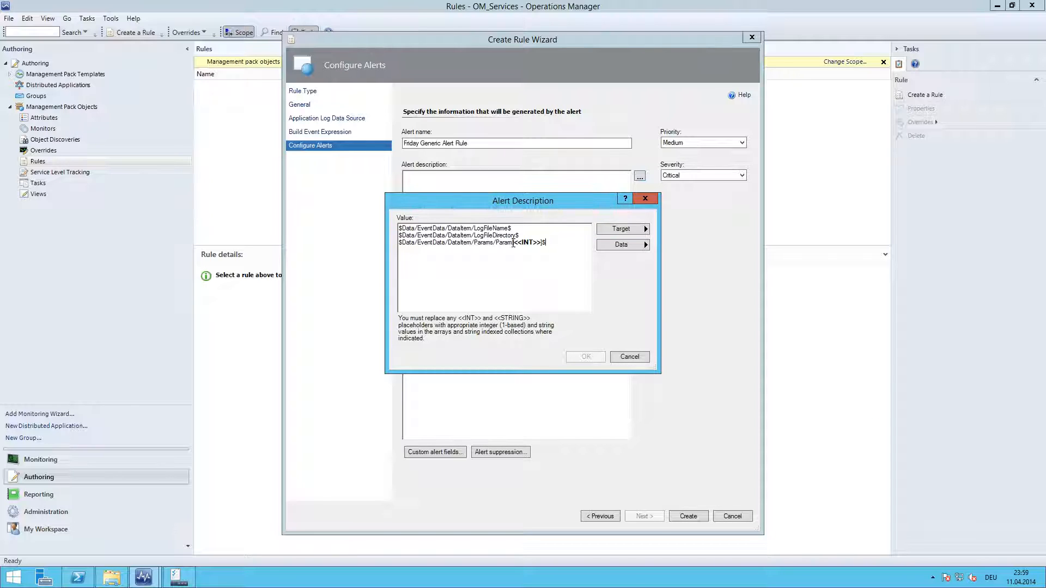
Insert the LogFileType variable and add connecting text ('The ... in directory ... has ... Logfile type').
{"action": "double_click", "coordinate": [527, 242]}
{"action": "type", "text": "1"}
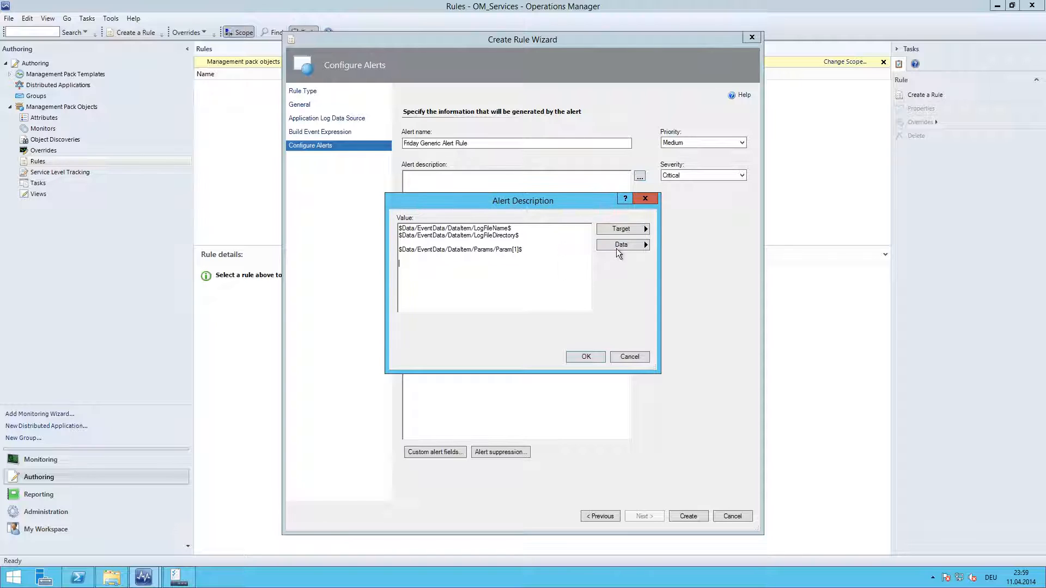
{"action": "left_click", "coordinate": [621, 244]}
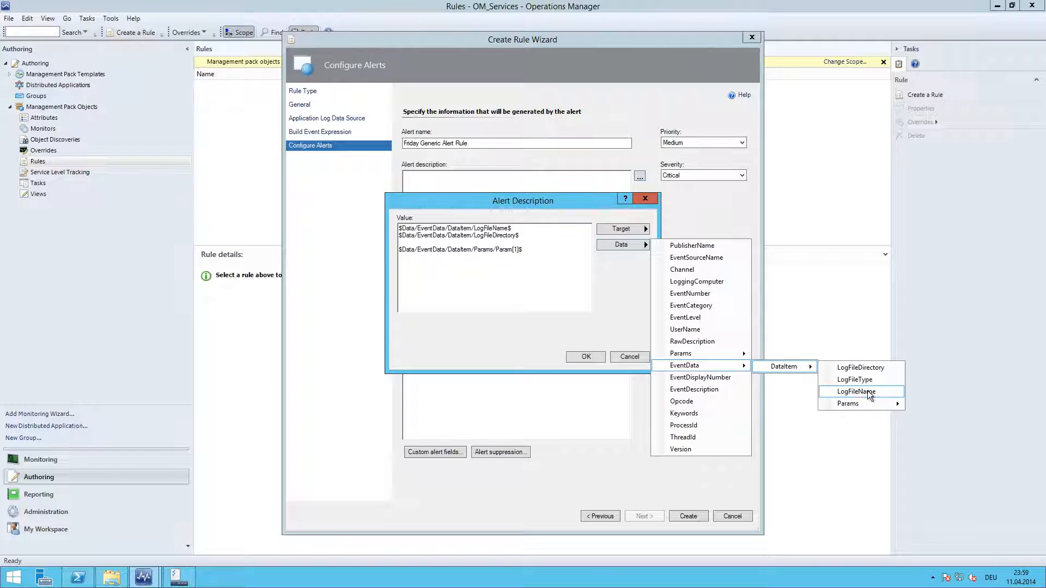
{"action": "mouse_move", "coordinate": [871, 384]}
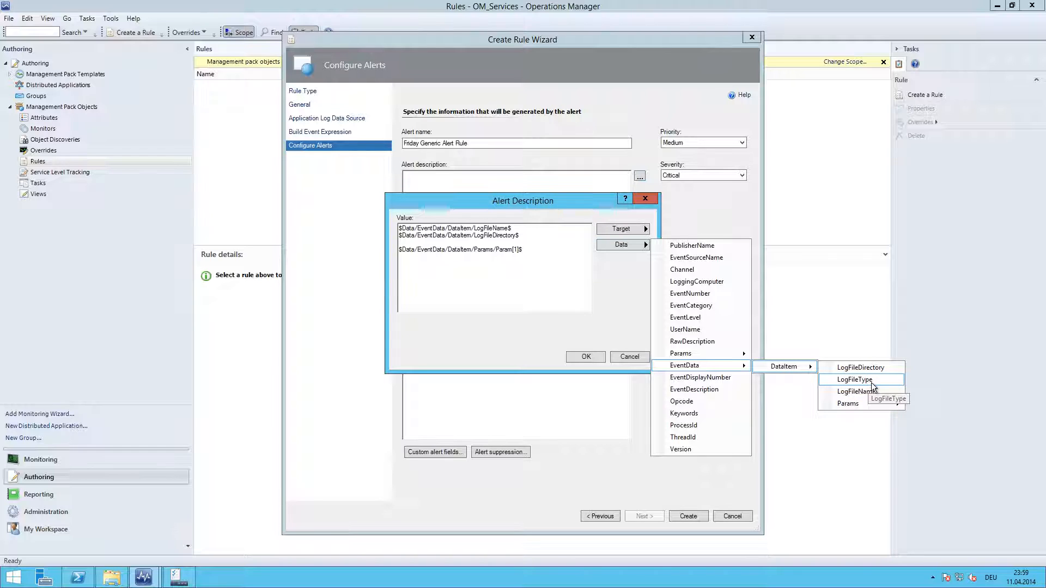
{"action": "left_click", "coordinate": [854, 379]}
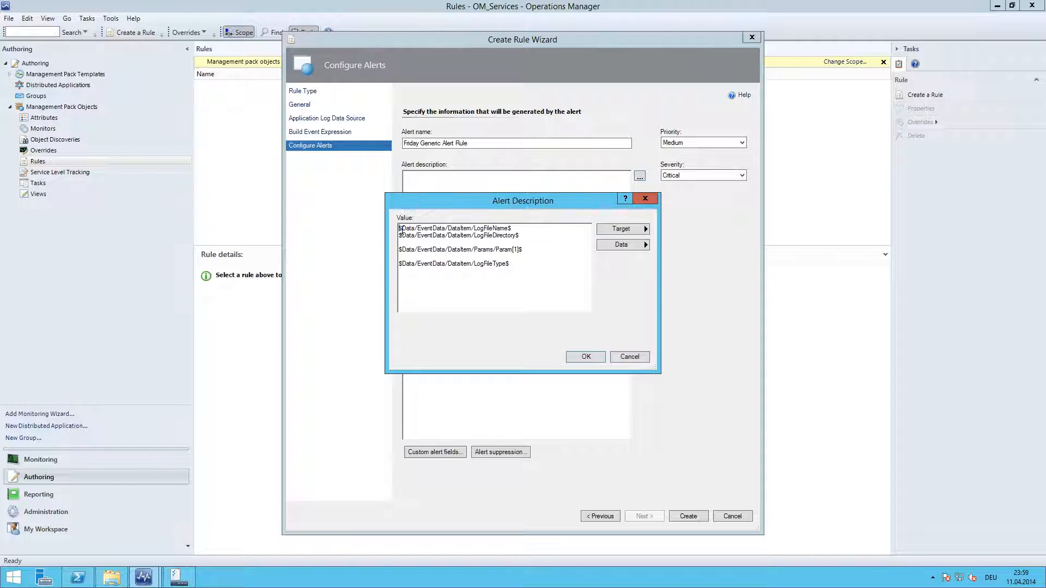
{"action": "mouse_move", "coordinate": [643, 258]}
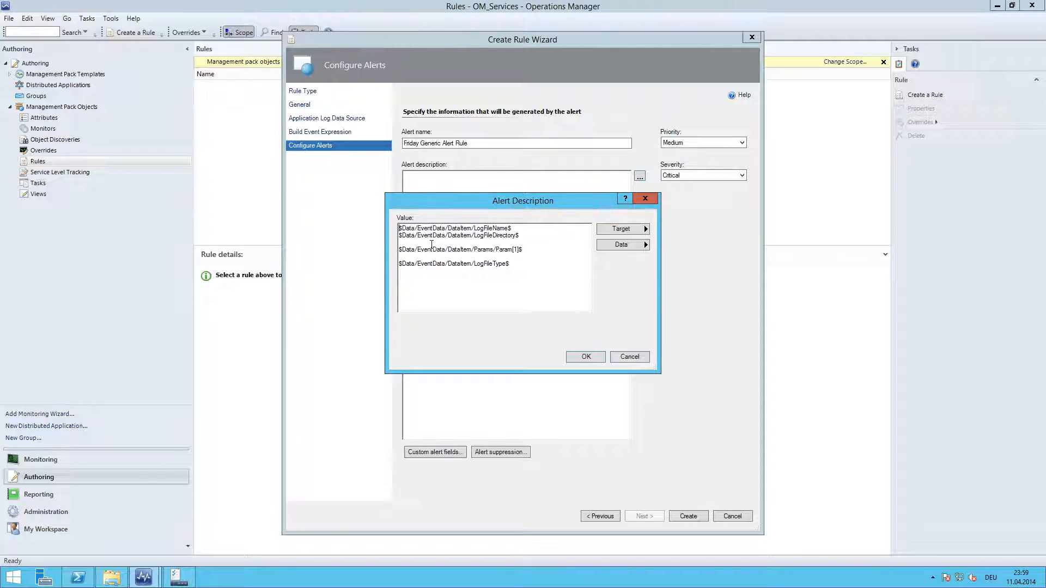
{"action": "type", "text": "The logfile"}
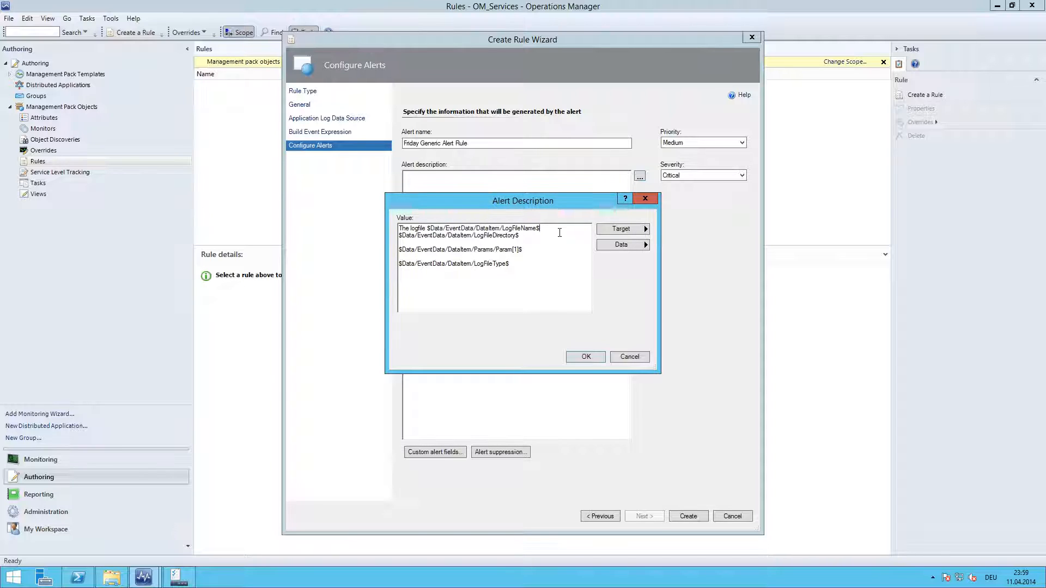
{"action": "type", "text": "in directory"}
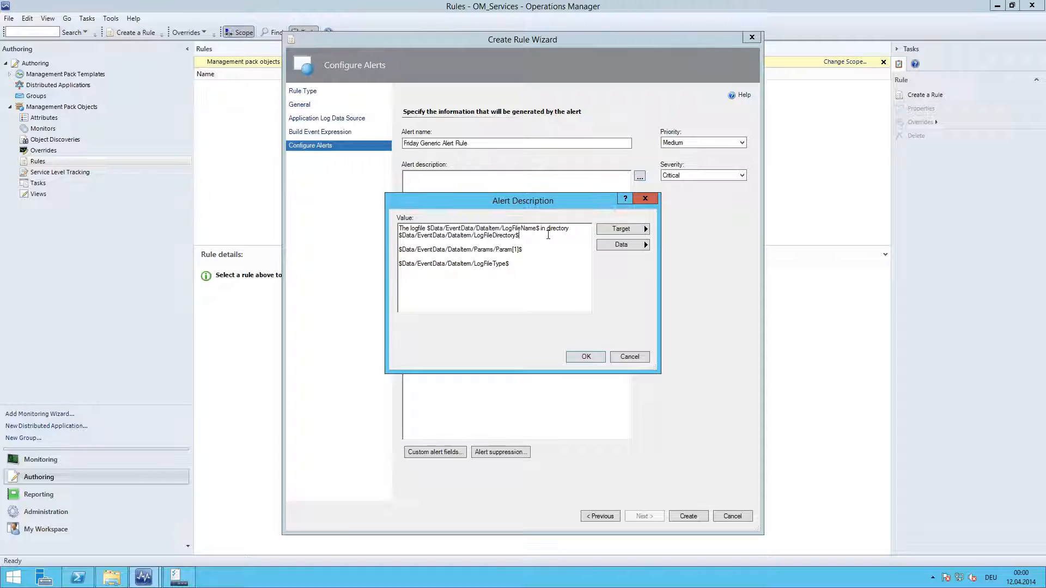
{"action": "mouse_move", "coordinate": [547, 251]}
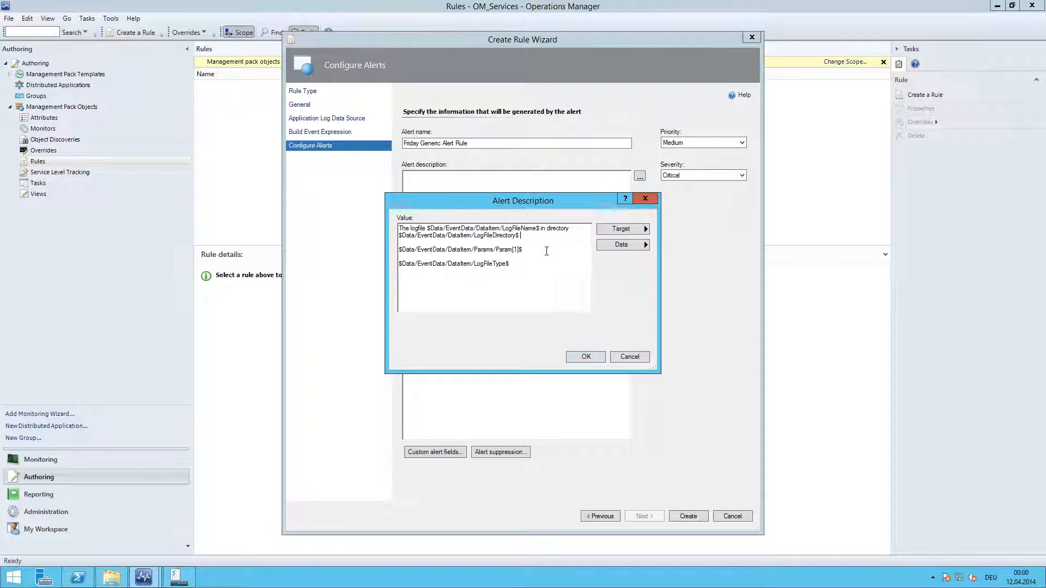
{"action": "type", "text": "has an error in line"}
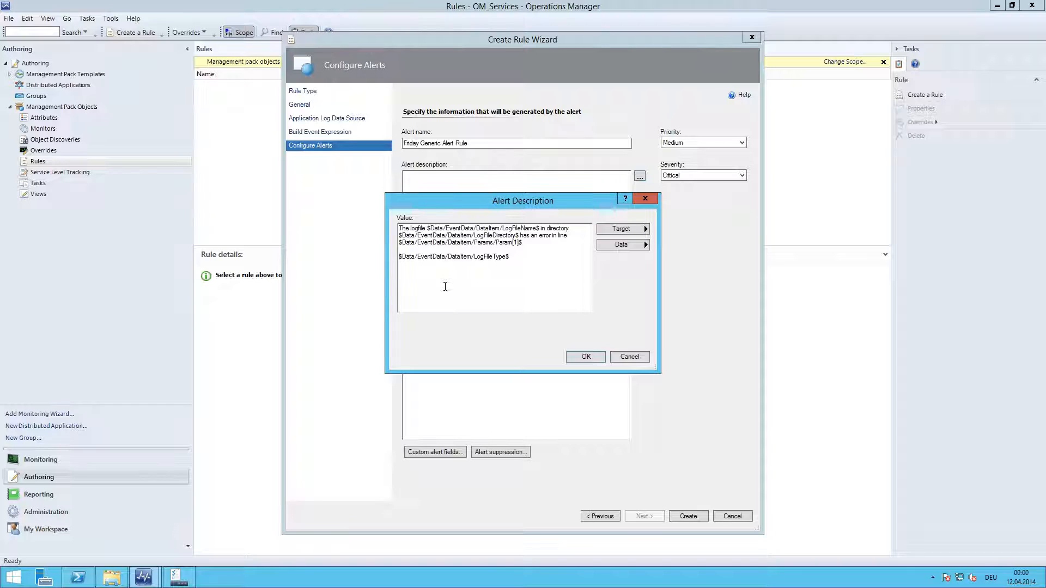
{"action": "type", "text": "Logfile type:"}
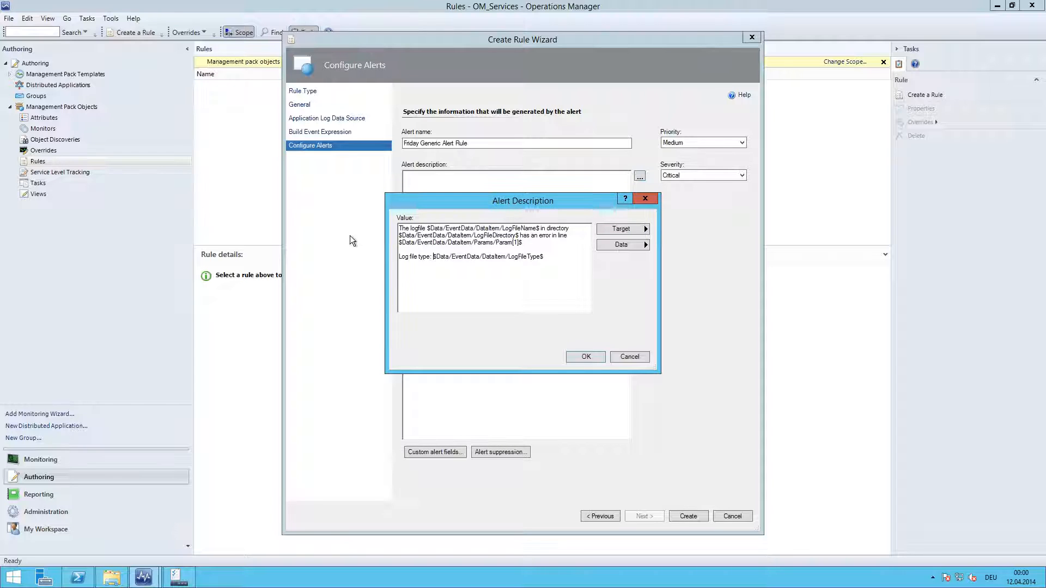
Accept the alert description and create the Friday Generic Alert Rule.
{"action": "left_click", "coordinate": [585, 357]}
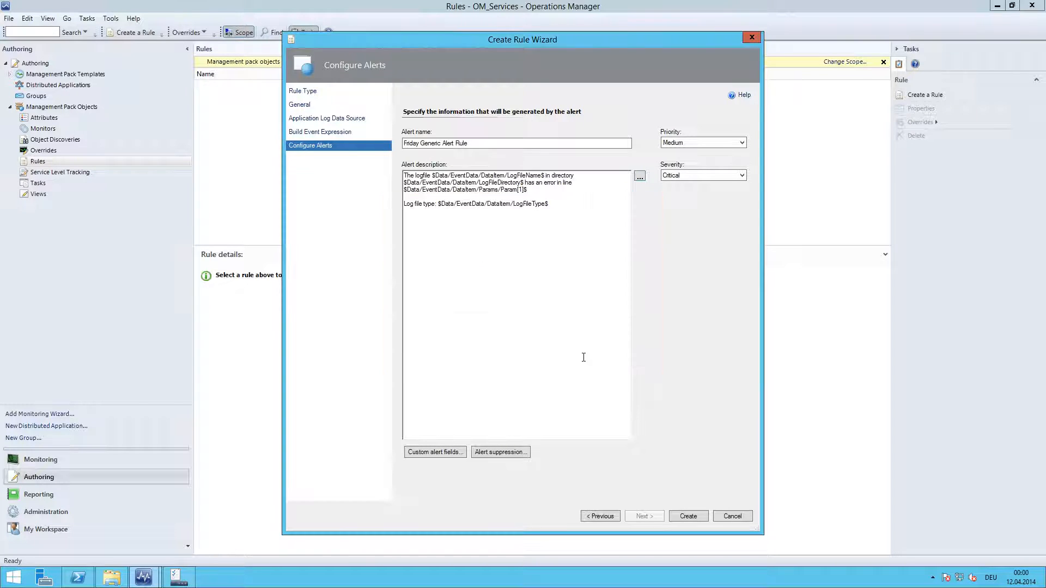
{"action": "mouse_move", "coordinate": [698, 517]}
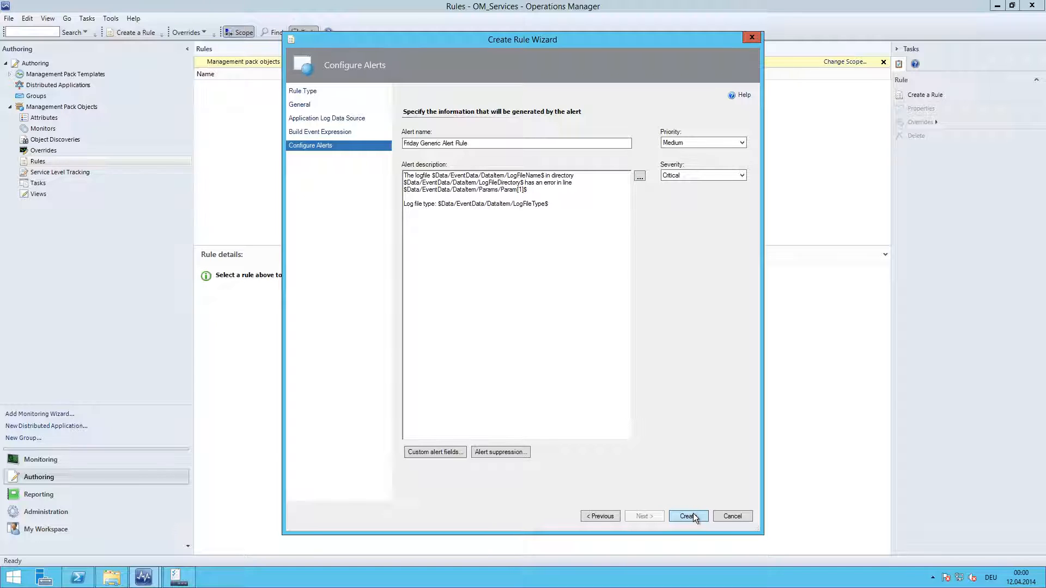
{"action": "left_click", "coordinate": [689, 517]}
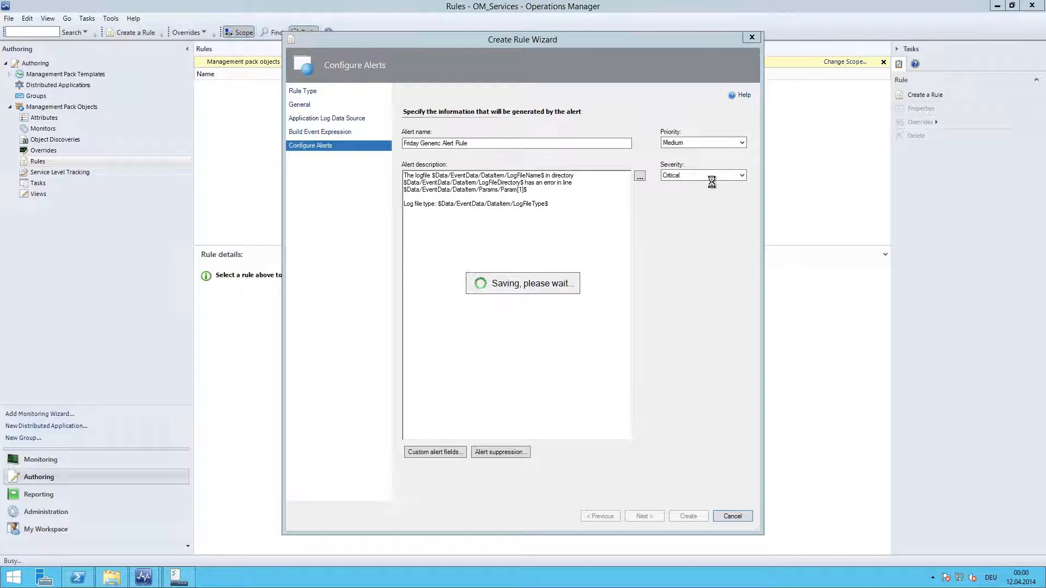
{"action": "left_click", "coordinate": [689, 517]}
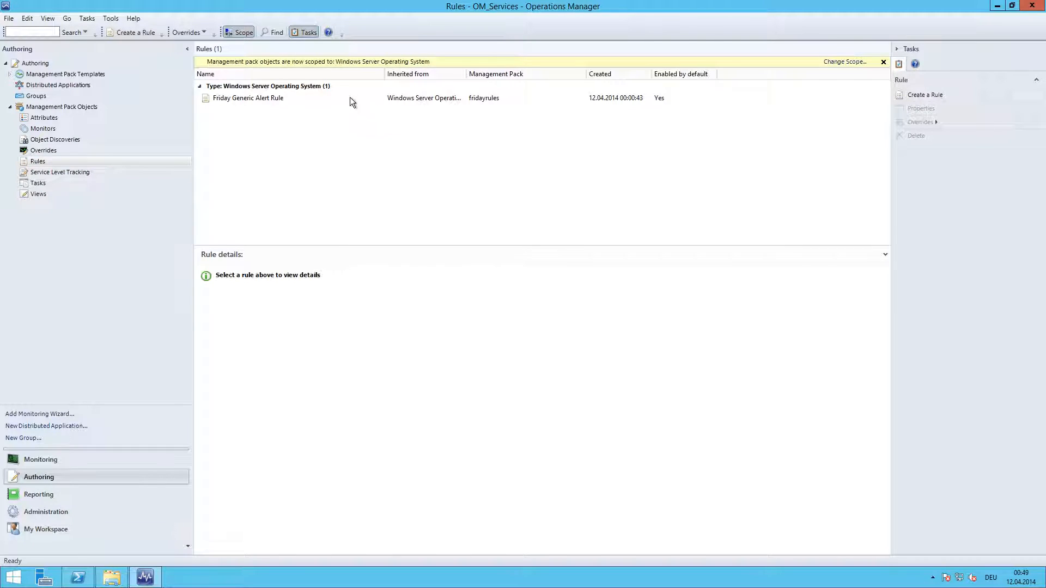
{"action": "mouse_move", "coordinate": [241, 92]}
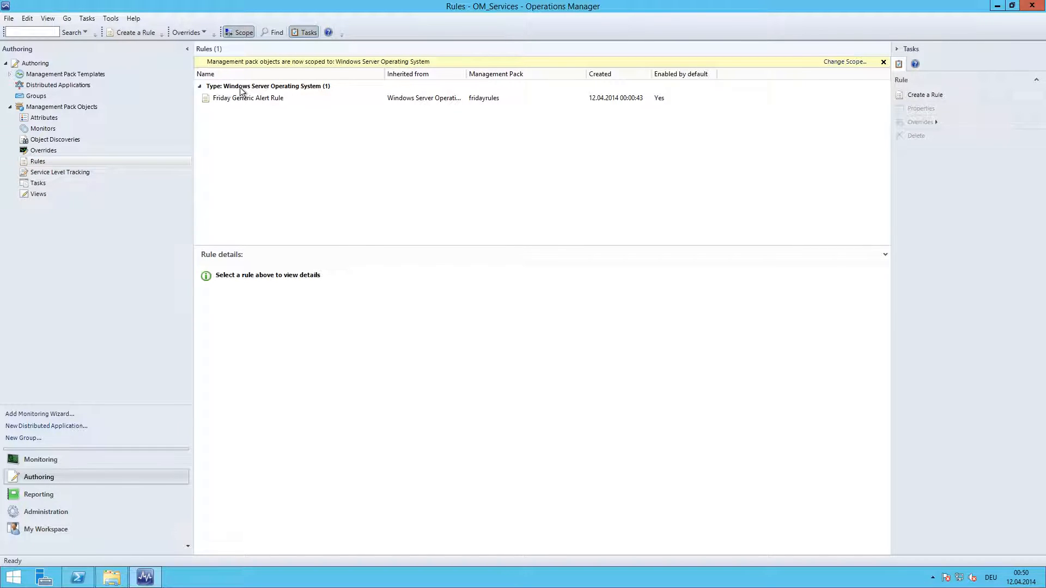
{"action": "mouse_move", "coordinate": [340, 108]}
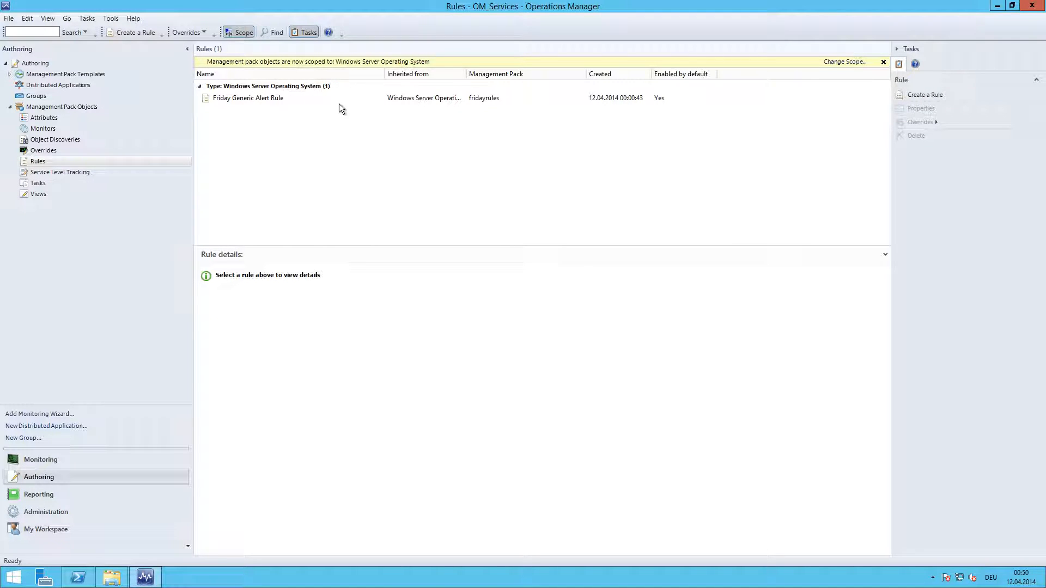
{"action": "mouse_move", "coordinate": [230, 104]}
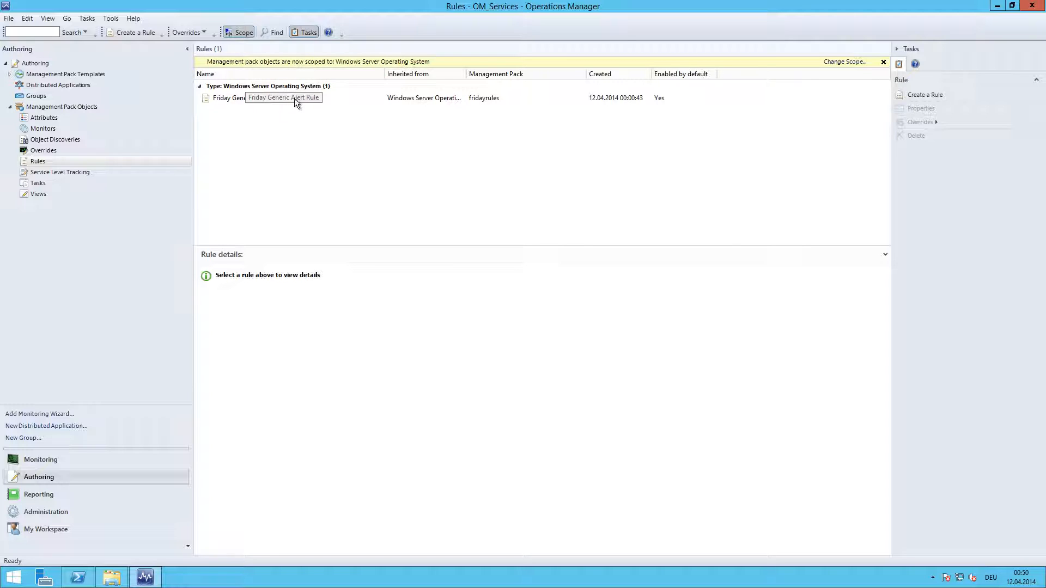
{"action": "mouse_move", "coordinate": [63, 462]}
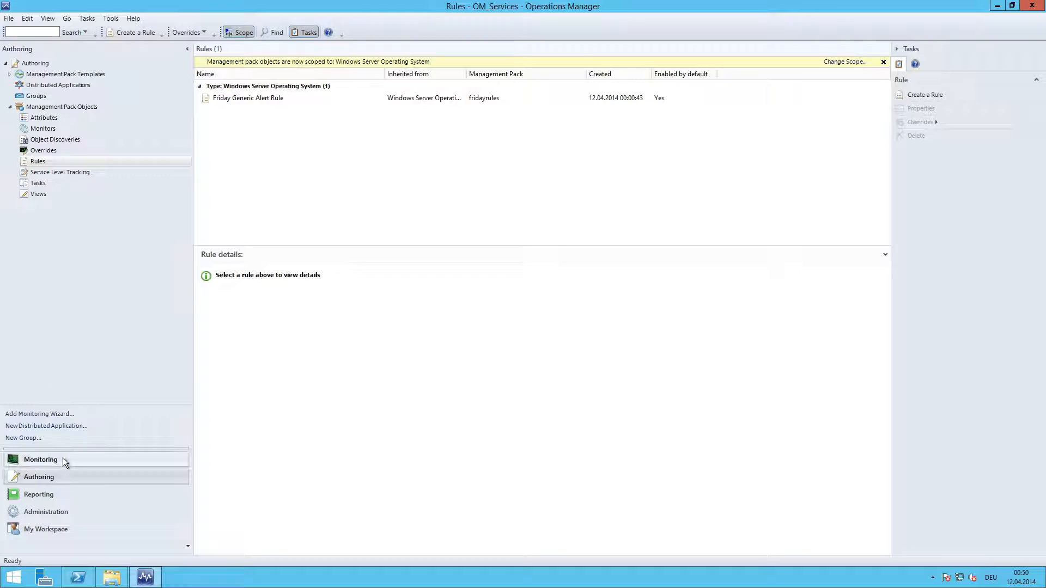
Switch to the Monitoring workspace showing the Active Alerts list.
{"action": "left_click", "coordinate": [41, 459]}
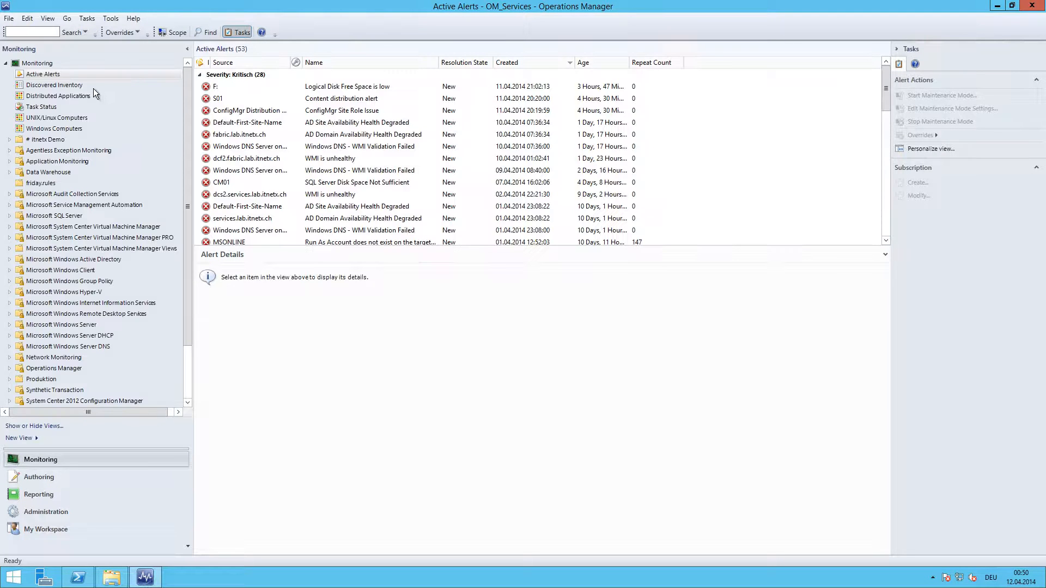
{"action": "left_click", "coordinate": [44, 74]}
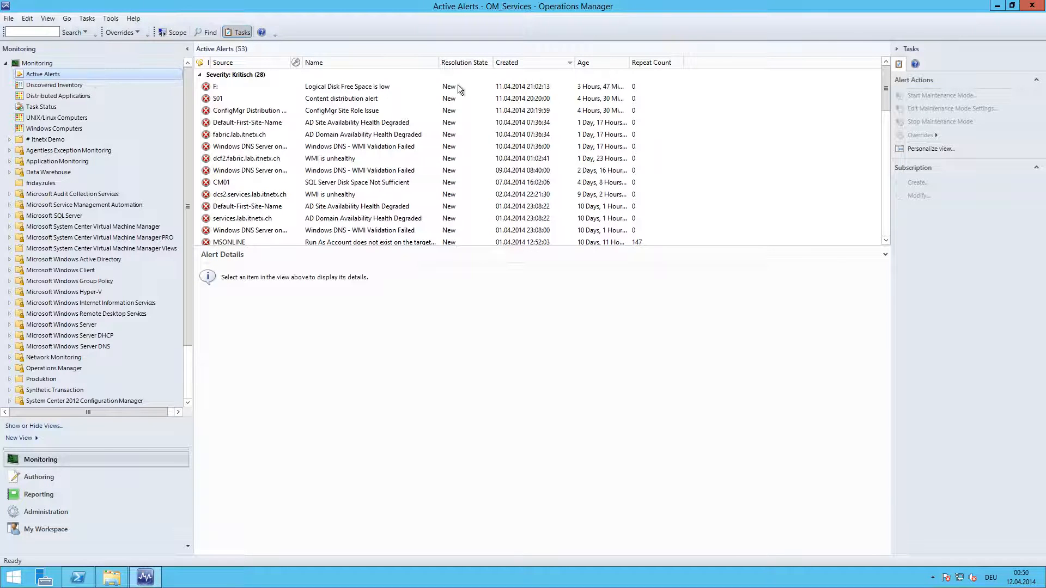
{"action": "mouse_move", "coordinate": [501, 93]}
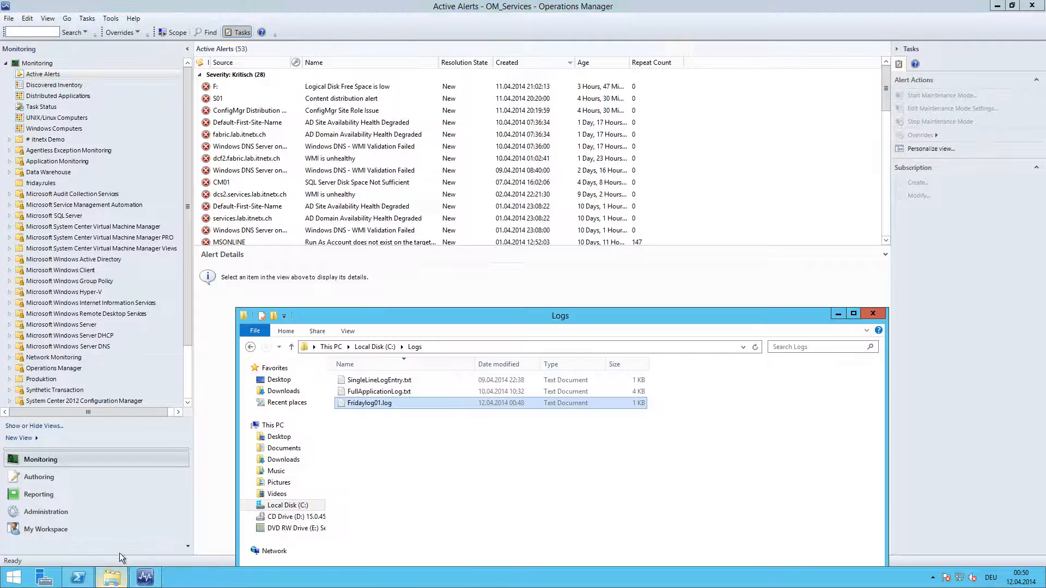
{"action": "left_click", "coordinate": [462, 346]}
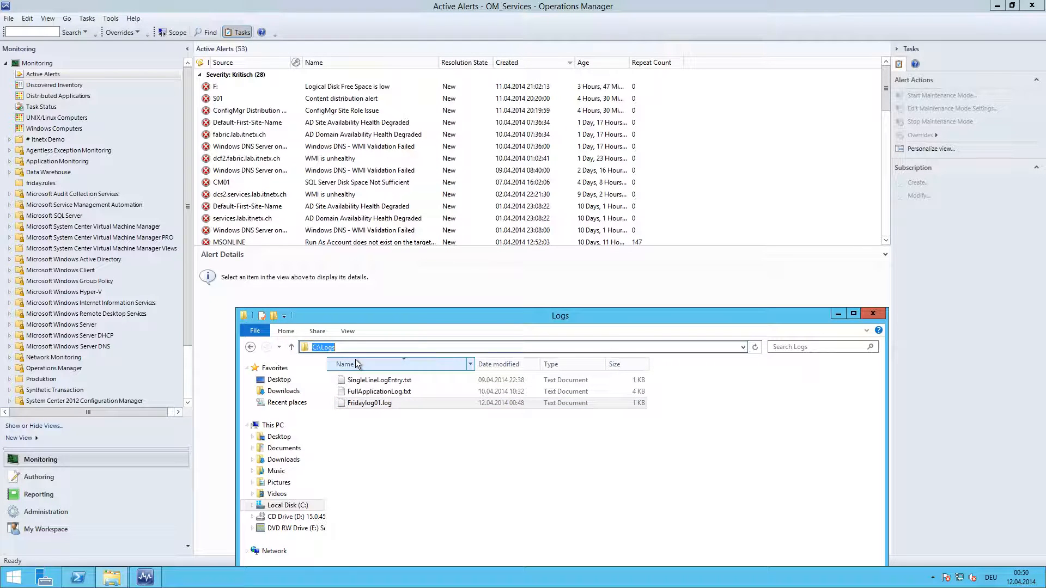
{"action": "left_click", "coordinate": [369, 403]}
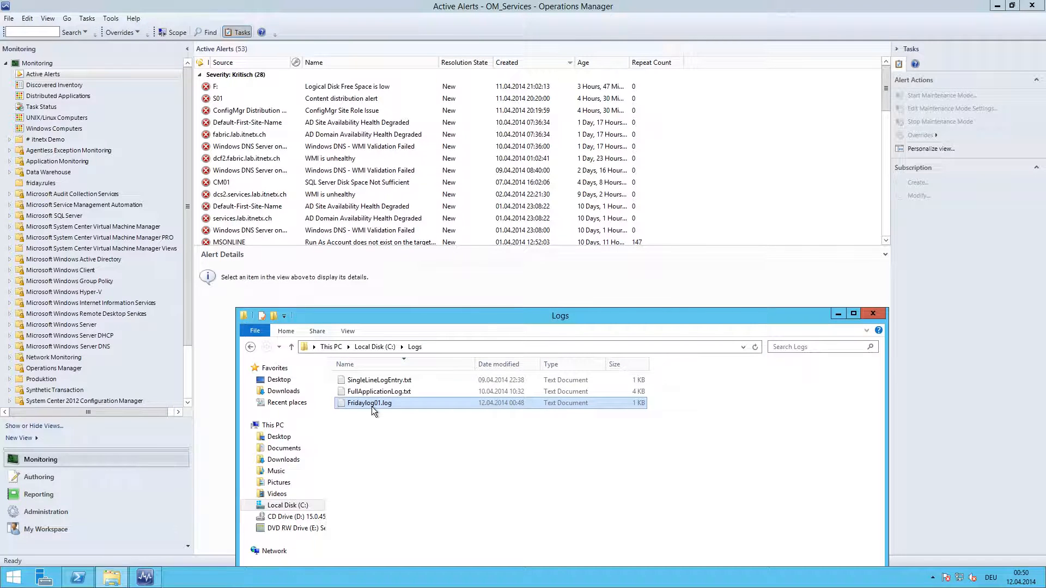
{"action": "double_click", "coordinate": [368, 403]}
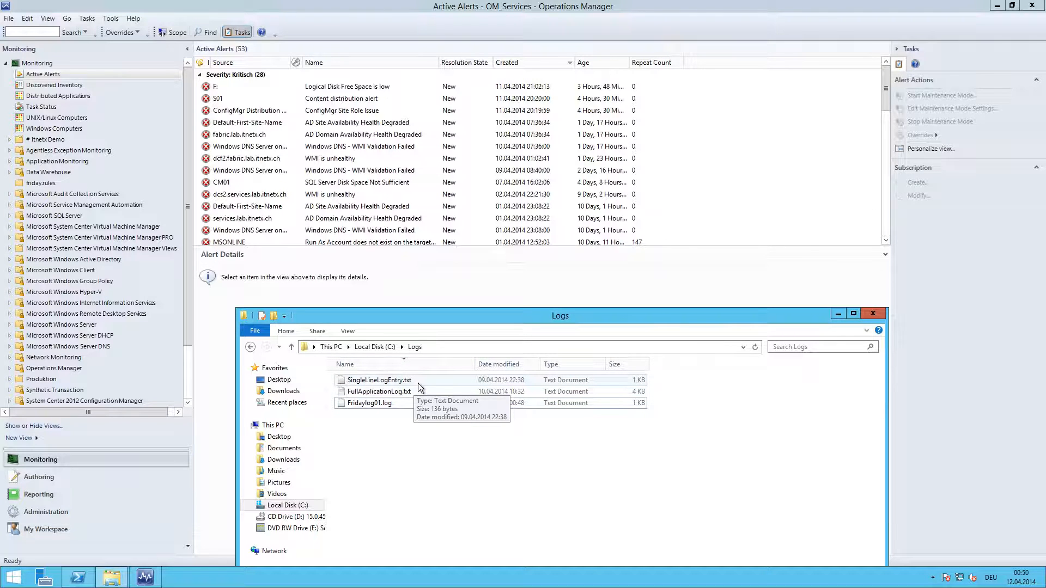
{"action": "double_click", "coordinate": [379, 391]}
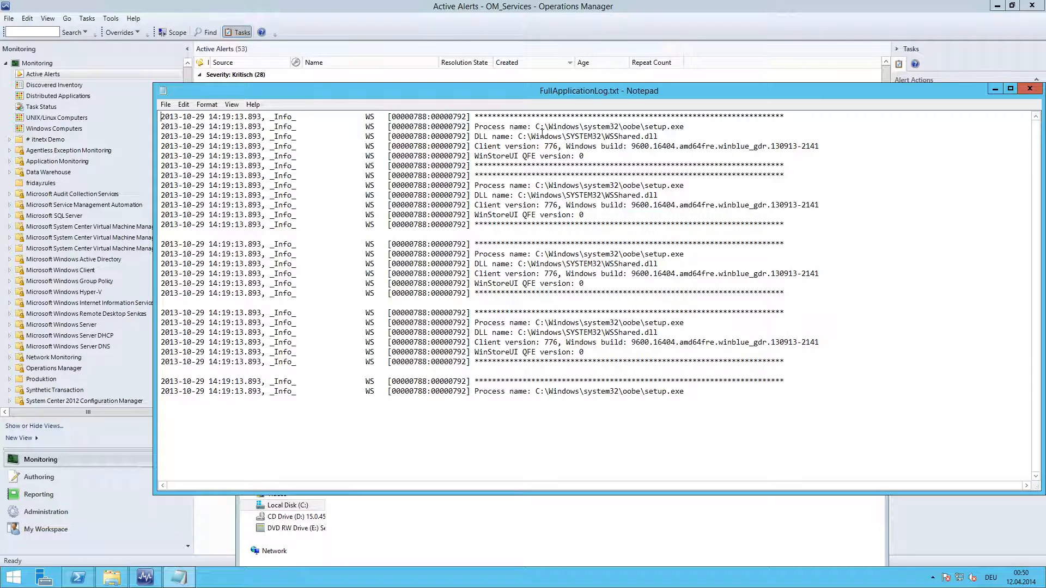
{"action": "mouse_move", "coordinate": [516, 539]}
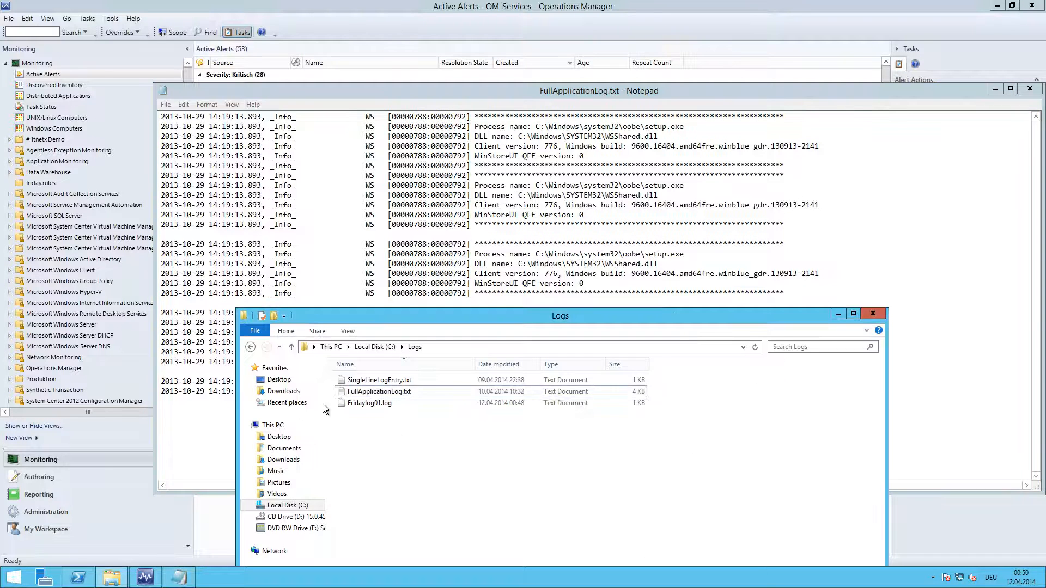
{"action": "mouse_move", "coordinate": [392, 405]}
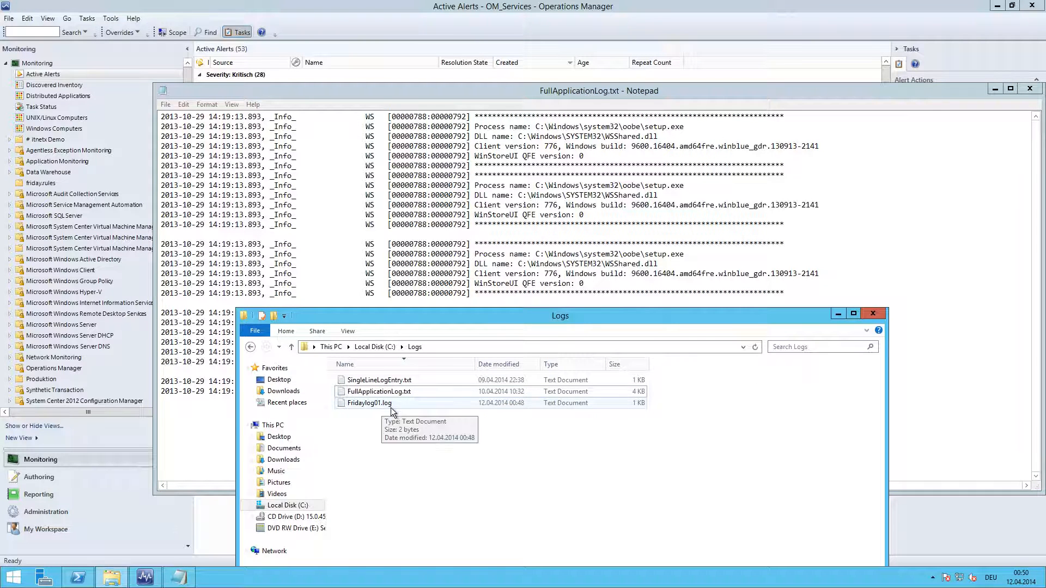
{"action": "mouse_move", "coordinate": [434, 388]}
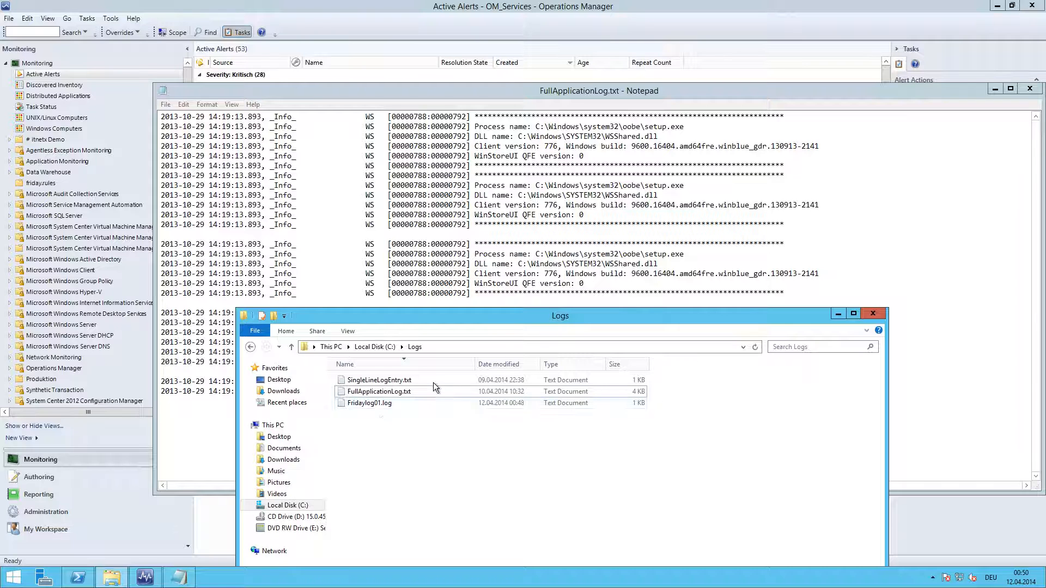
{"action": "left_click", "coordinate": [600, 92]}
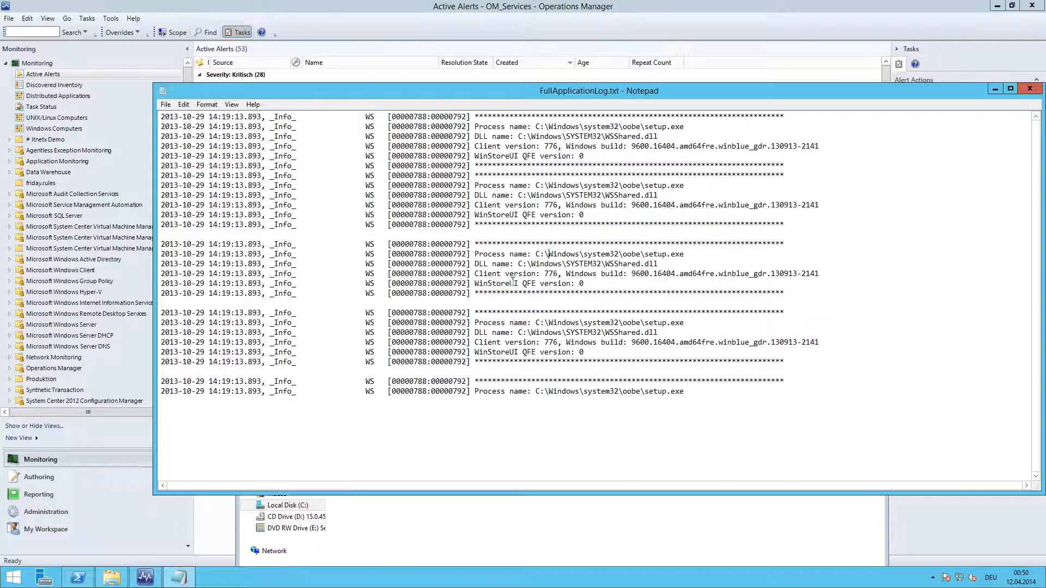
{"action": "mouse_move", "coordinate": [571, 323]}
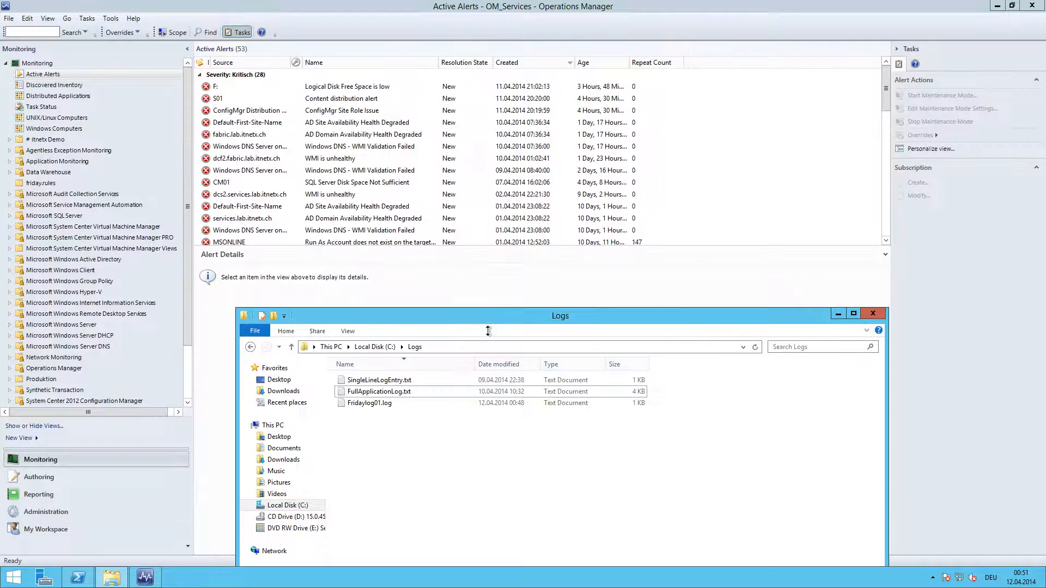
View the single Fake Error line of SingleLineLogEntry.txt in Notepad, then close it.
{"action": "left_click", "coordinate": [379, 379]}
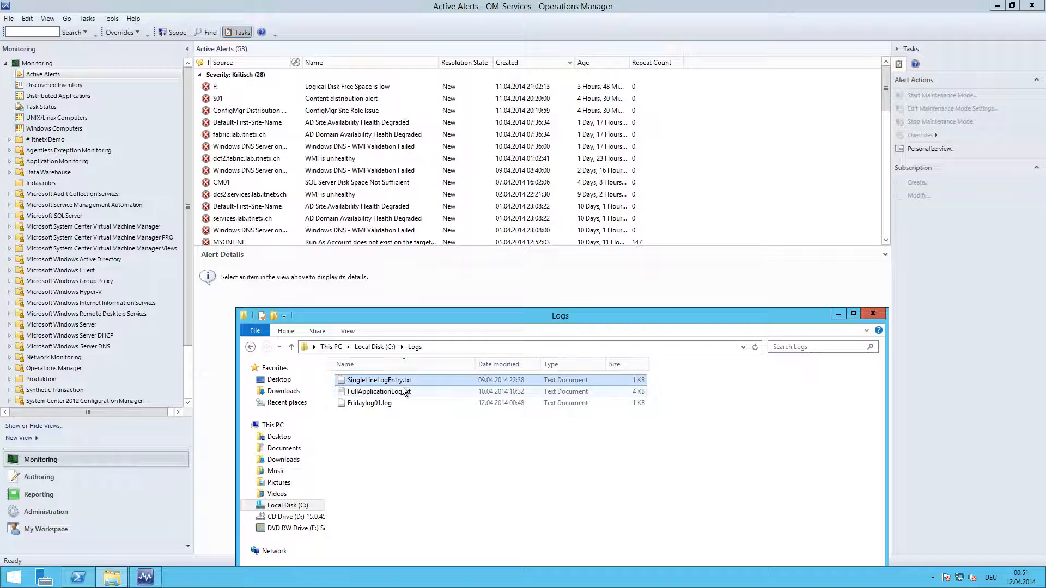
{"action": "double_click", "coordinate": [379, 380]}
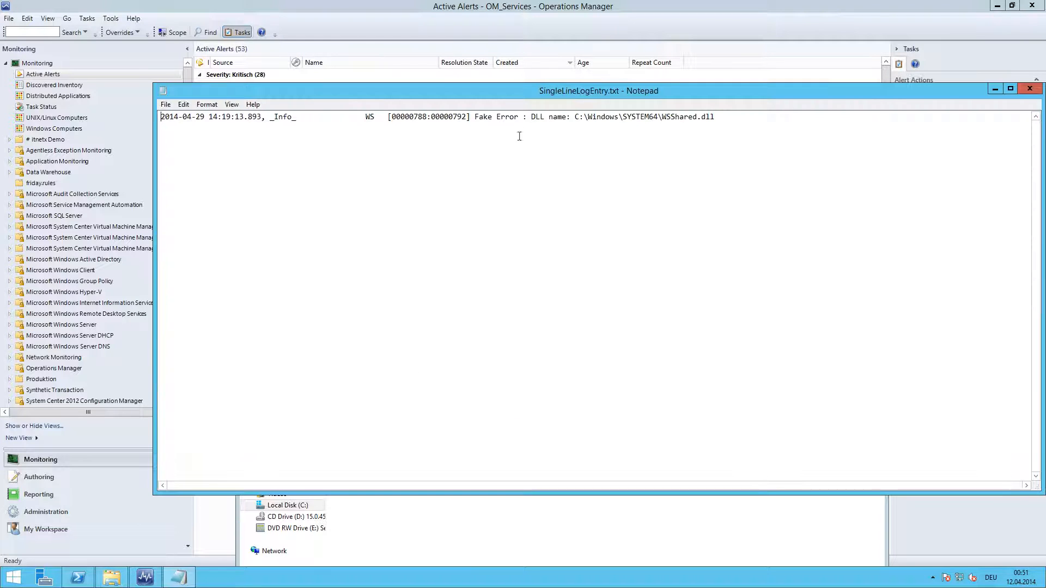
{"action": "left_click_drag", "start_coordinate": [474, 116], "coordinate": [516, 117]}
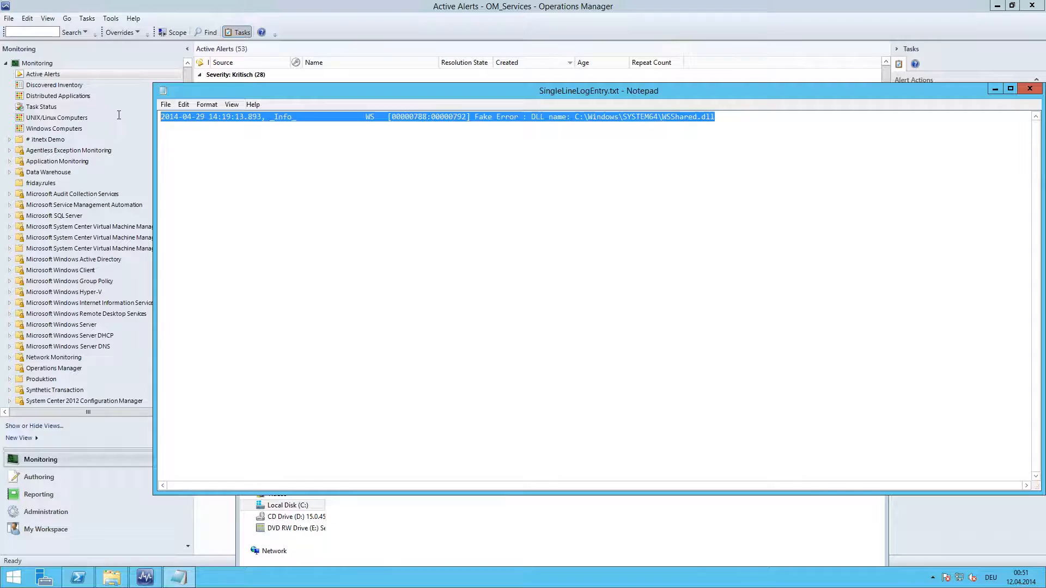
{"action": "left_click", "coordinate": [1029, 88]}
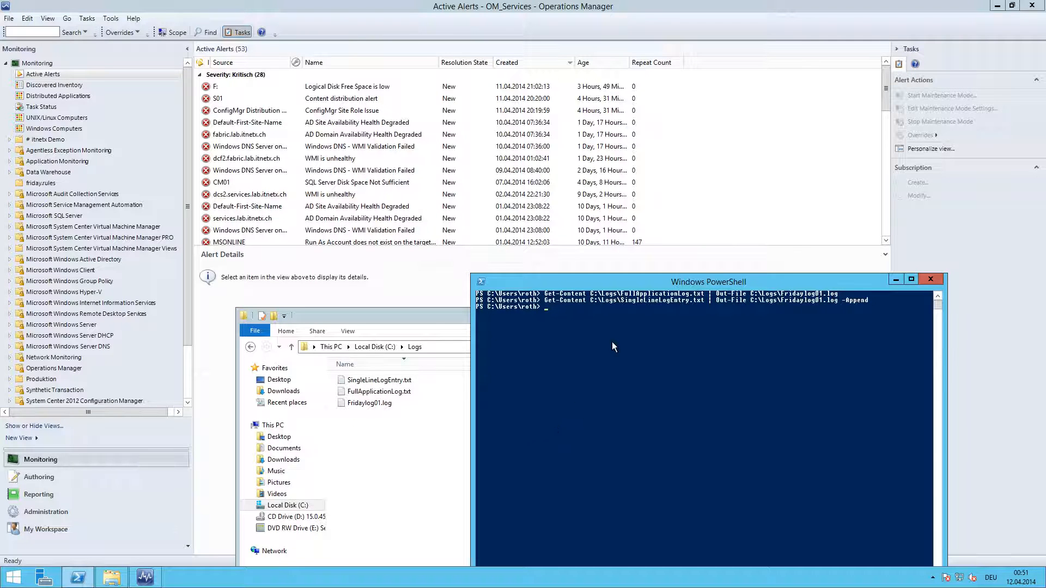
Append SingleLineLogEntry.txt to C:\Logs\Fridaylog01.log via Get-Content | Out-File -Append and check the log.
{"action": "type", "text": "Get-Content C:\\Logs\\SingleLineLogEntry.txt | Out-File C:\\Logs\\Fridaylog01.log -Append"}
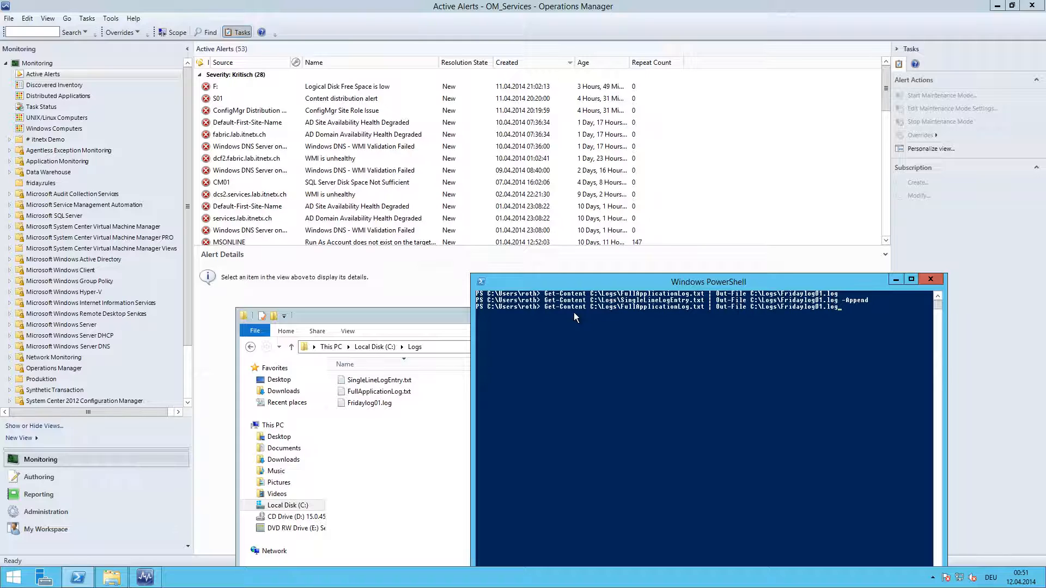
{"action": "mouse_move", "coordinate": [582, 312]}
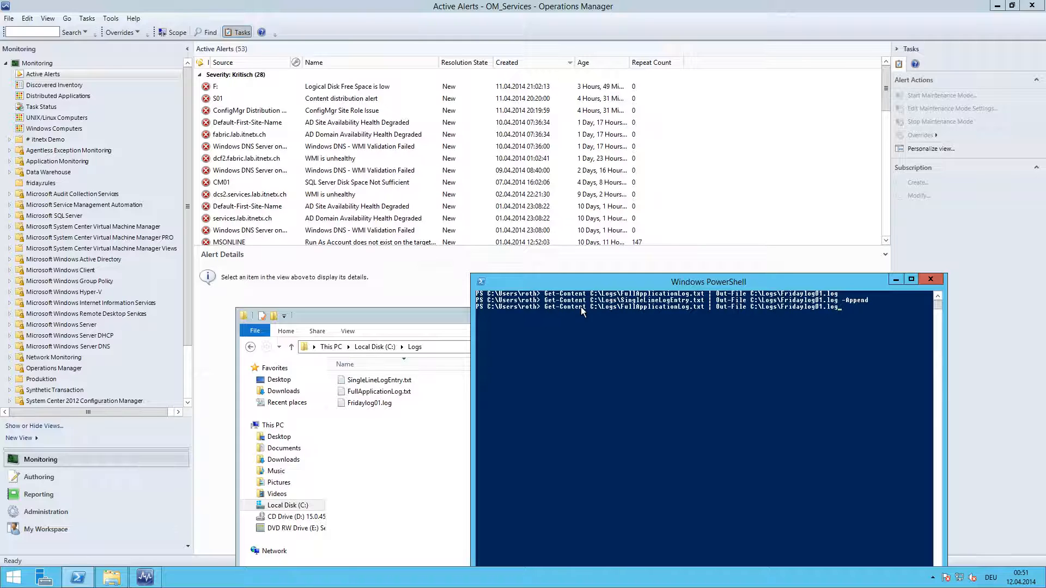
{"action": "mouse_move", "coordinate": [686, 318]}
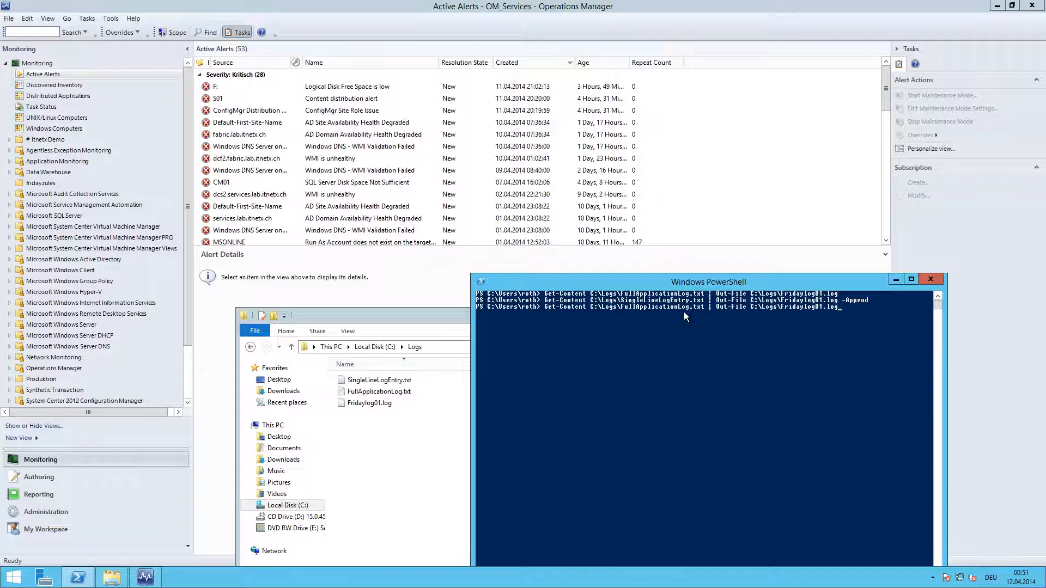
{"action": "mouse_move", "coordinate": [697, 309]}
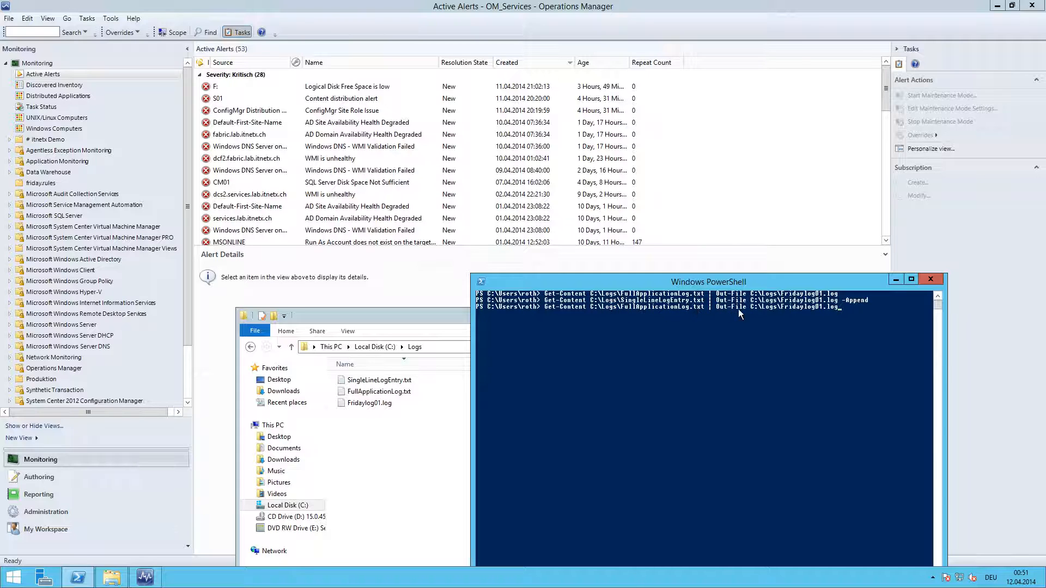
{"action": "mouse_move", "coordinate": [821, 314]}
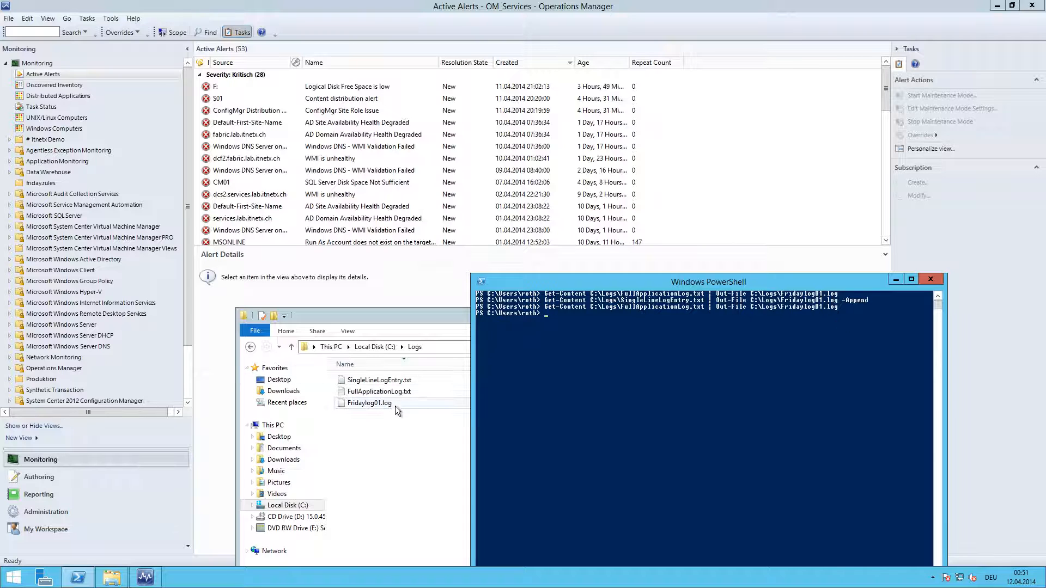
{"action": "double_click", "coordinate": [369, 403]}
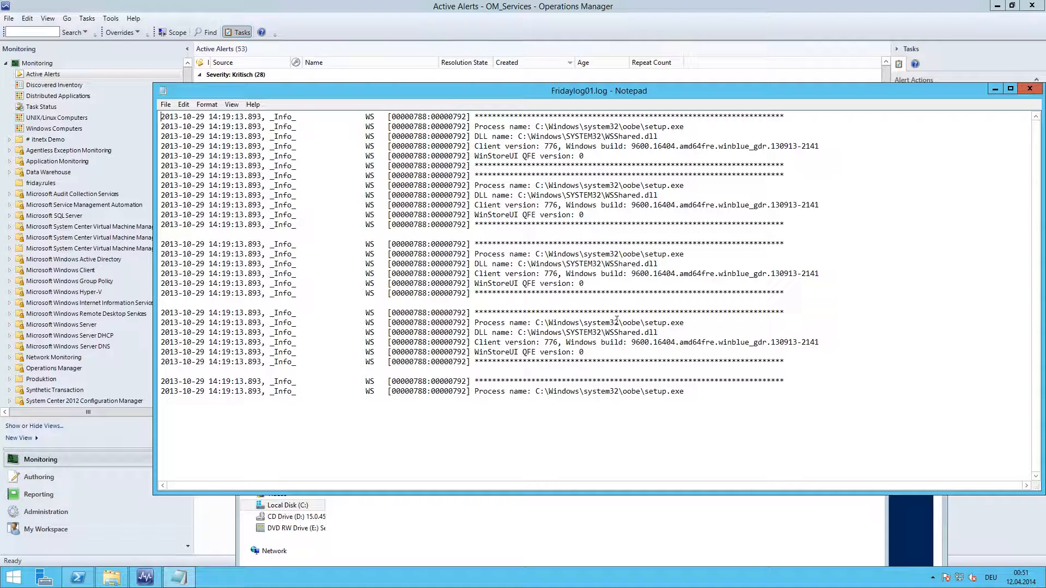
{"action": "mouse_move", "coordinate": [1008, 120]}
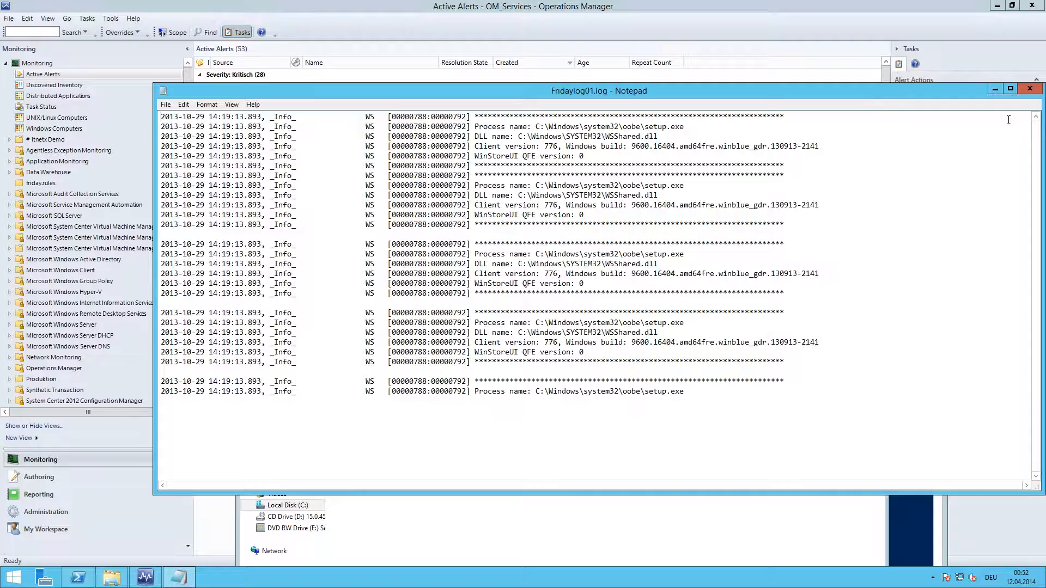
{"action": "left_click", "coordinate": [1029, 89]}
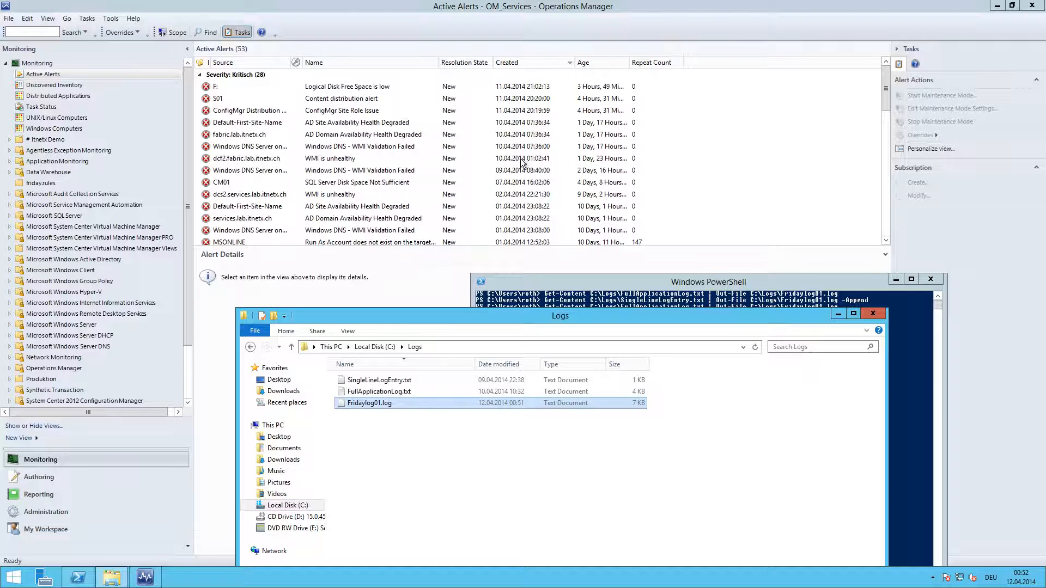
{"action": "mouse_move", "coordinate": [307, 98]}
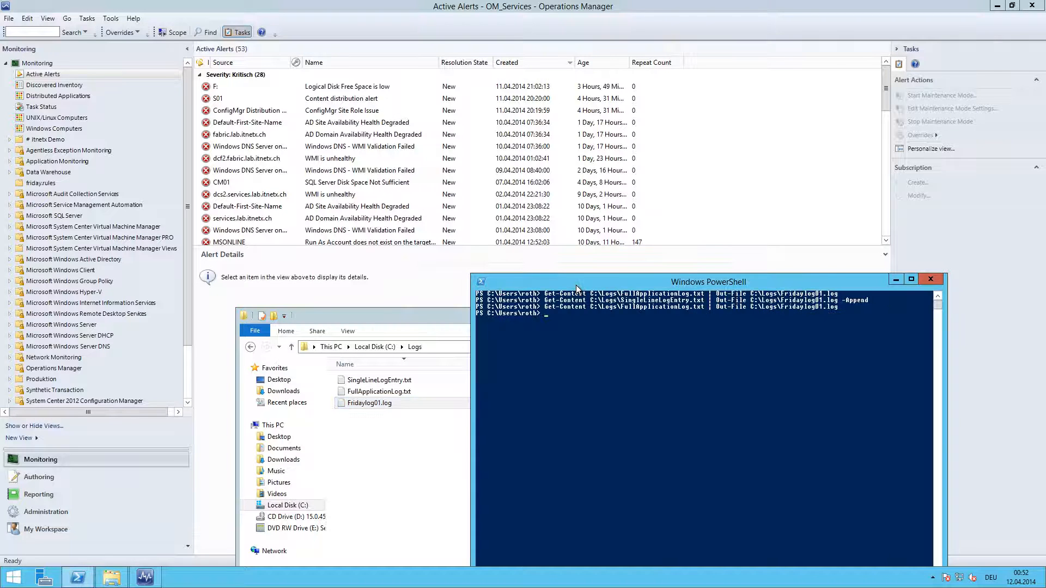
{"action": "type", "text": "cls"}
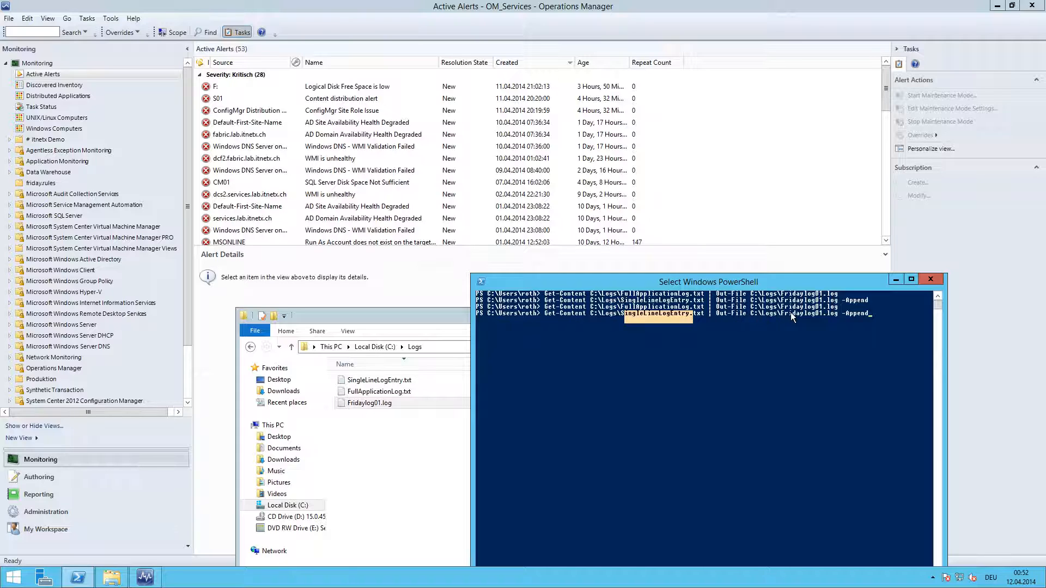
{"action": "mouse_move", "coordinate": [864, 320]}
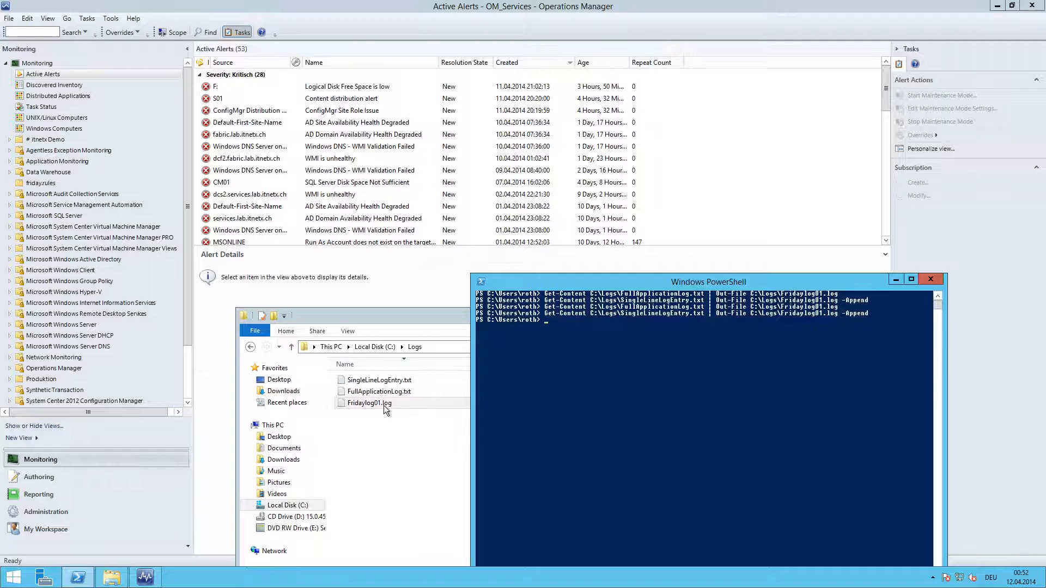
Confirm the appended Fake Error line in Fridaylog01.log, then select the new Friday Generic Alert Rule alert.
{"action": "double_click", "coordinate": [369, 404]}
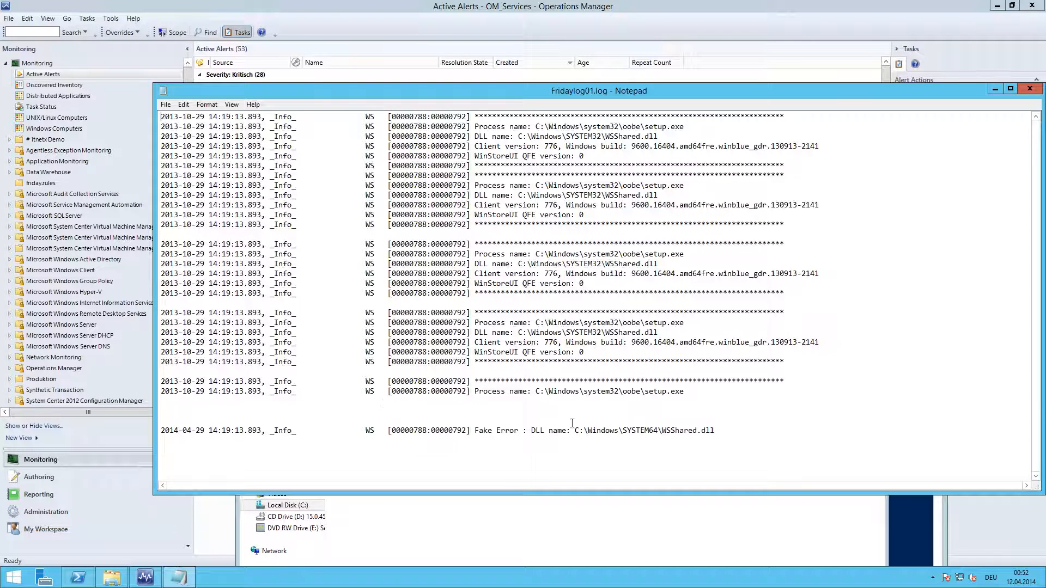
{"action": "left_click_drag", "start_coordinate": [427, 431], "coordinate": [714, 430]}
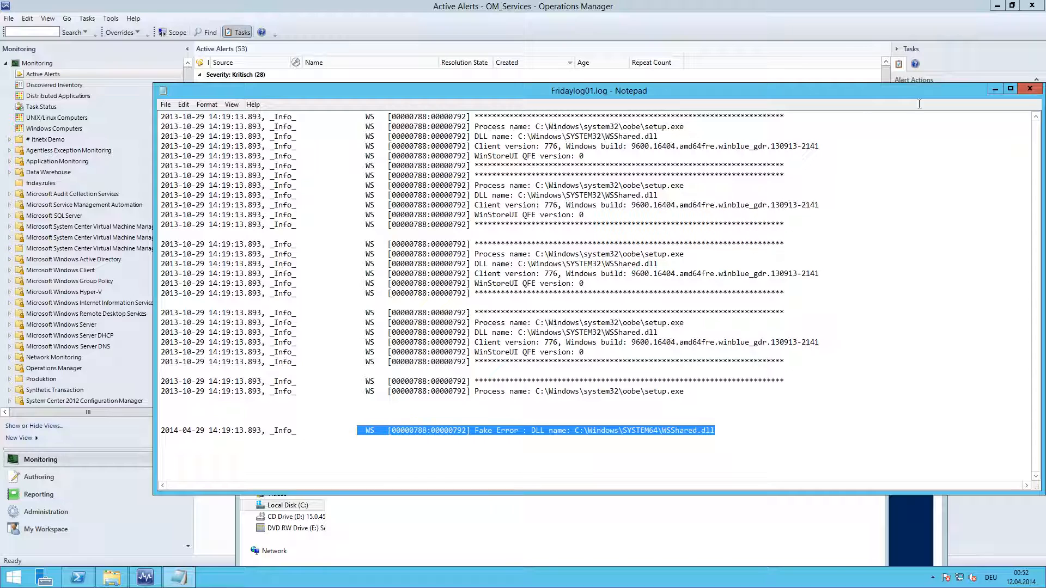
{"action": "left_click", "coordinate": [1029, 90]}
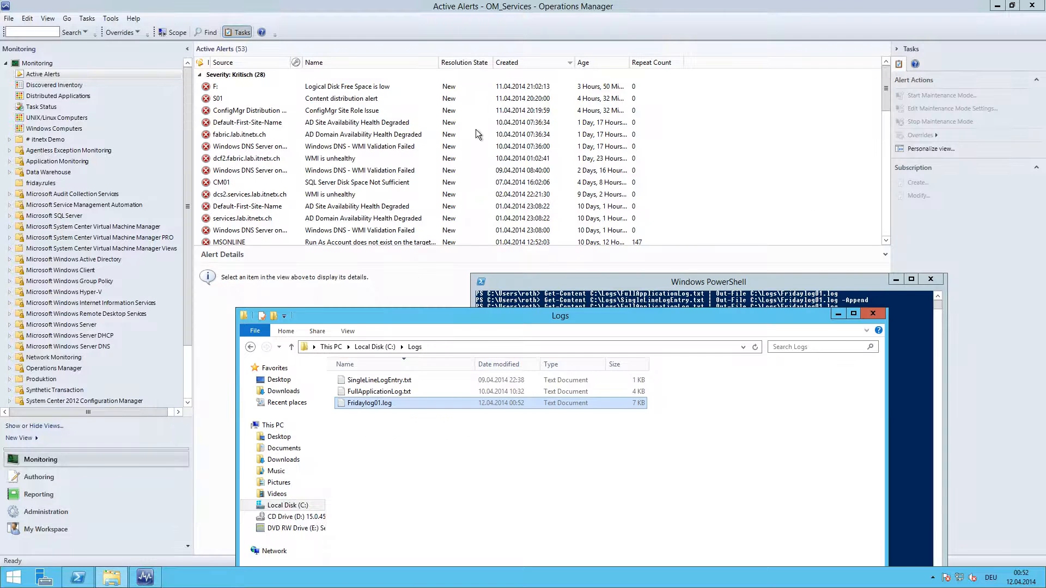
{"action": "mouse_move", "coordinate": [650, 237]}
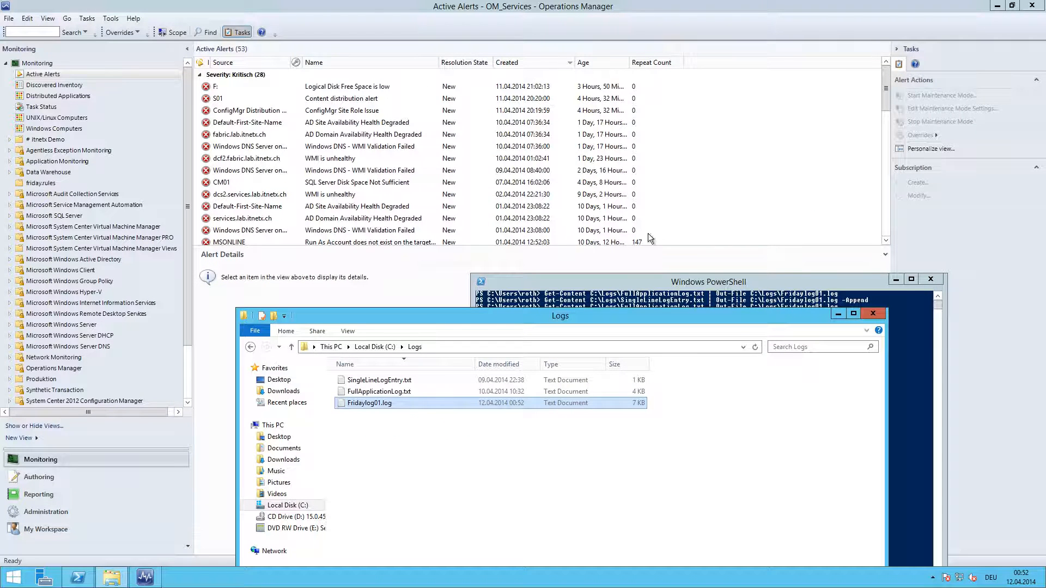
{"action": "mouse_move", "coordinate": [554, 90]}
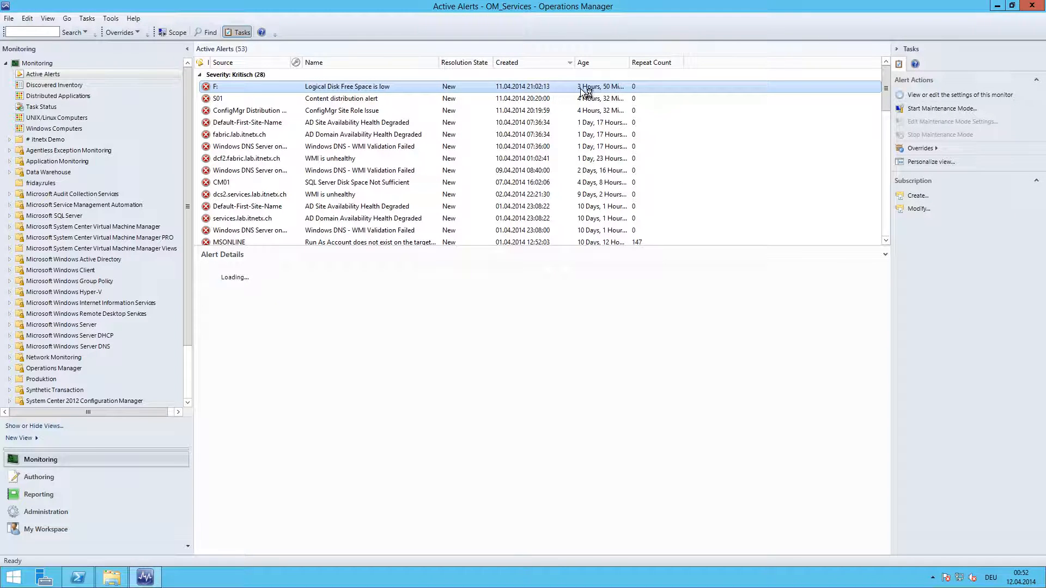
{"action": "left_click", "coordinate": [347, 86]}
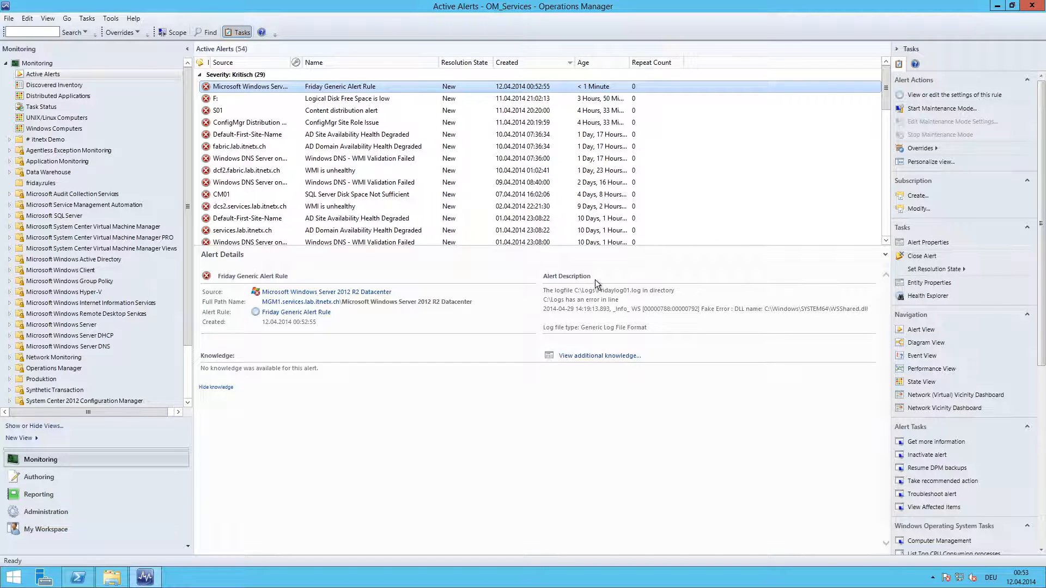
{"action": "double_click", "coordinate": [567, 277]}
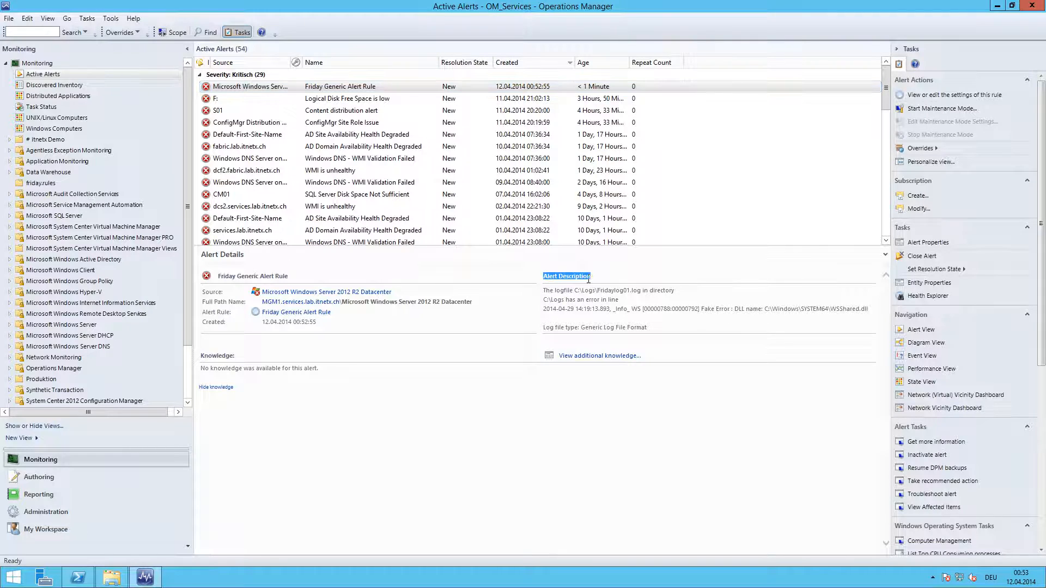
{"action": "mouse_move", "coordinate": [578, 293]}
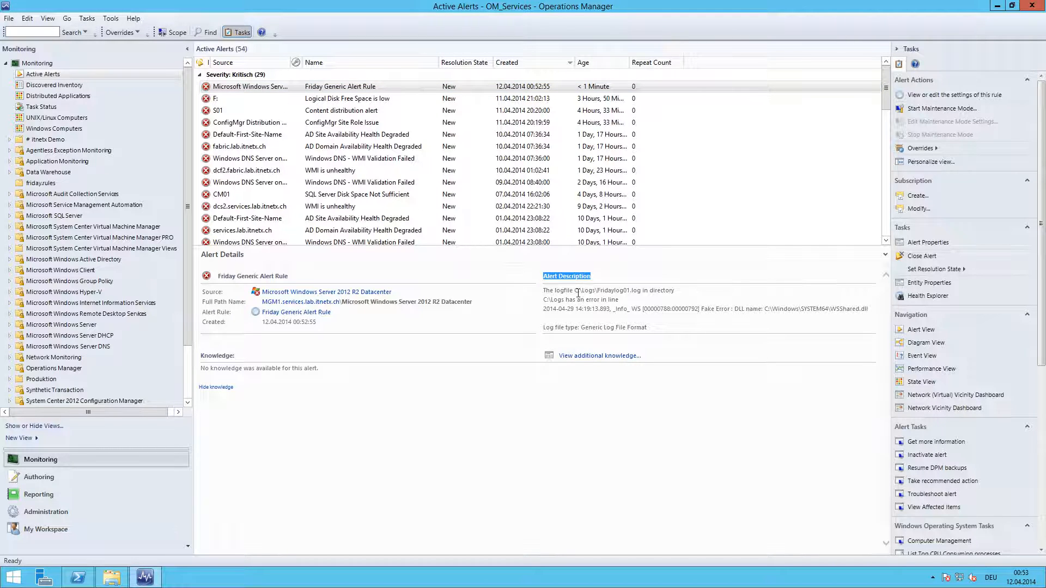
{"action": "mouse_move", "coordinate": [639, 290]}
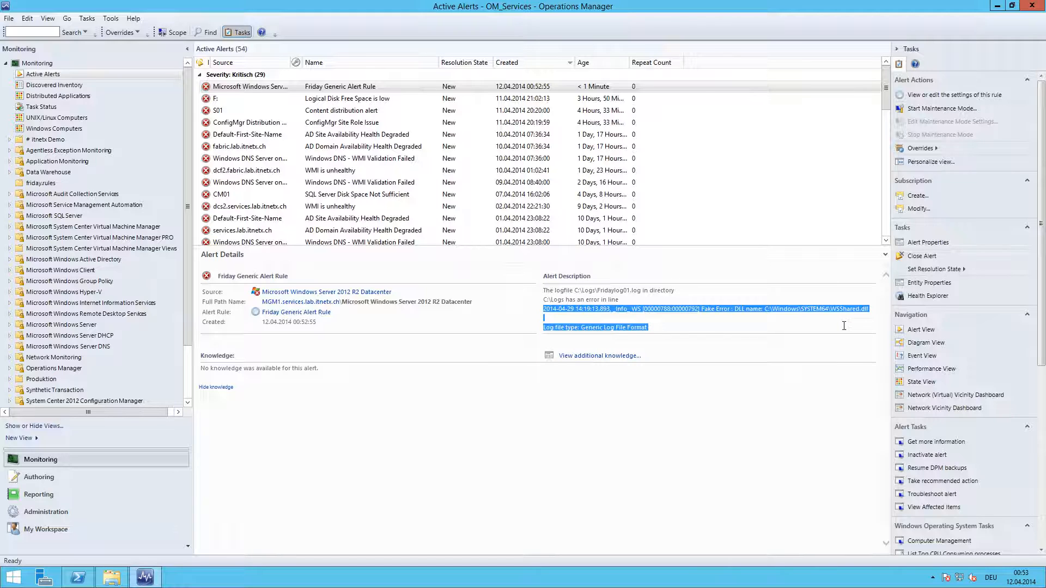
{"action": "left_click", "coordinate": [611, 338]}
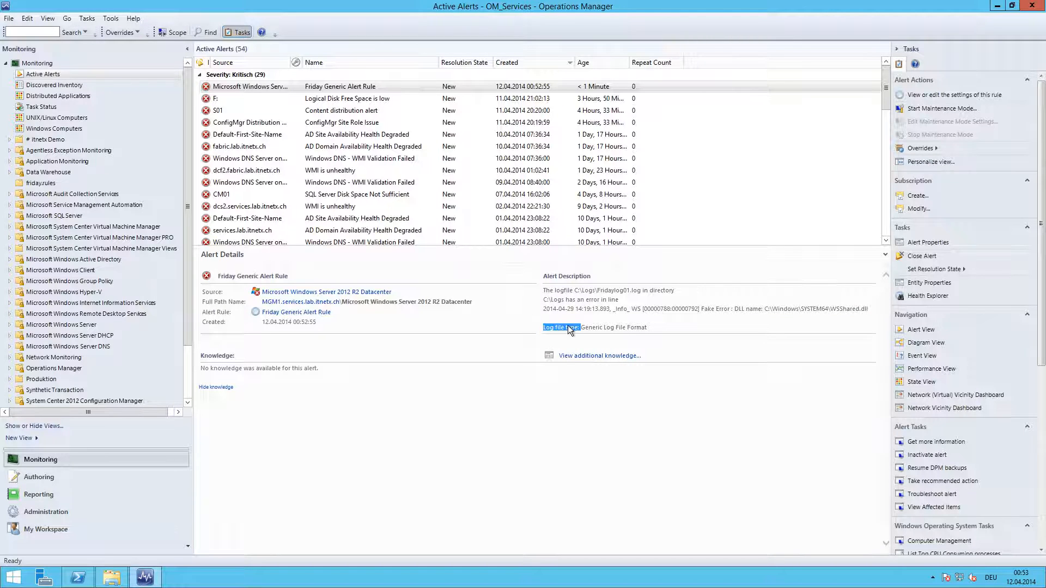
{"action": "left_click", "coordinate": [340, 87]}
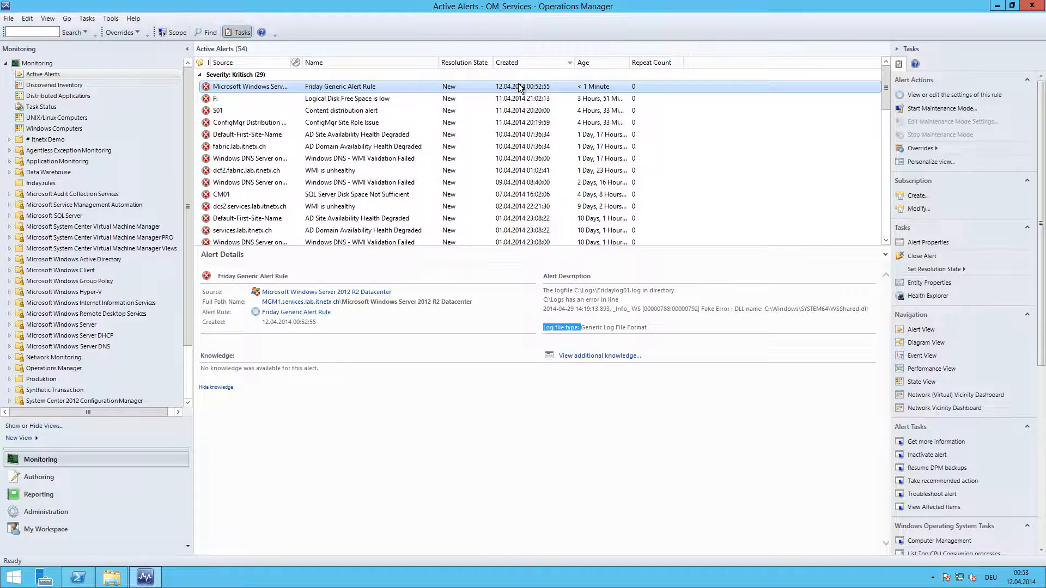
Reach the Friday Generic Alert Rule's Configuration from the alert's context menu.
{"action": "right_click", "coordinate": [503, 87]}
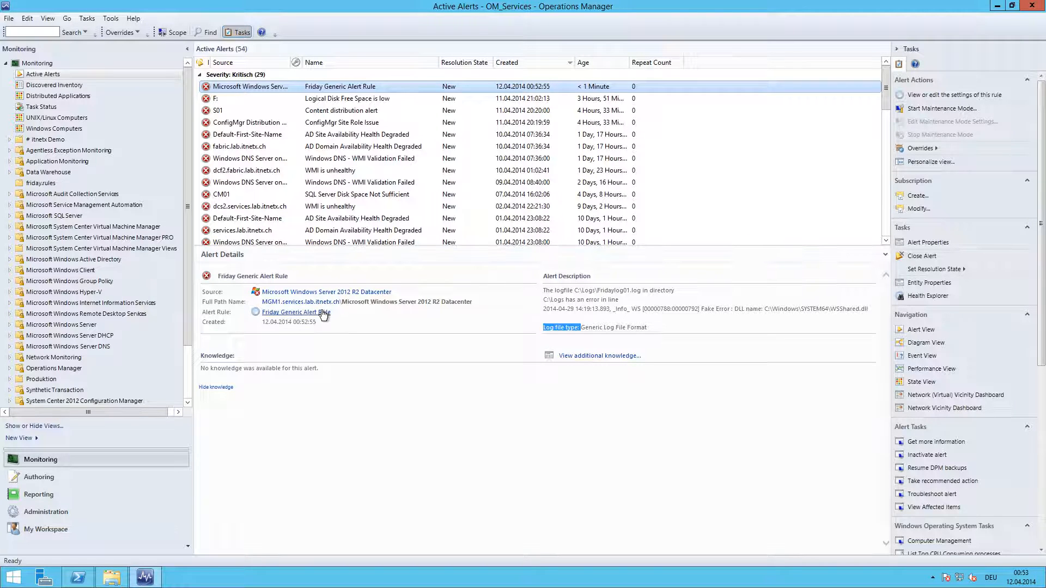
{"action": "left_click", "coordinate": [295, 312]}
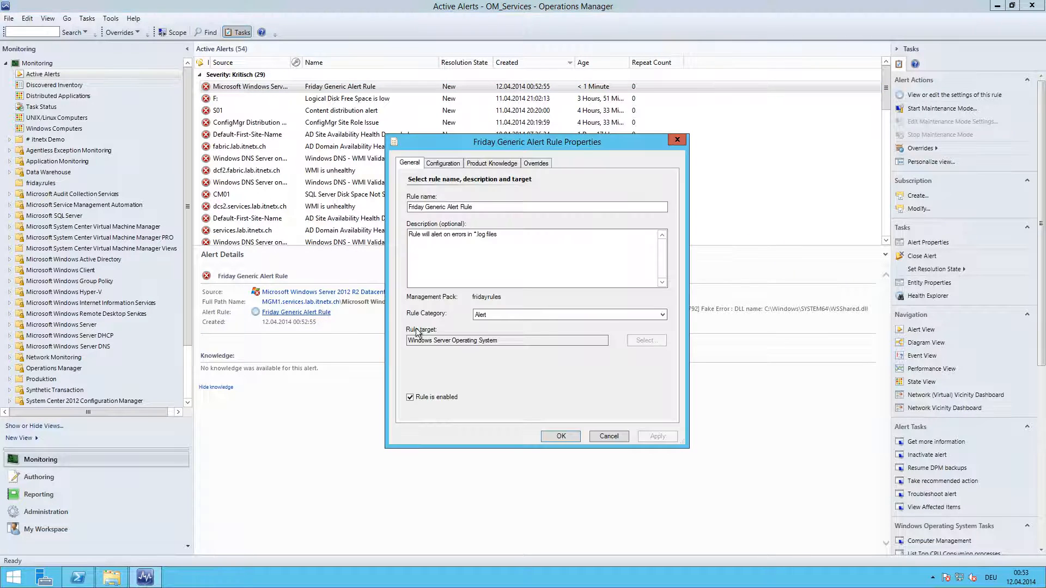
{"action": "left_click", "coordinate": [442, 163]}
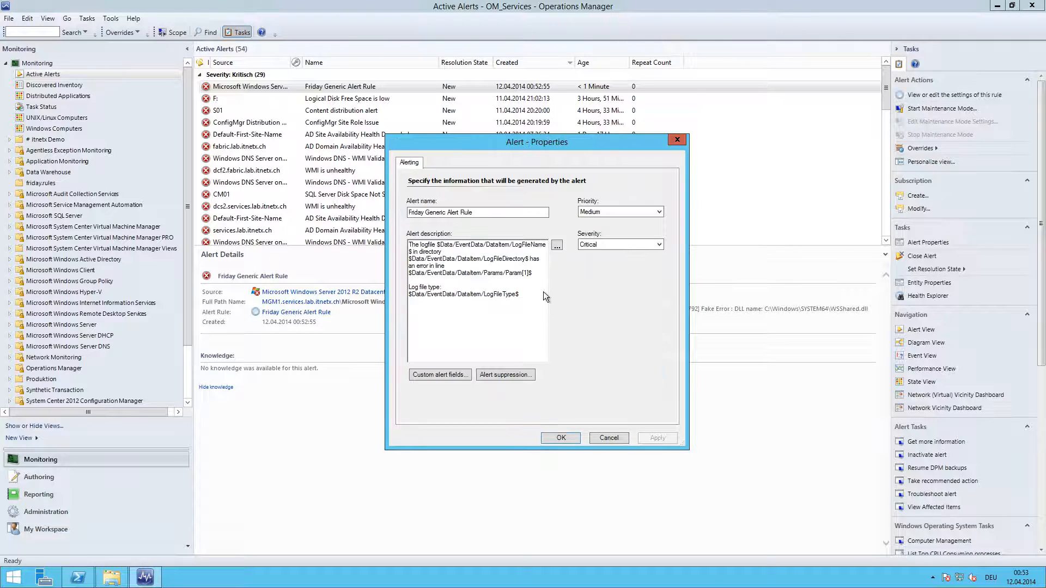
Suppress duplicate alerts on matching Event Source and save the rule's alert response.
{"action": "left_click", "coordinate": [506, 374]}
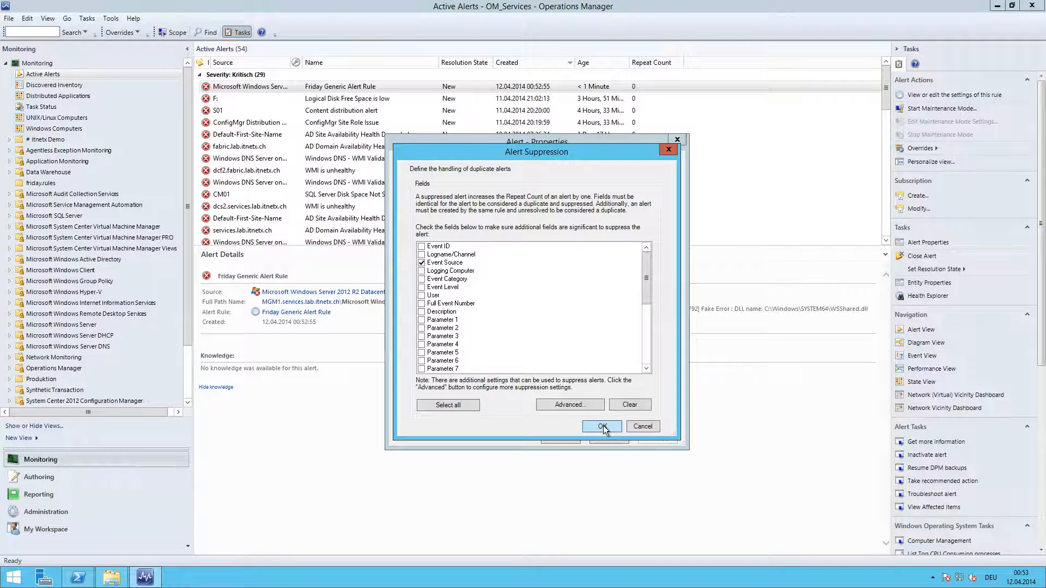
{"action": "left_click", "coordinate": [602, 428]}
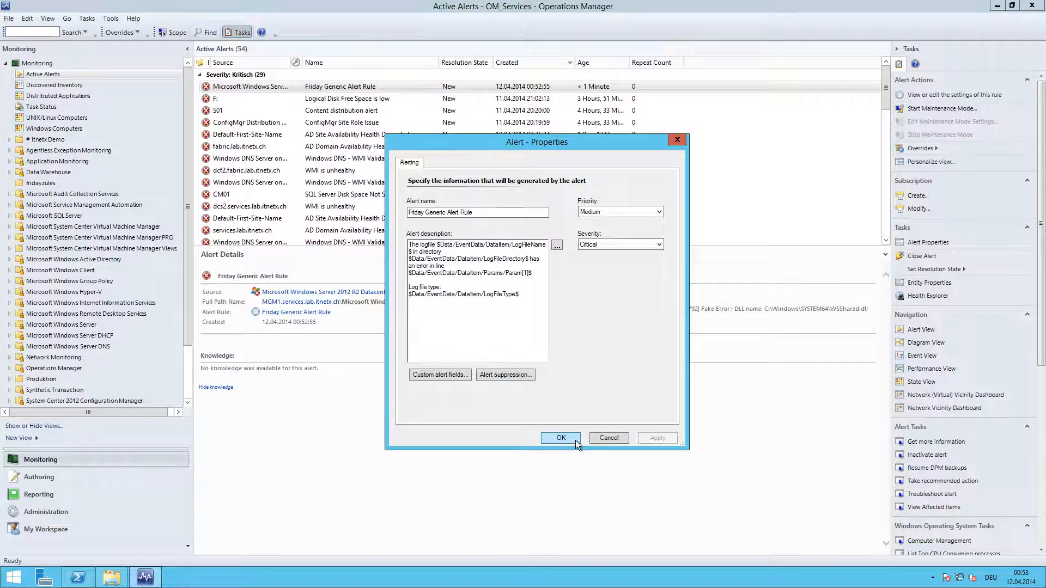
{"action": "left_click", "coordinate": [561, 438]}
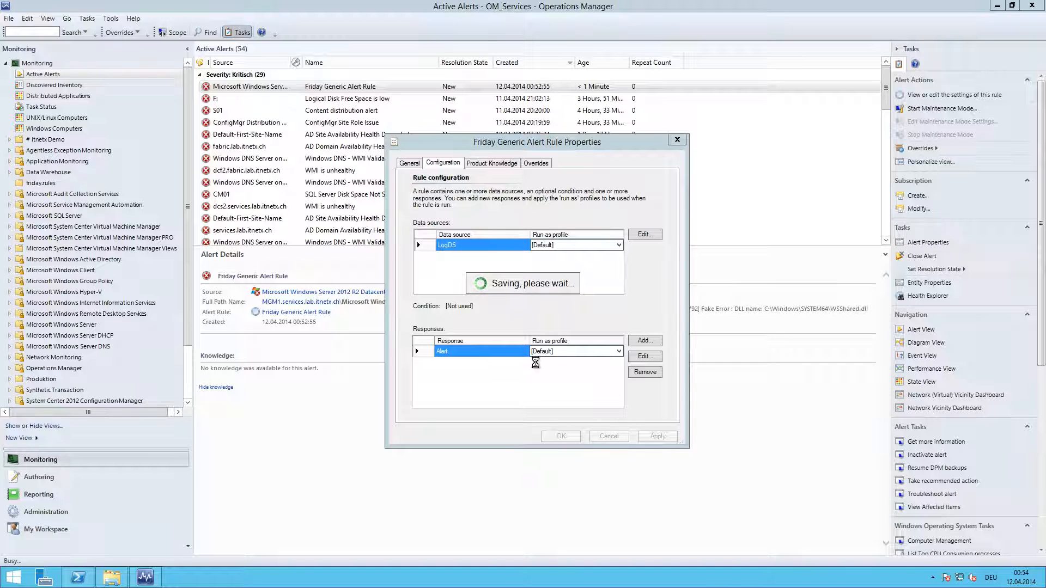
{"action": "left_click", "coordinate": [560, 436]}
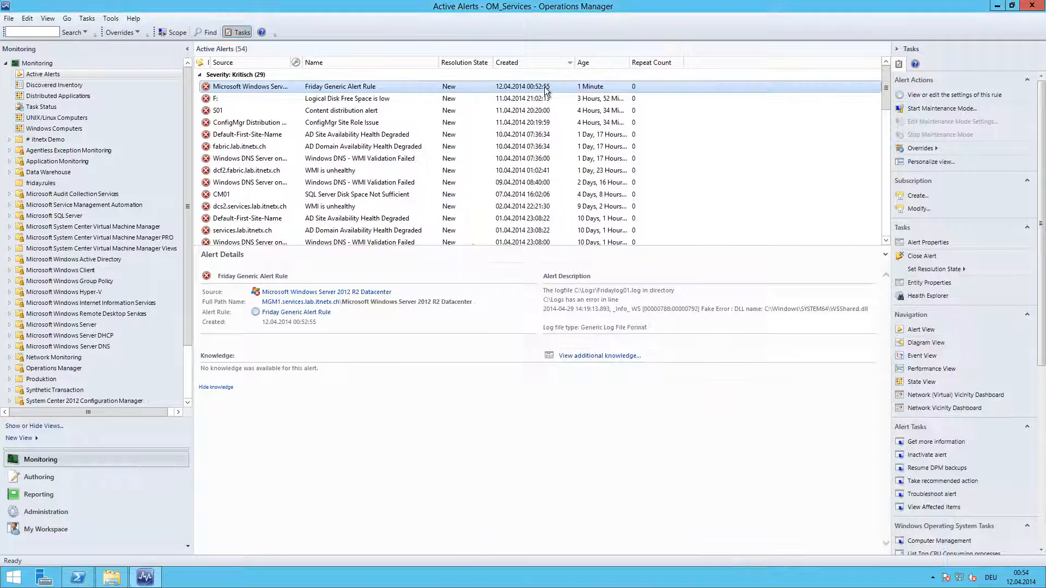
{"action": "mouse_move", "coordinate": [623, 92]}
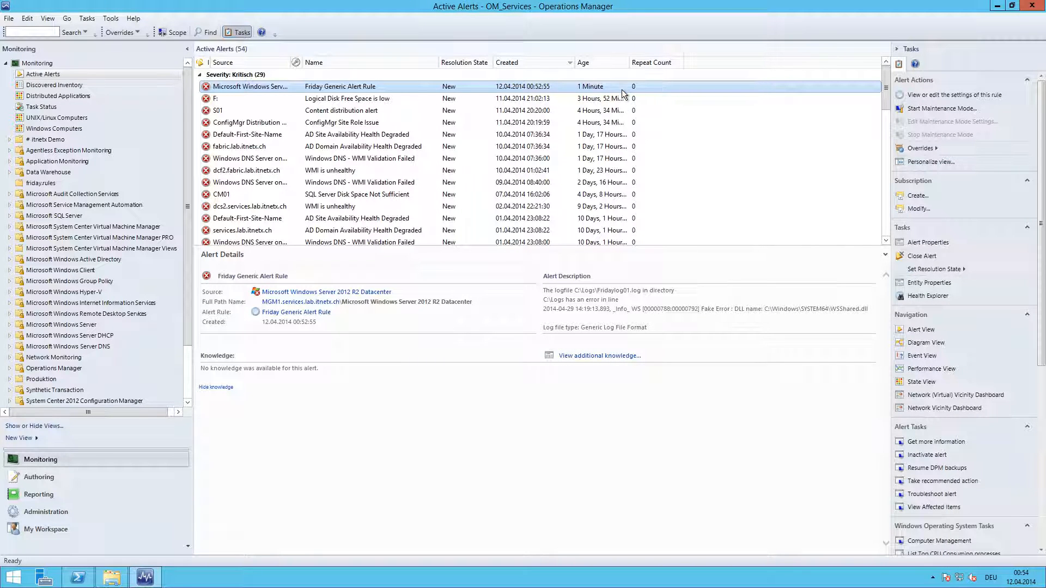
{"action": "mouse_move", "coordinate": [595, 110]}
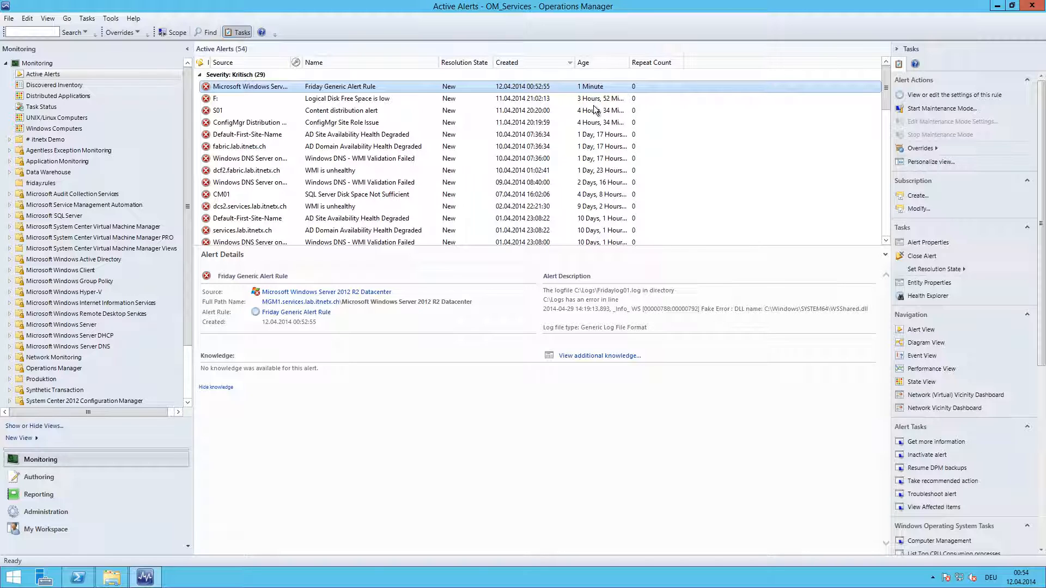
{"action": "mouse_move", "coordinate": [456, 299]}
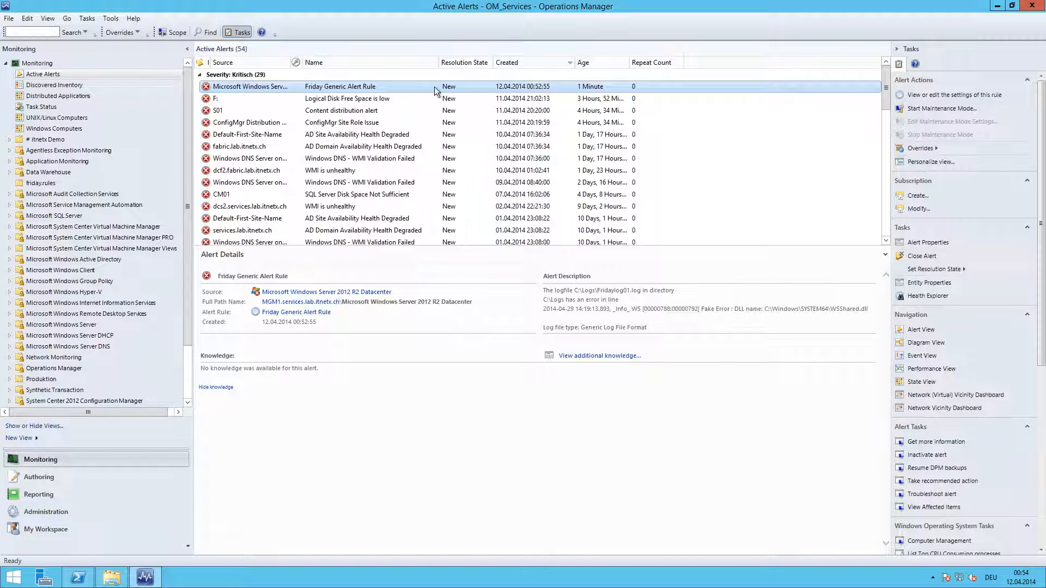
{"action": "mouse_move", "coordinate": [643, 98]}
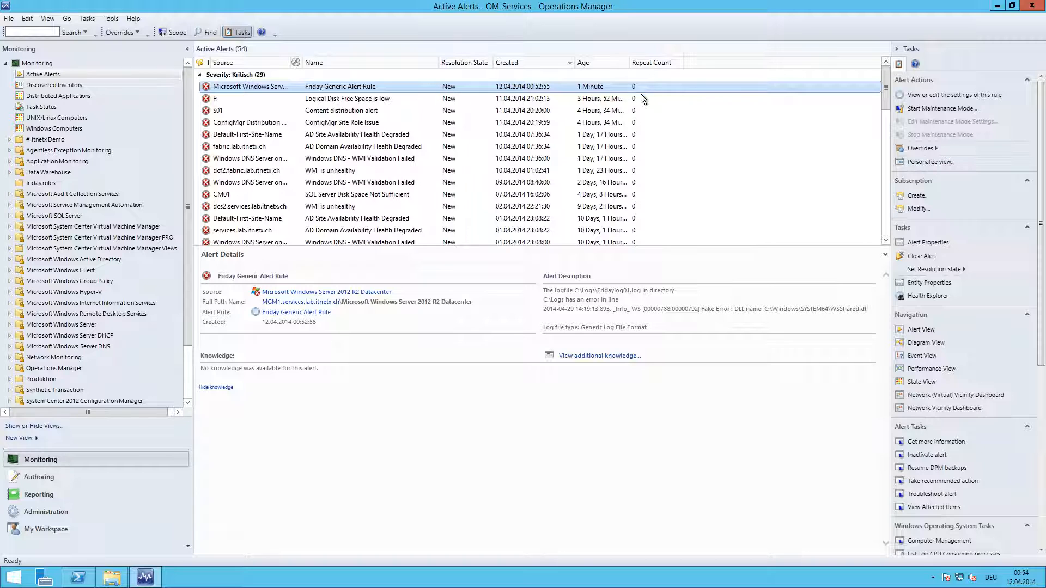
{"action": "mouse_move", "coordinate": [641, 71]}
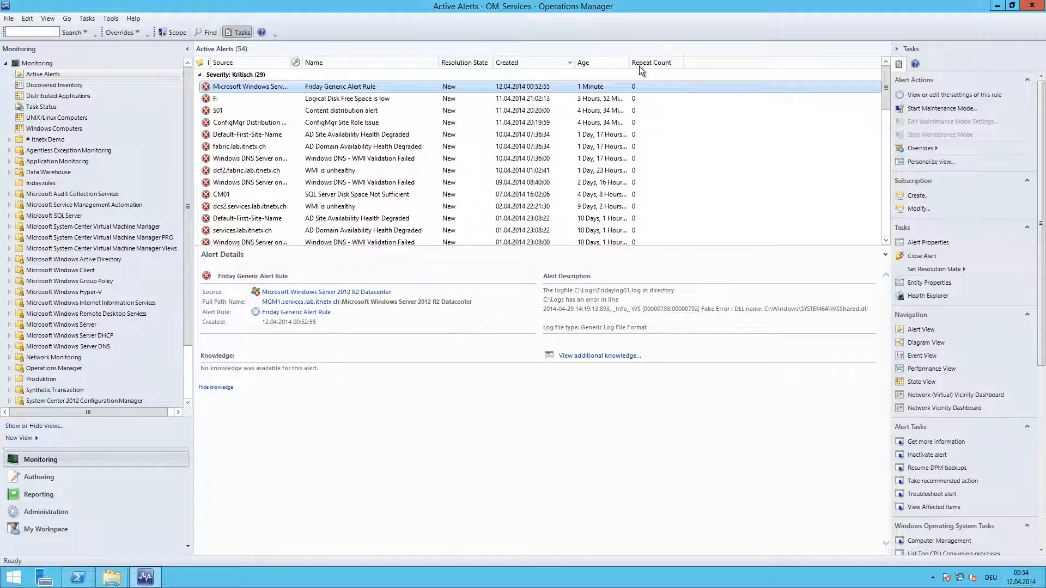
Refresh Active Alerts so the Friday Generic Alert Rule alert shows Repeat Count 6.
{"action": "left_click", "coordinate": [655, 62]}
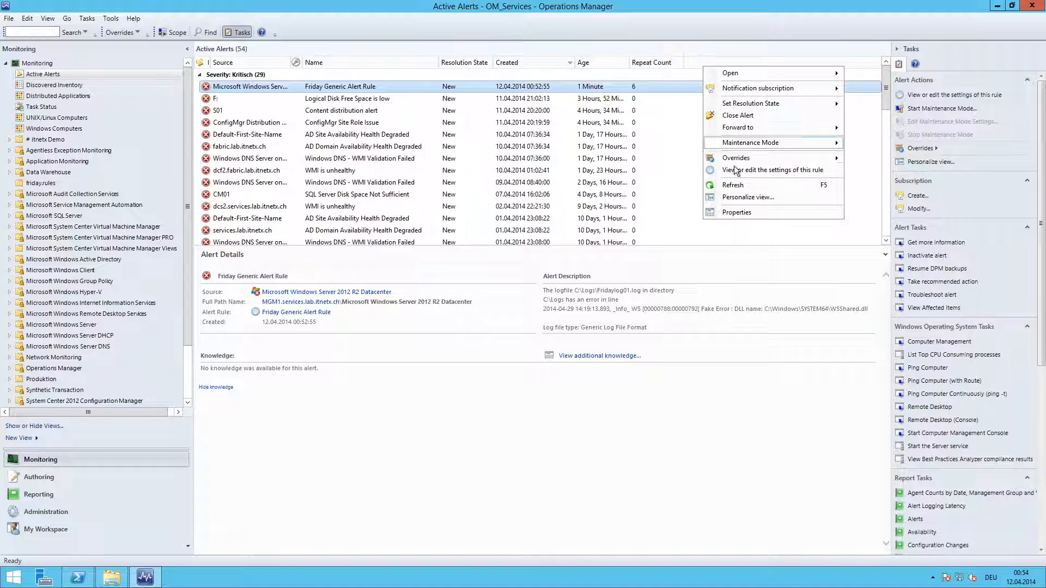
{"action": "left_click", "coordinate": [715, 208]}
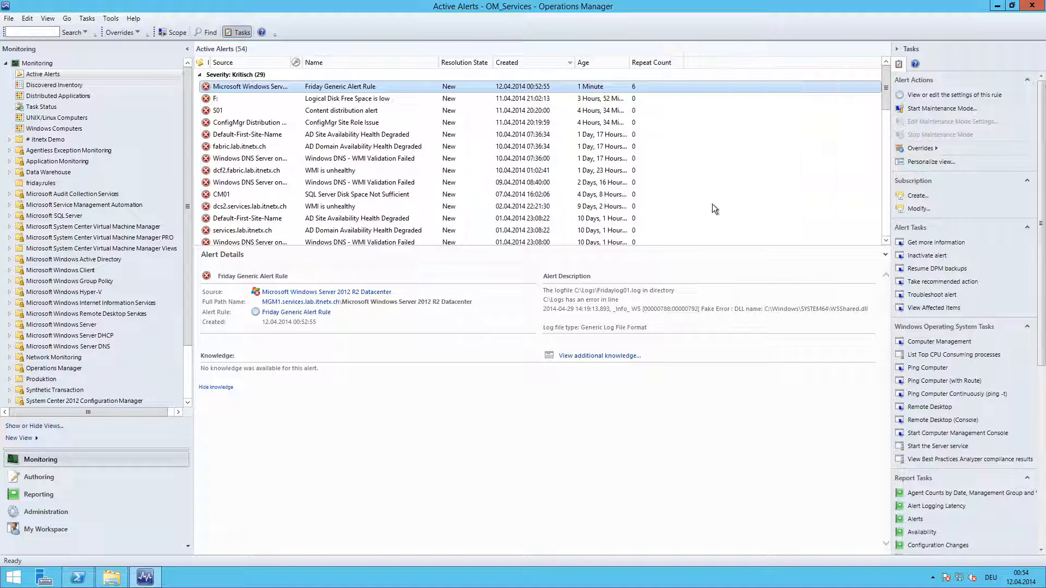
{"action": "left_click", "coordinate": [932, 161]}
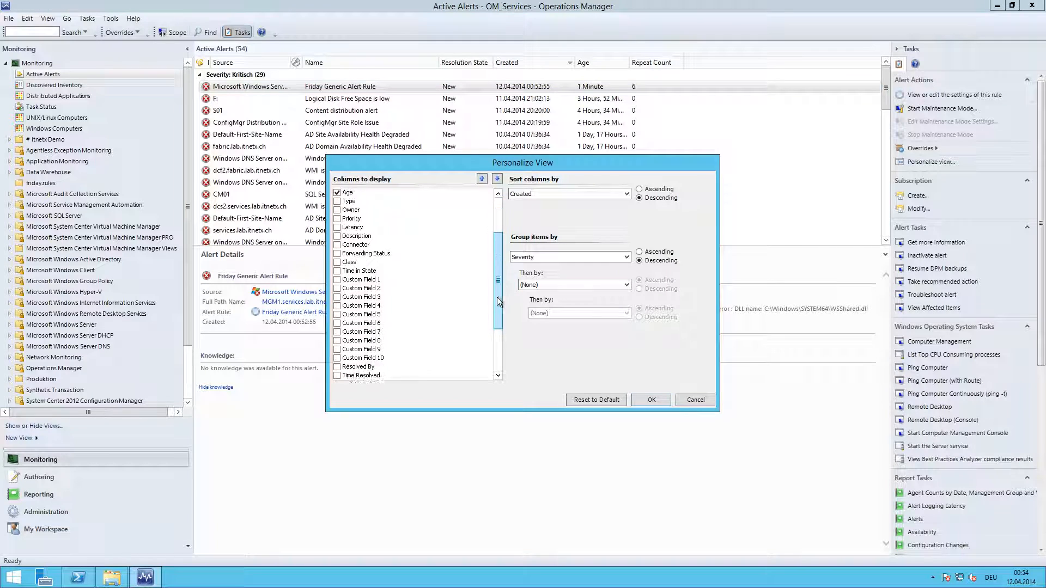
{"action": "scroll", "scroll_direction": "down", "scroll_amount": 3}
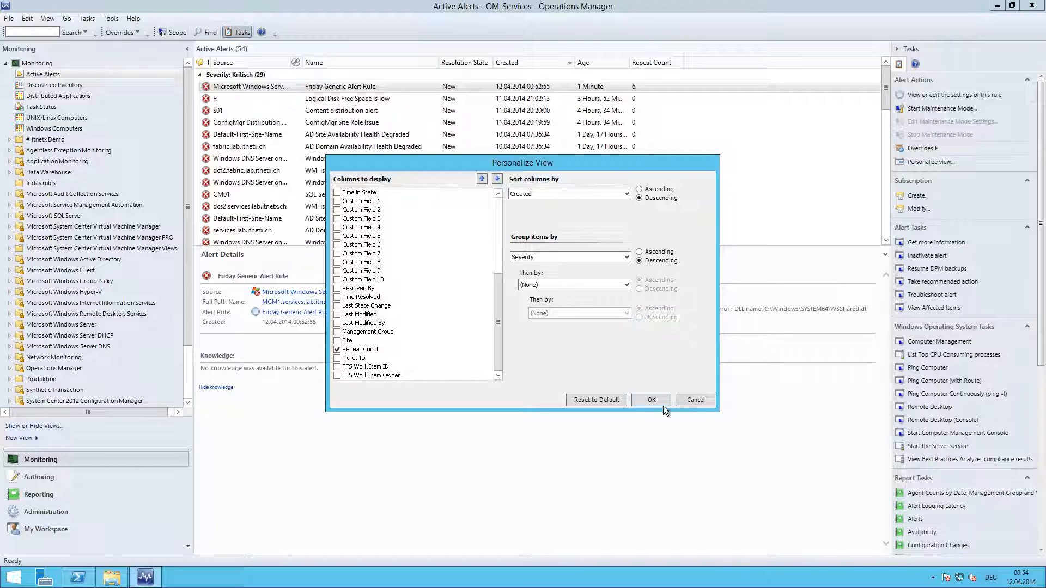
{"action": "left_click", "coordinate": [651, 400]}
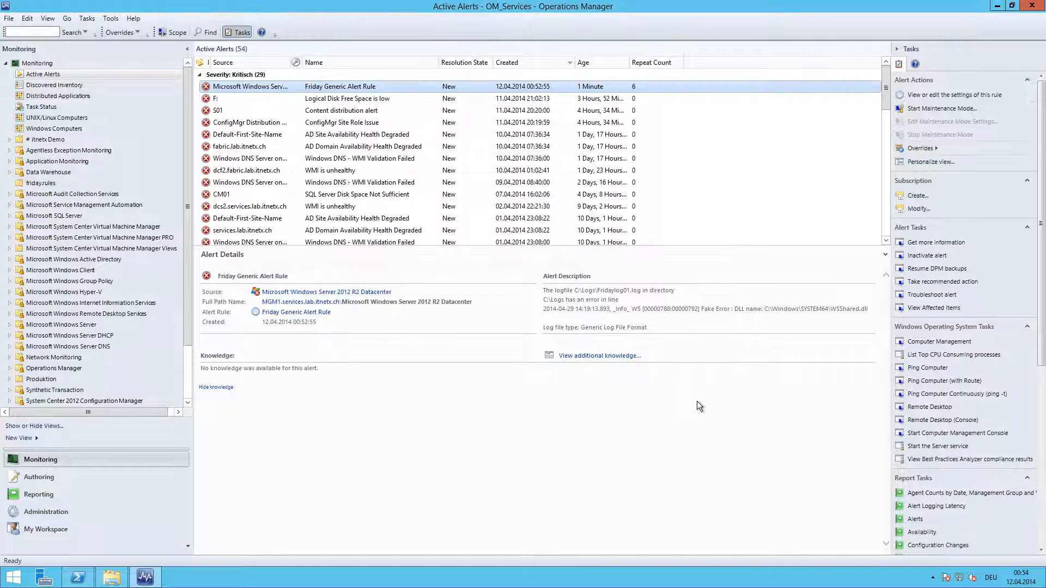
{"action": "mouse_move", "coordinate": [639, 92]}
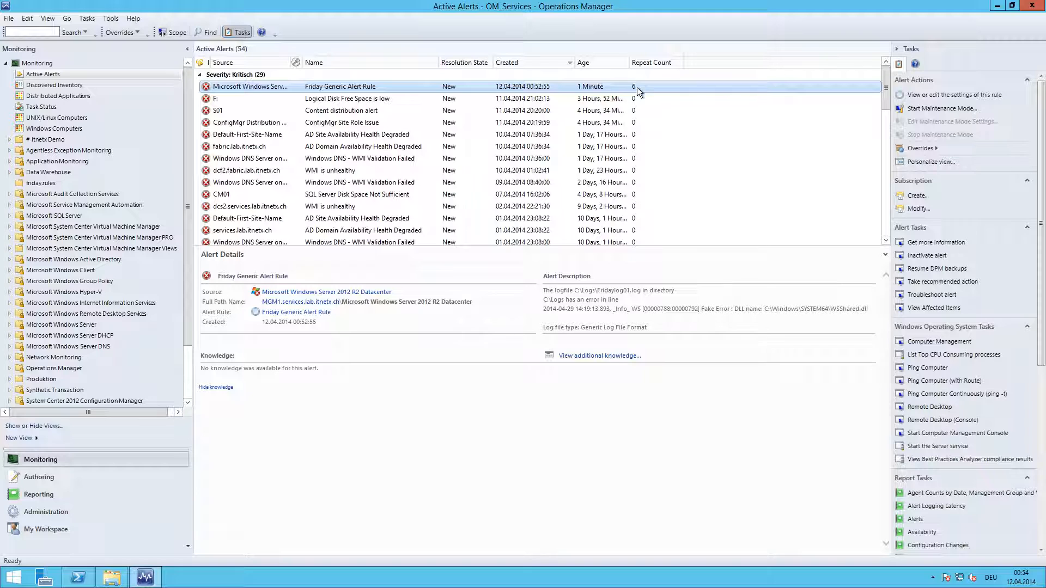
{"action": "mouse_move", "coordinate": [678, 102]}
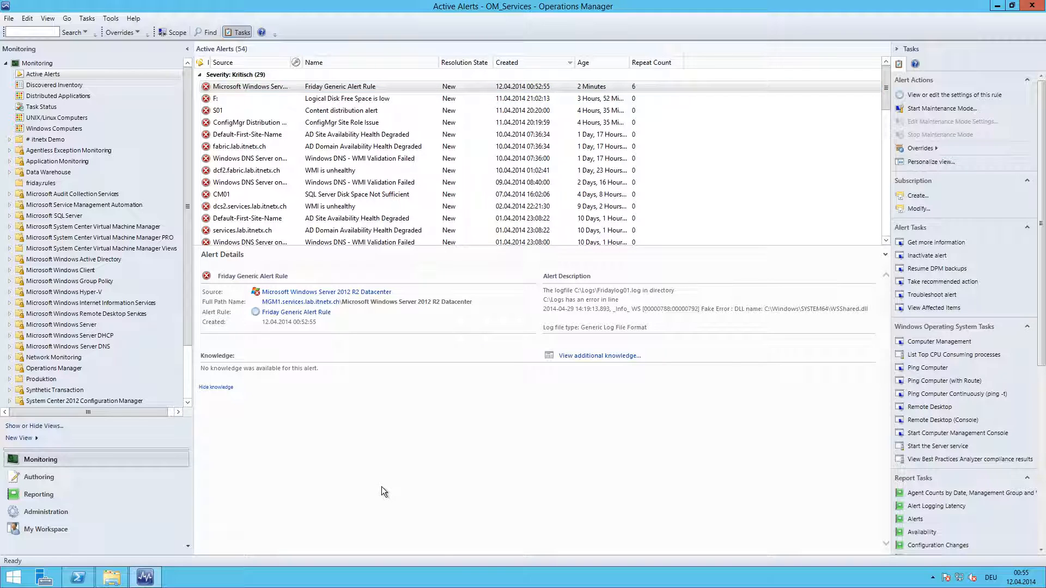
{"action": "mouse_move", "coordinate": [392, 458]}
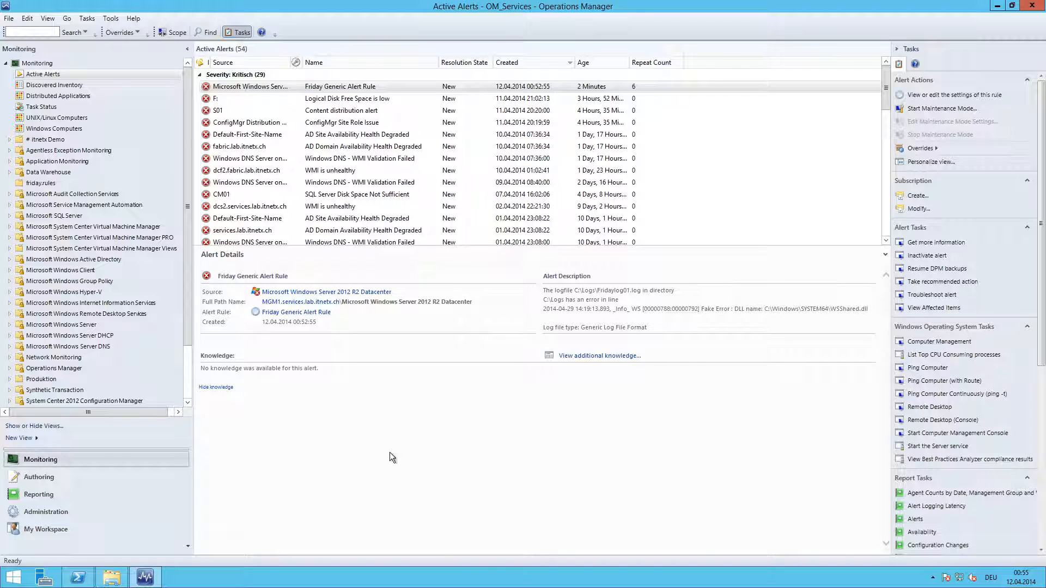